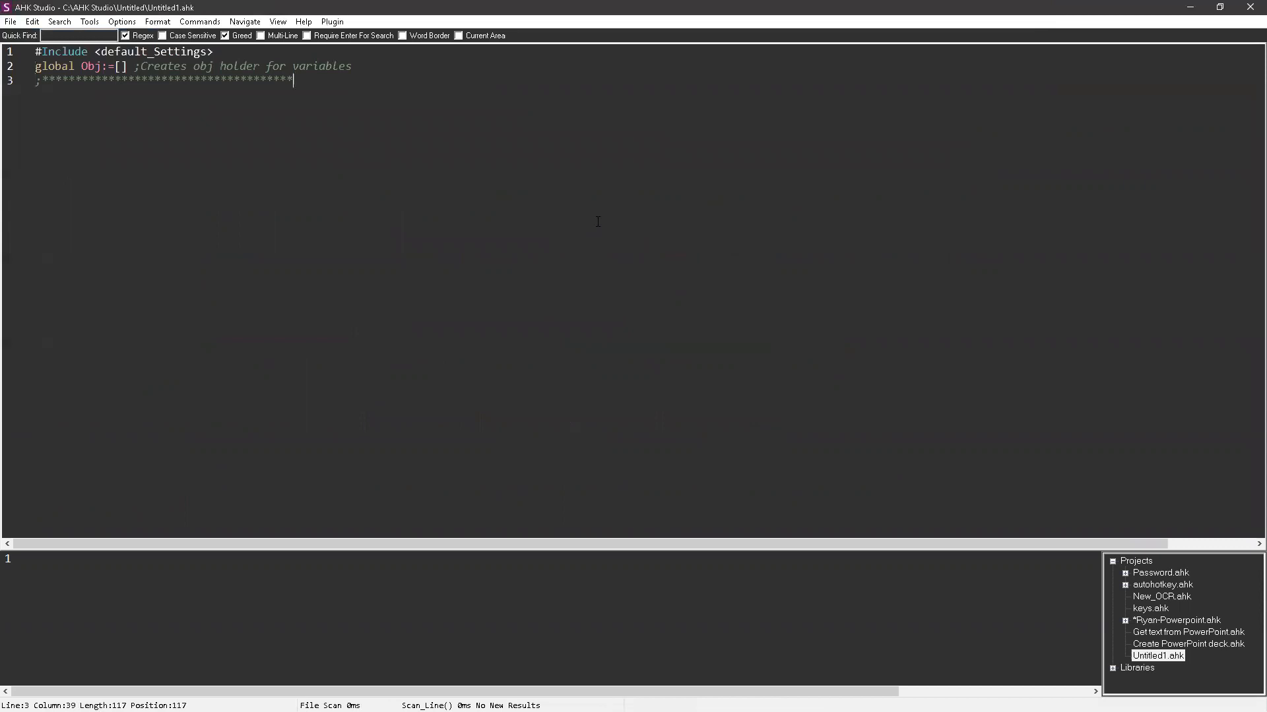
# Step: Write the line Gui,Add,Edit,vNumber Number,1 for a numeric edit box
pyautogui.write('Gui,Add,')
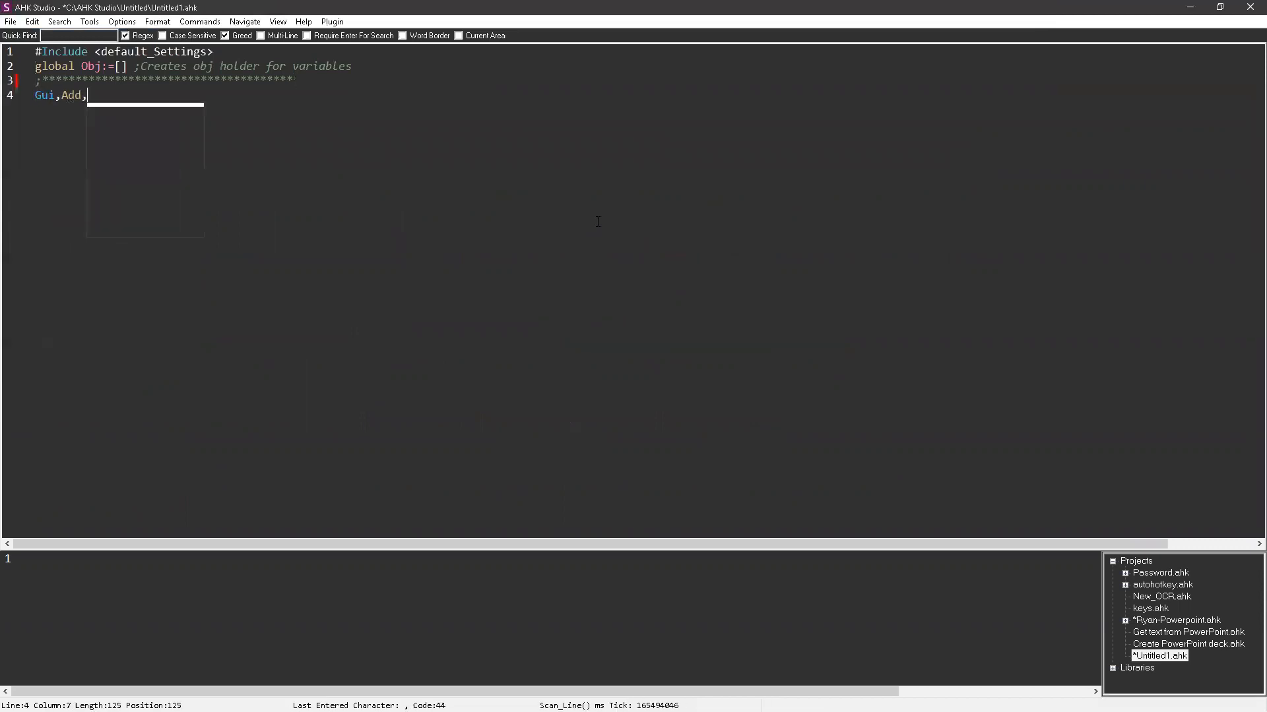
pyautogui.write('edi')
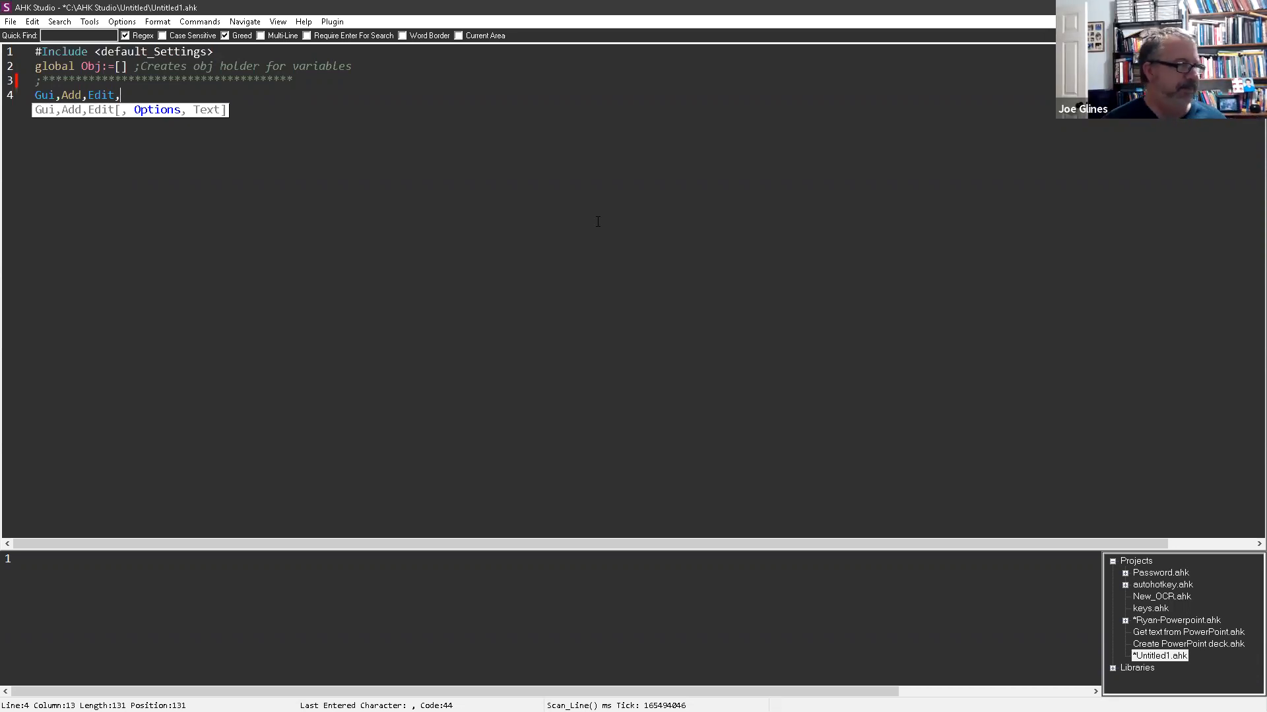
pyautogui.write('vN')
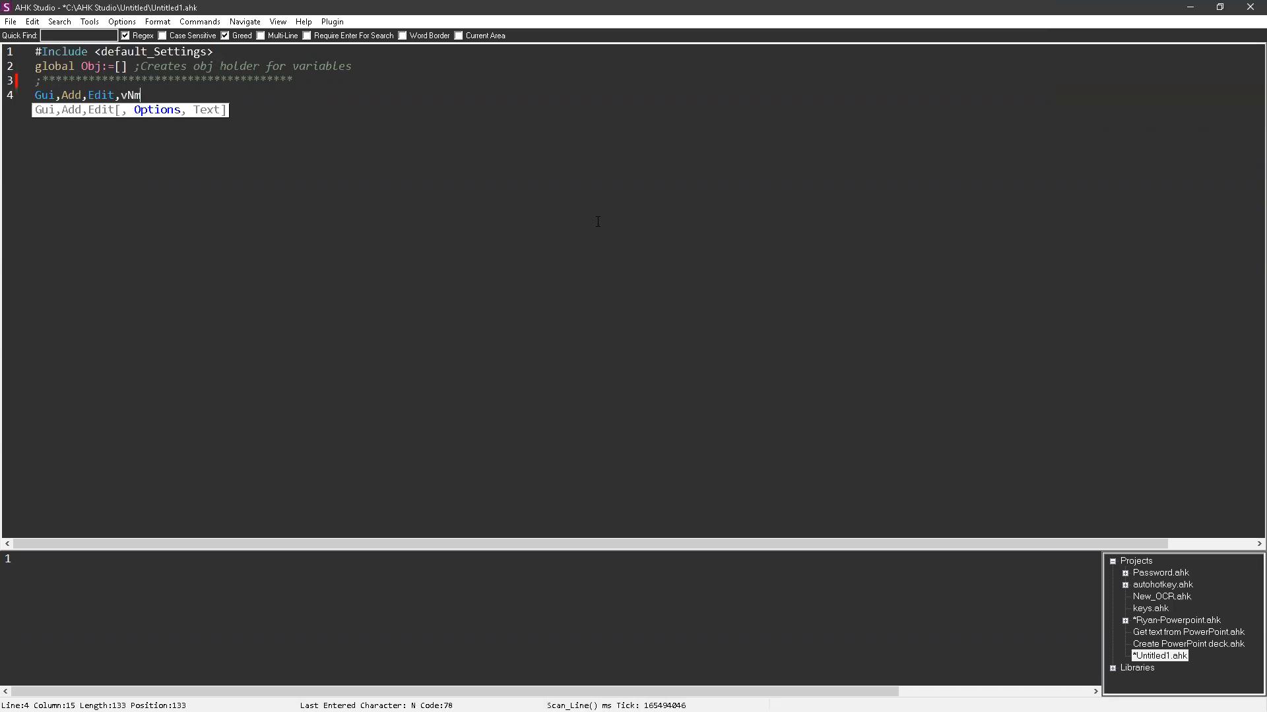
pyautogui.write('umber')
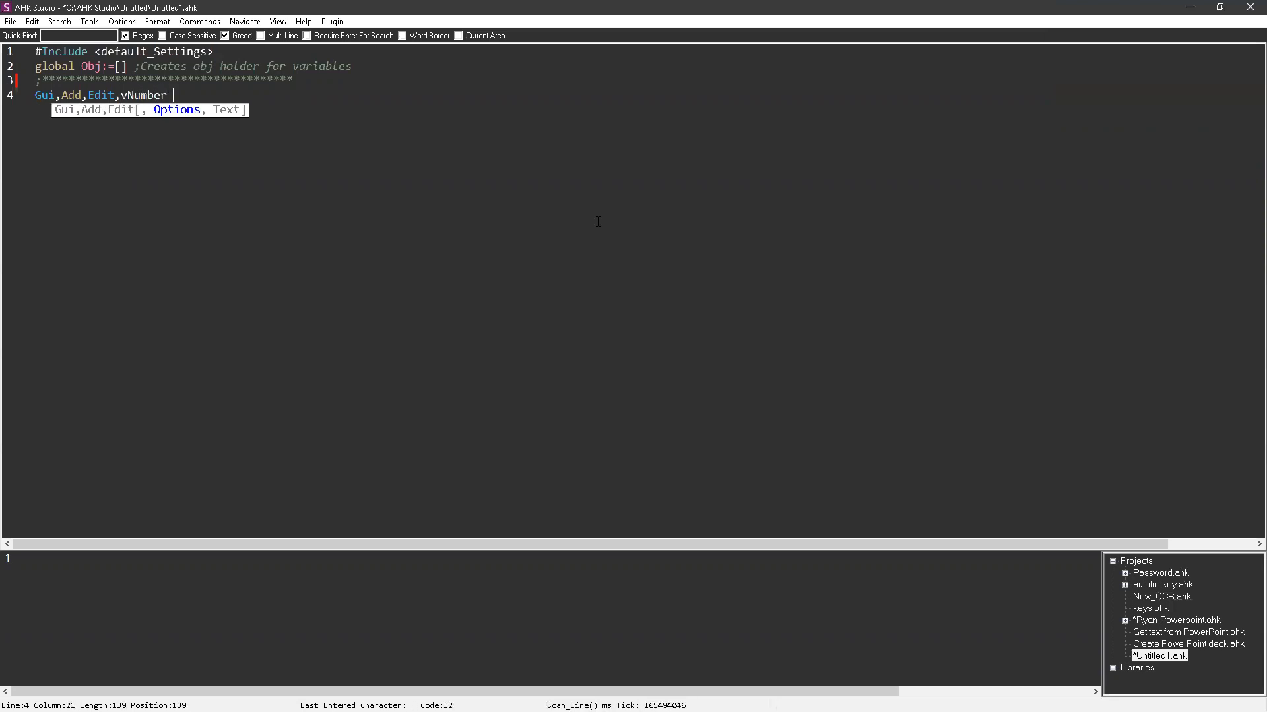
pyautogui.press('Escape')
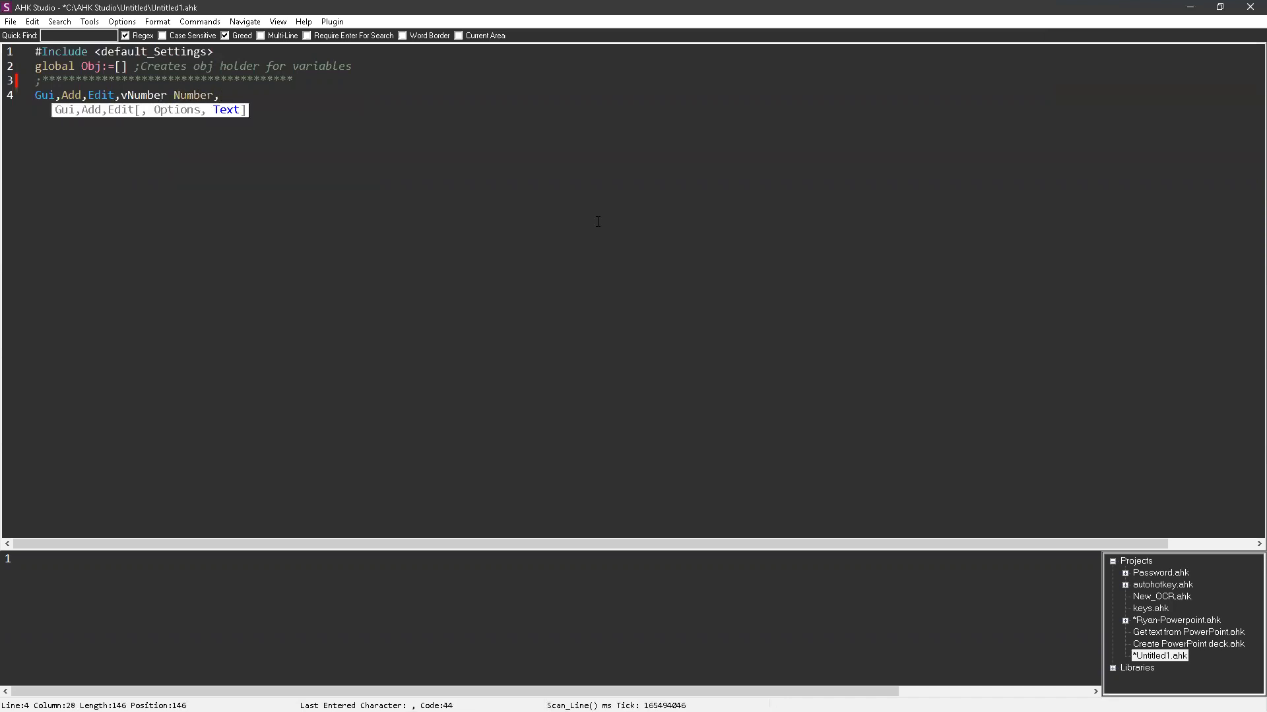
pyautogui.write('1')
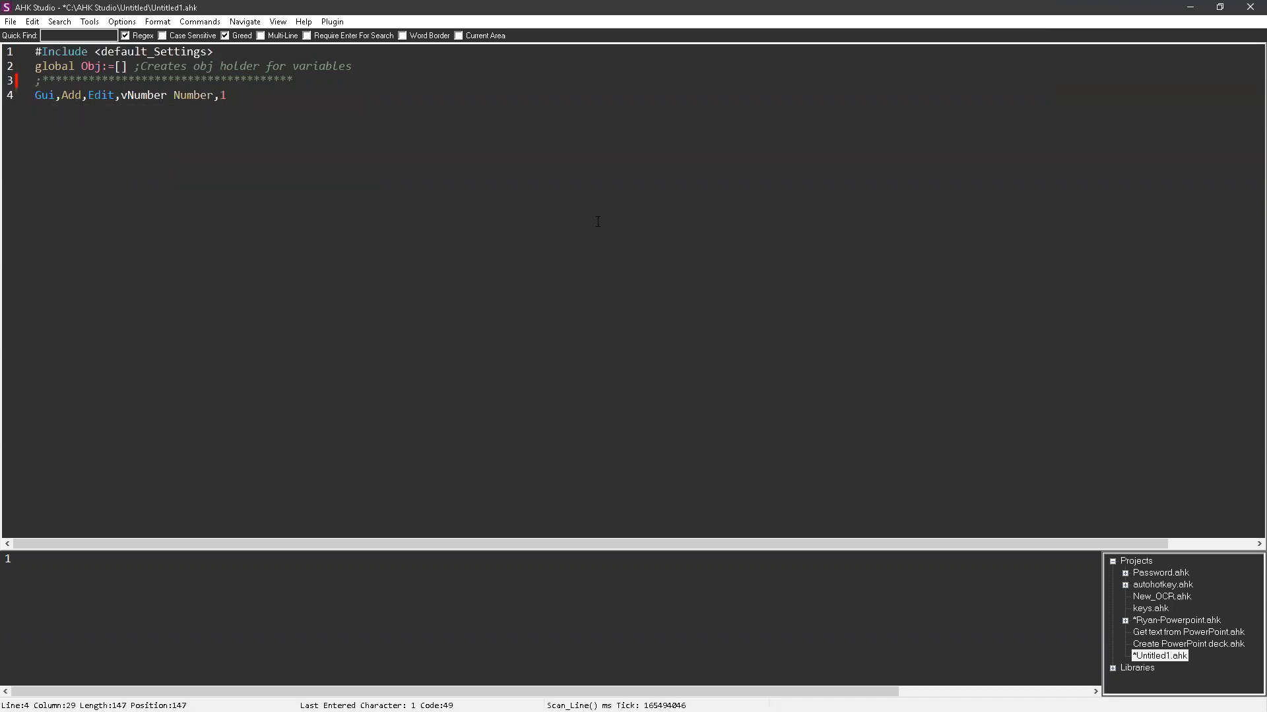
# Step: Add Gui,Add,UpDown, Gui,Show and return lines to finish the script
pyautogui.write('Gui')
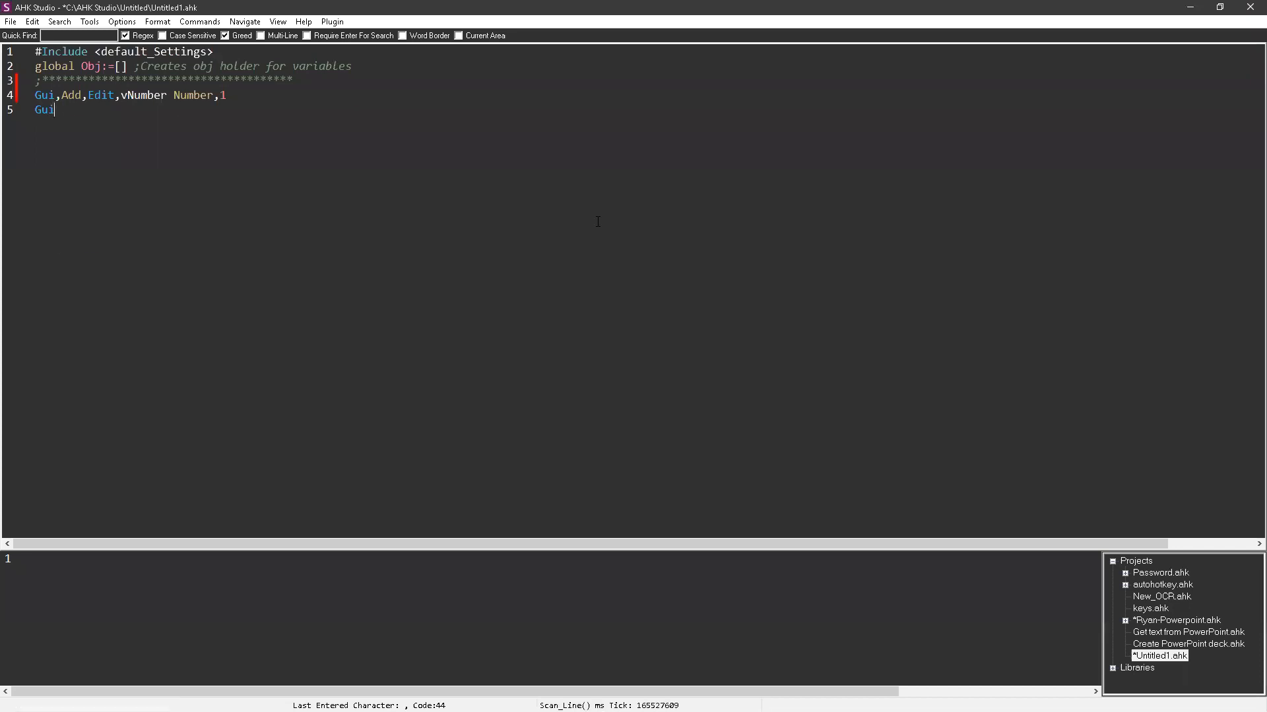
pyautogui.write(',Show')
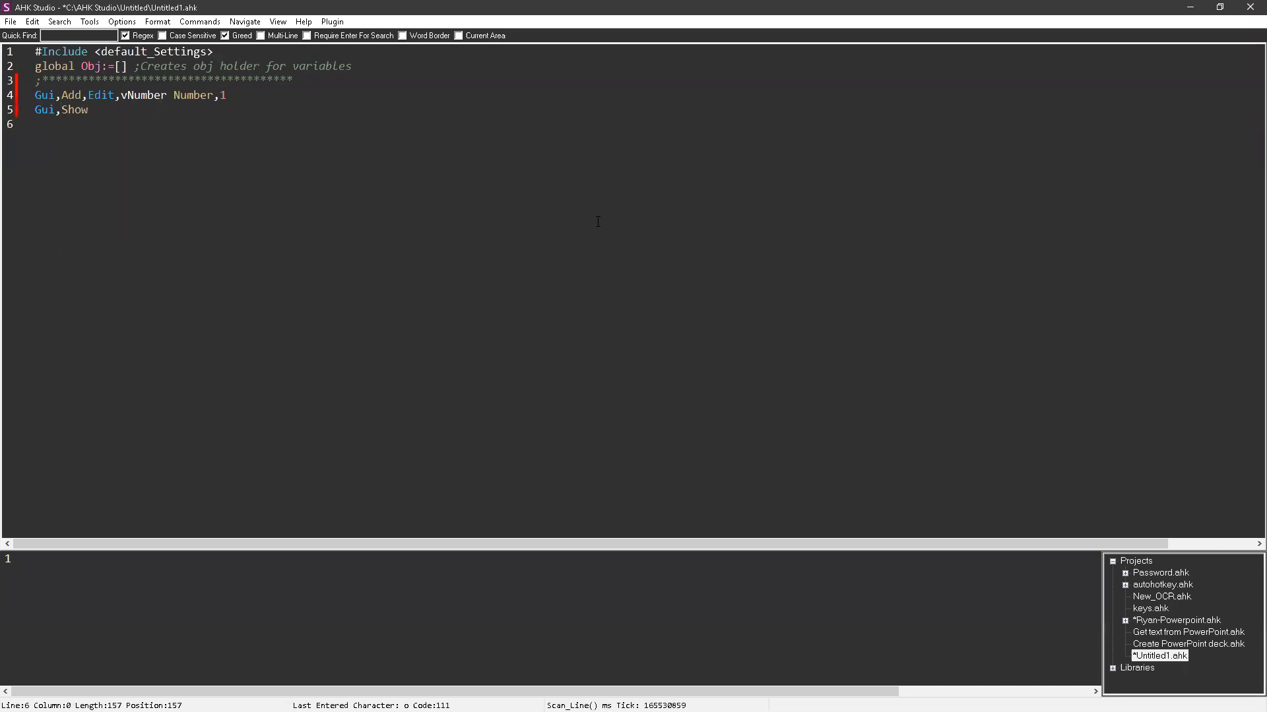
pyautogui.write('reun')
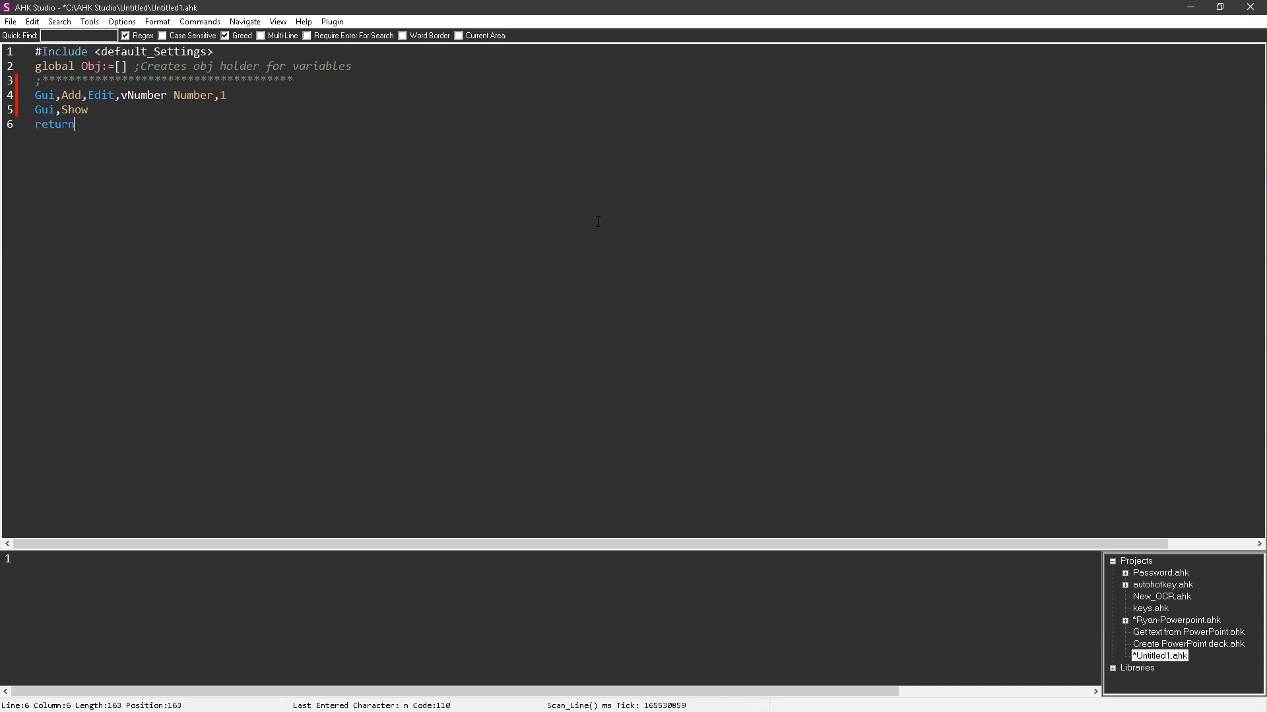
pyautogui.press('Enter')
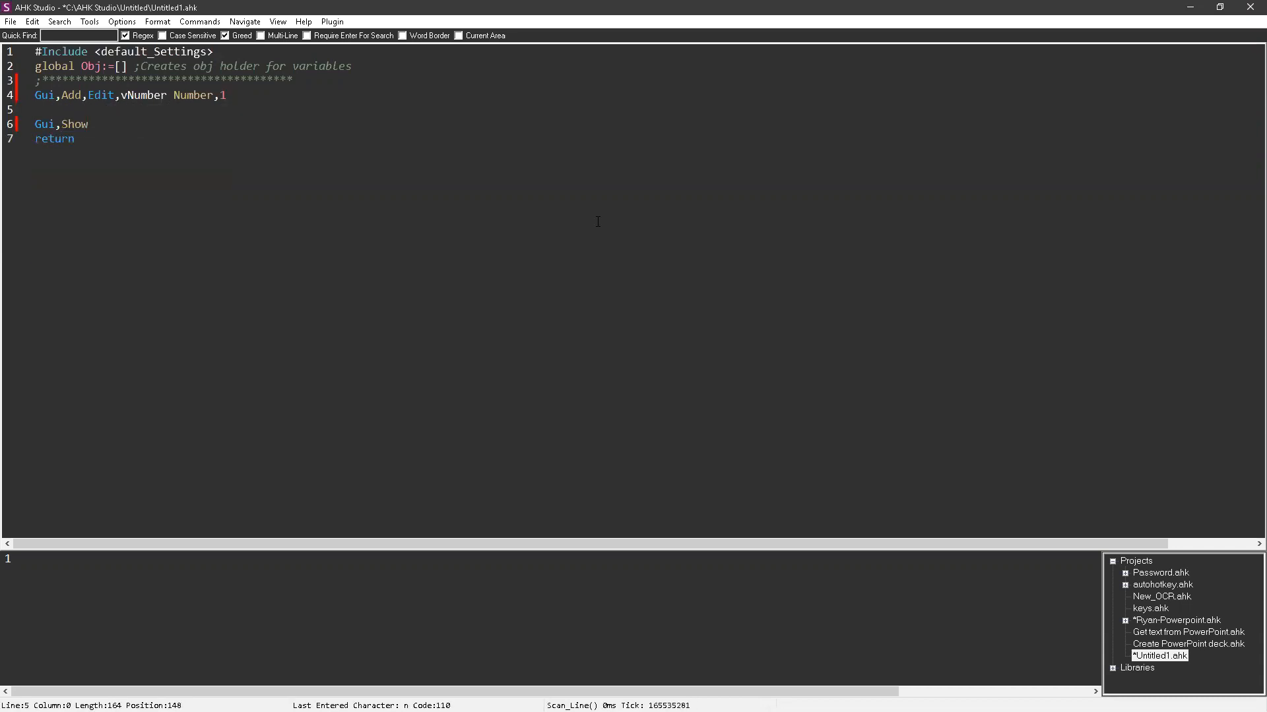
pyautogui.write('Gui,Add,up')
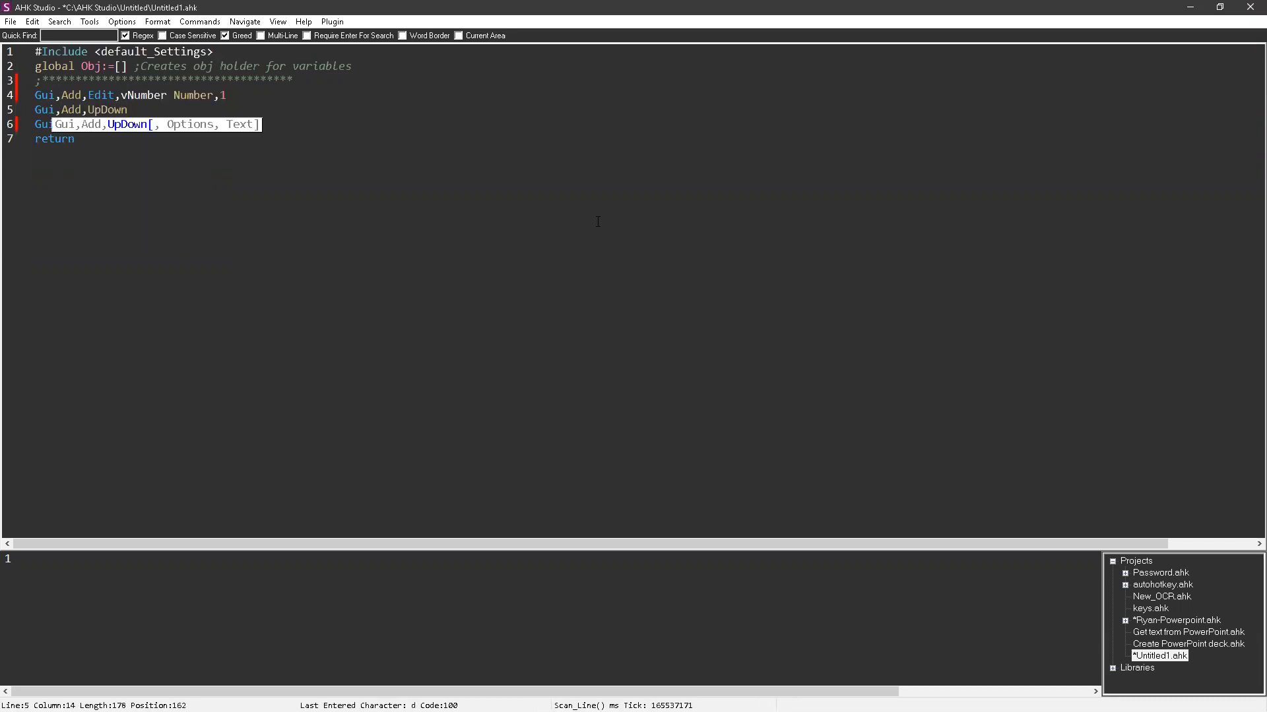
pyautogui.write('Gui,Show')
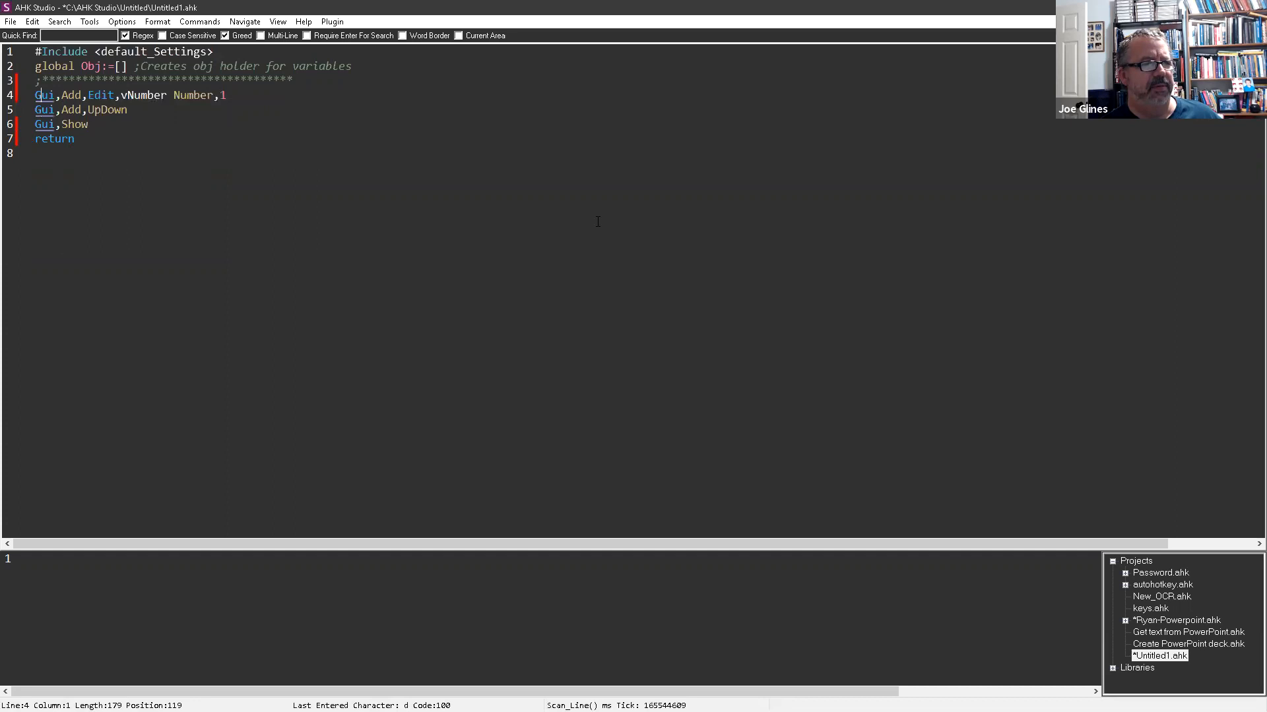
# Step: Give the Edit box a gGo option and start a Go: label ending with return
pyautogui.write('g')
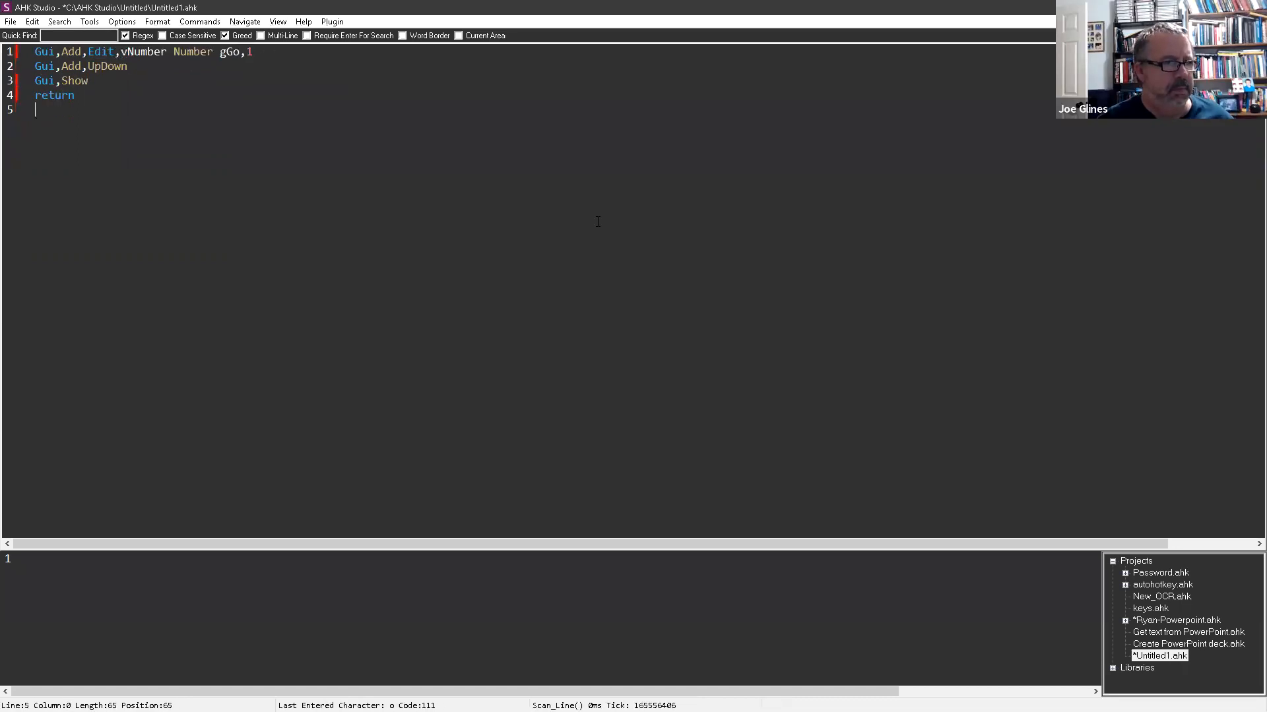
pyautogui.write('Go')
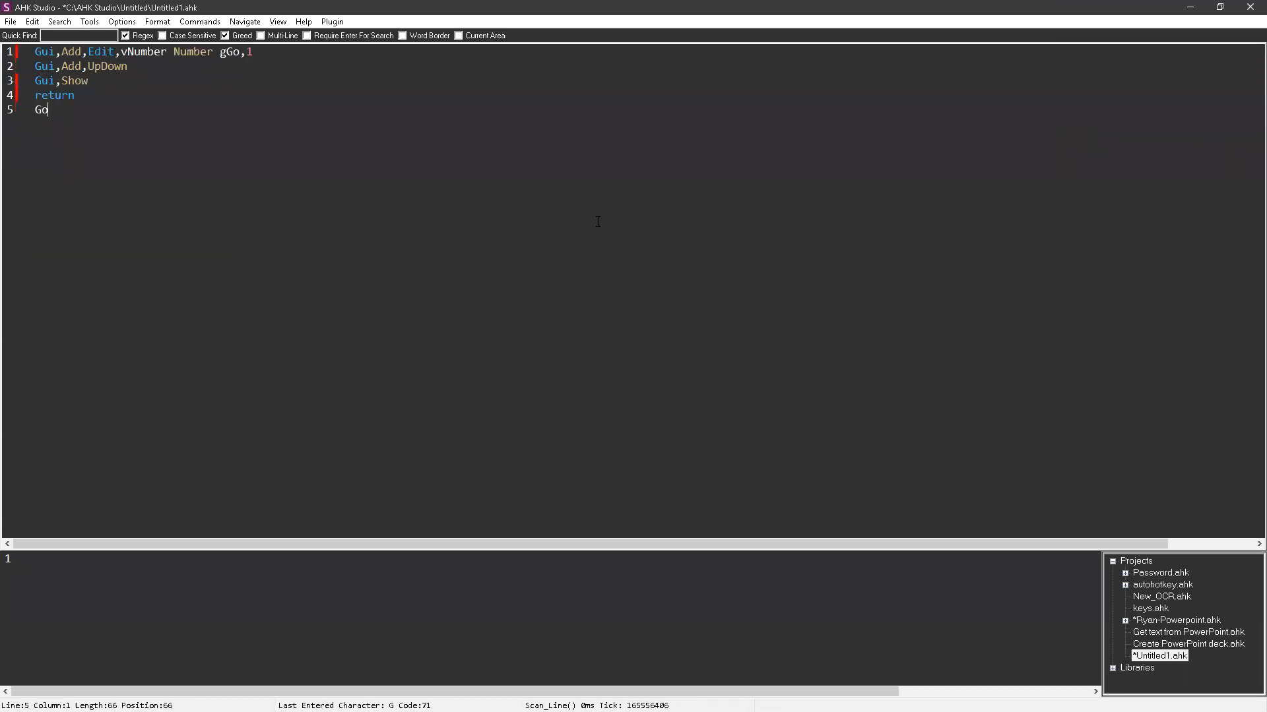
pyautogui.write(':')
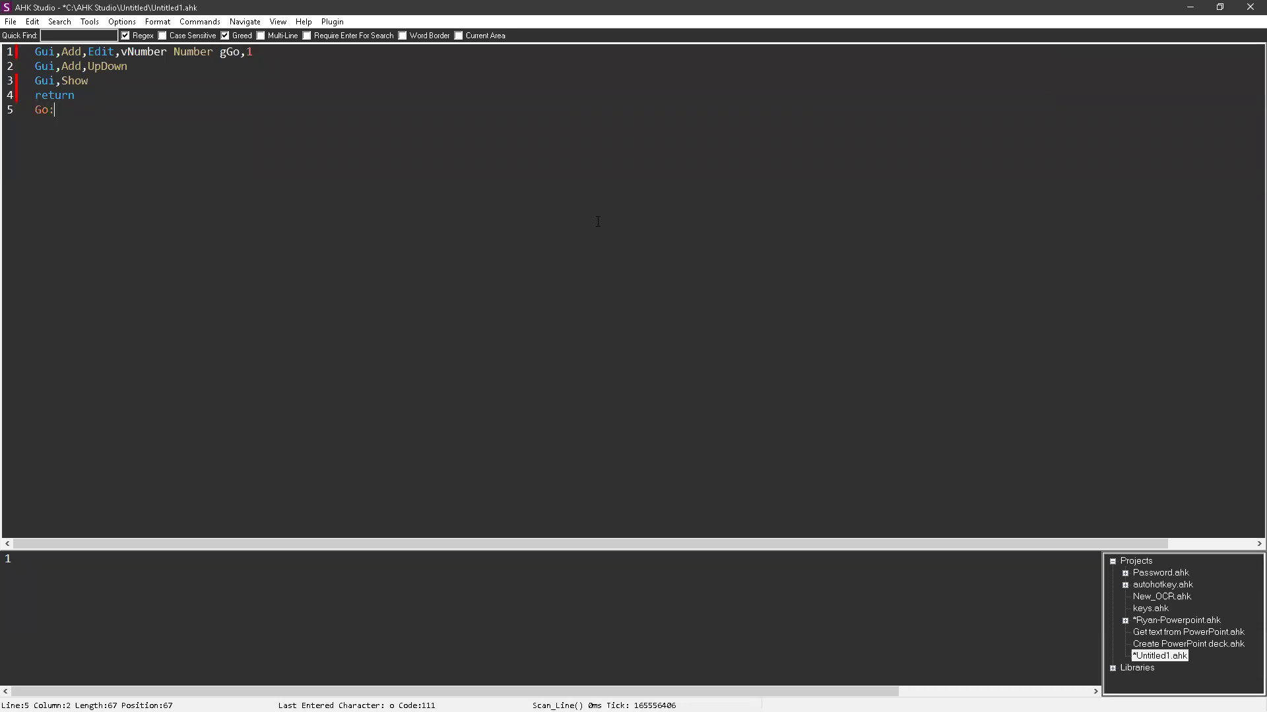
pyautogui.write('ret')
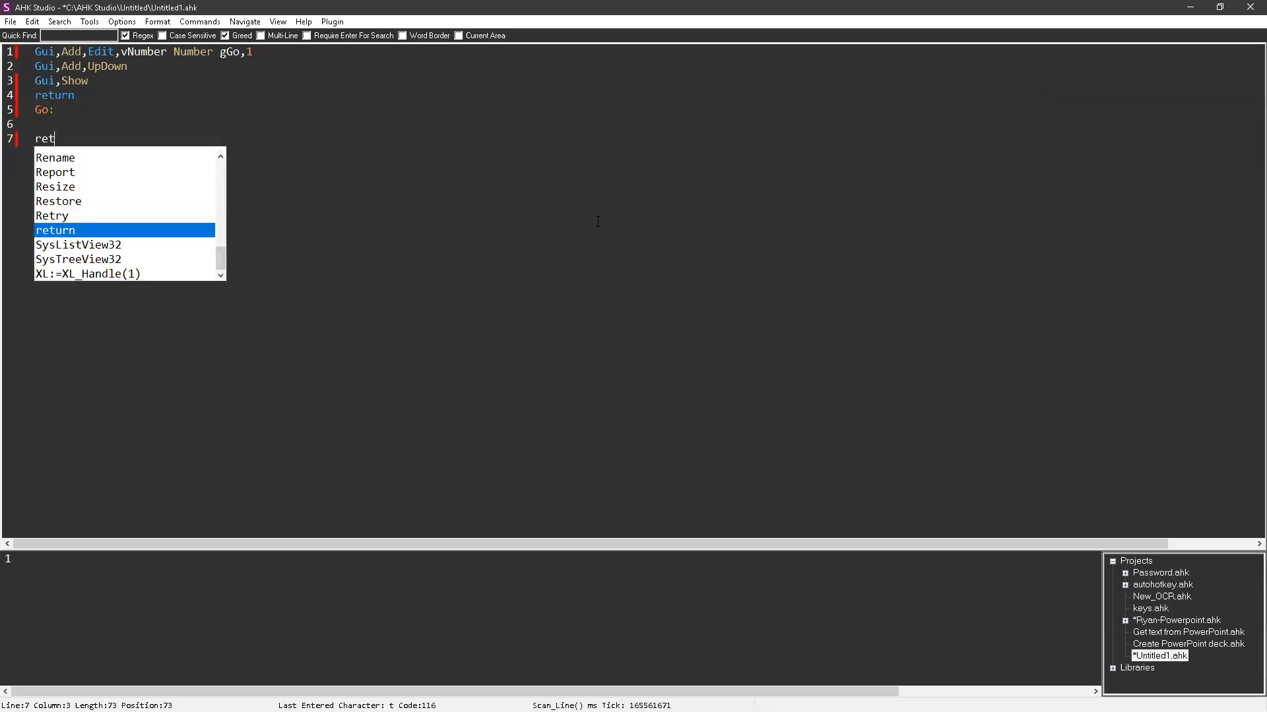
pyautogui.write('urn')
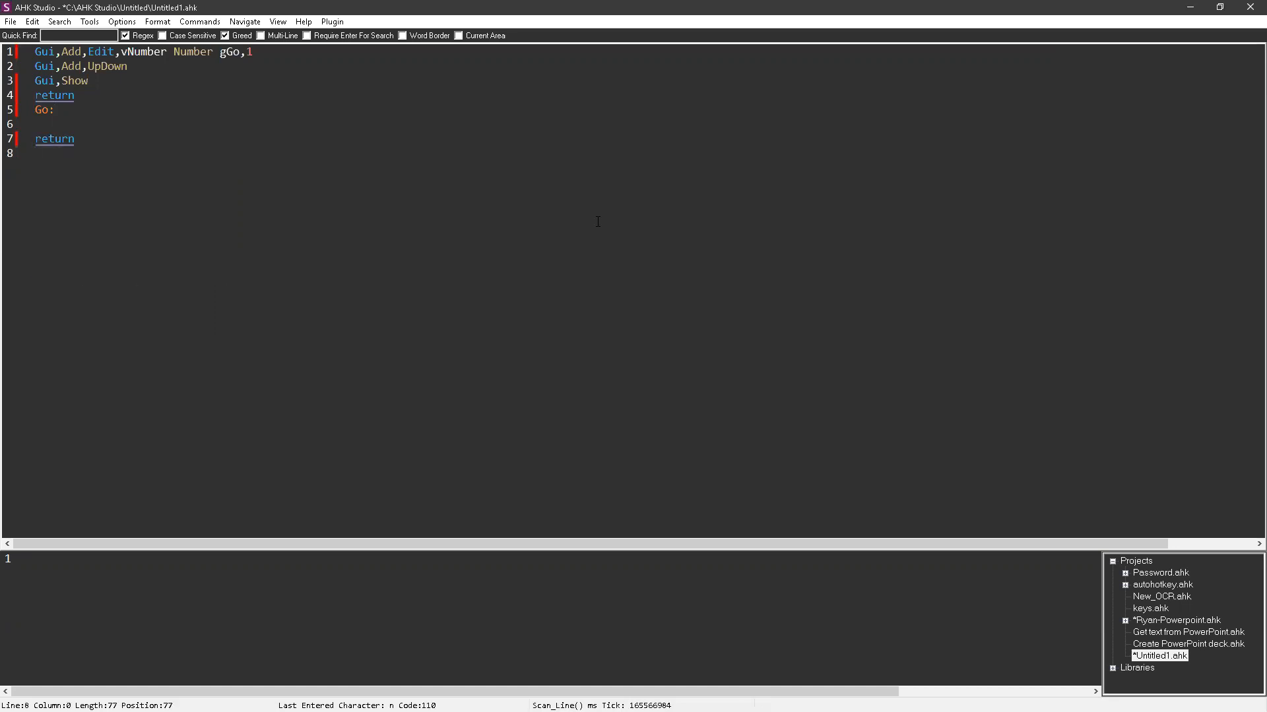
# Step: Add an Escape:: ExitApp hotkey and Gui,Submit,Nohide under the Go label
pyautogui.write('escape::')
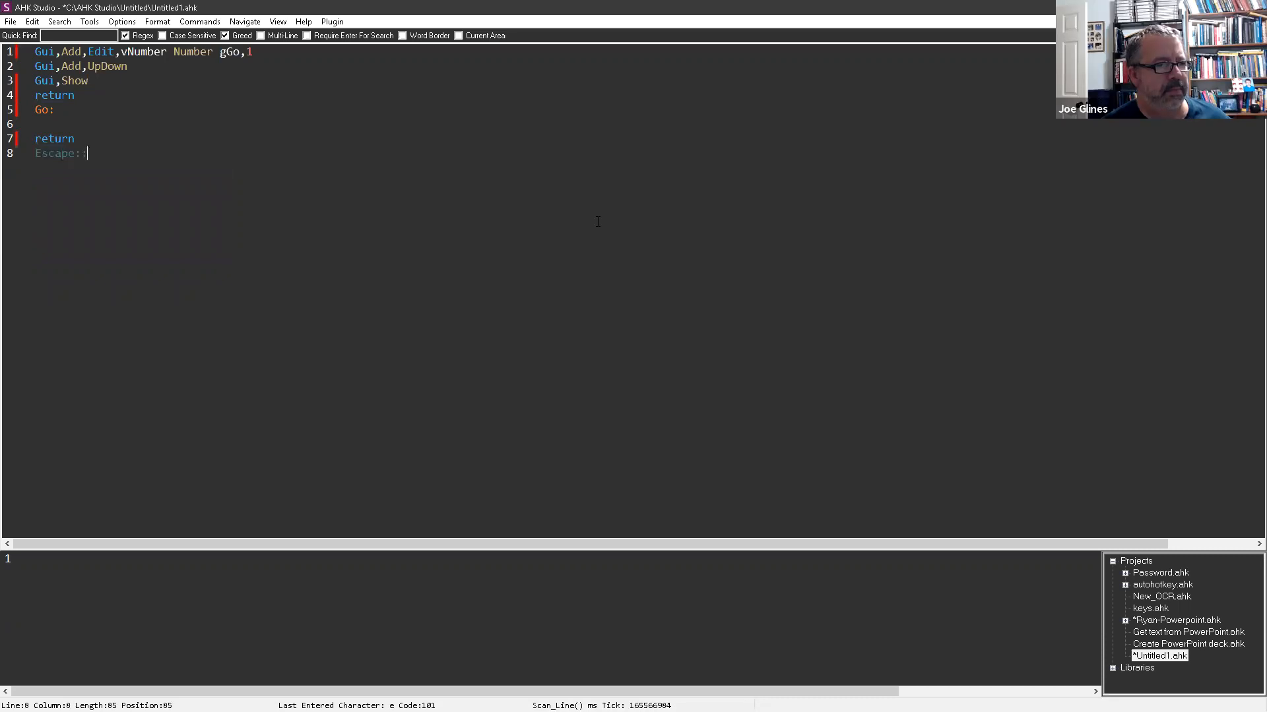
pyautogui.write('ExitApp')
pyautogui.write('return')
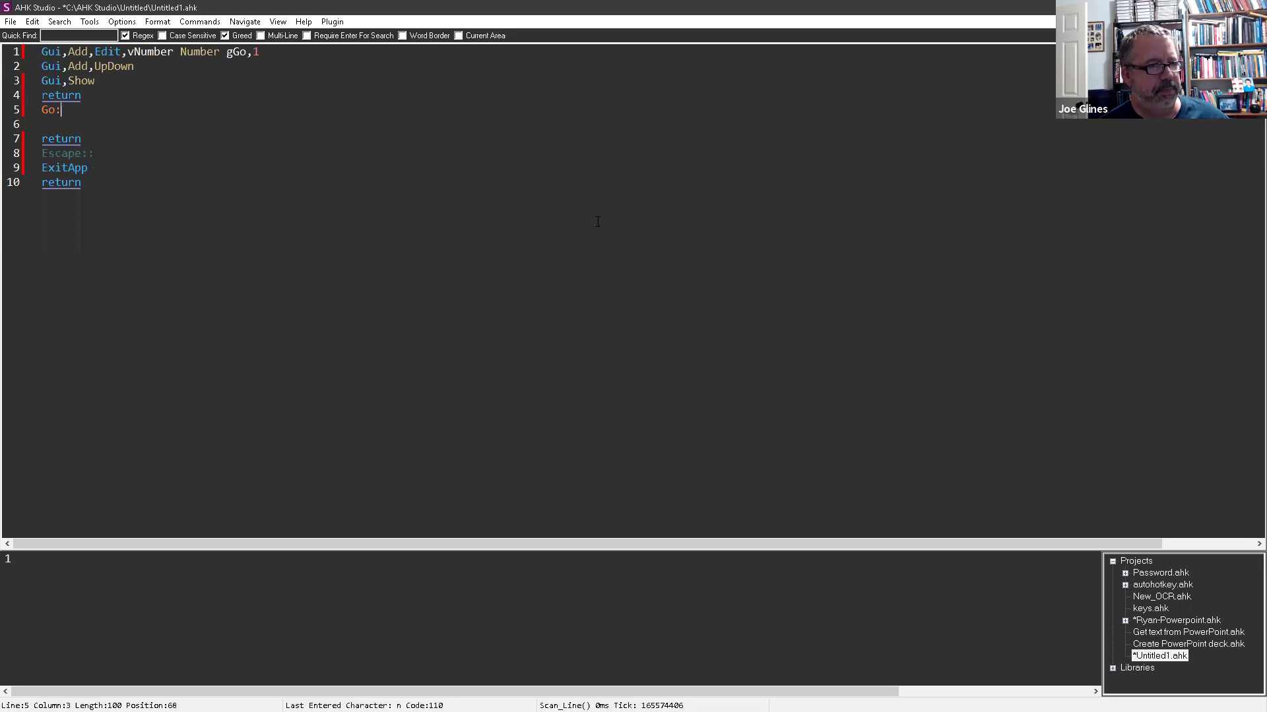
pyautogui.write('gm')
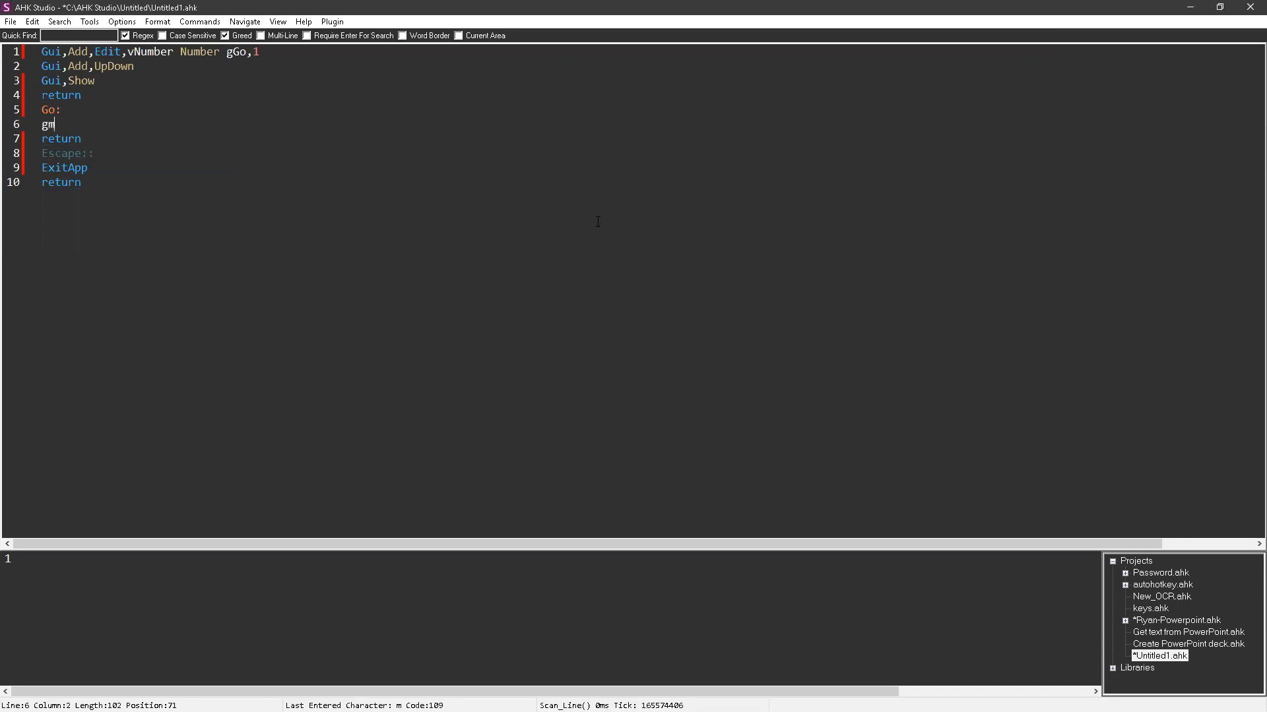
pyautogui.write('Gui,Submit,Nohide')
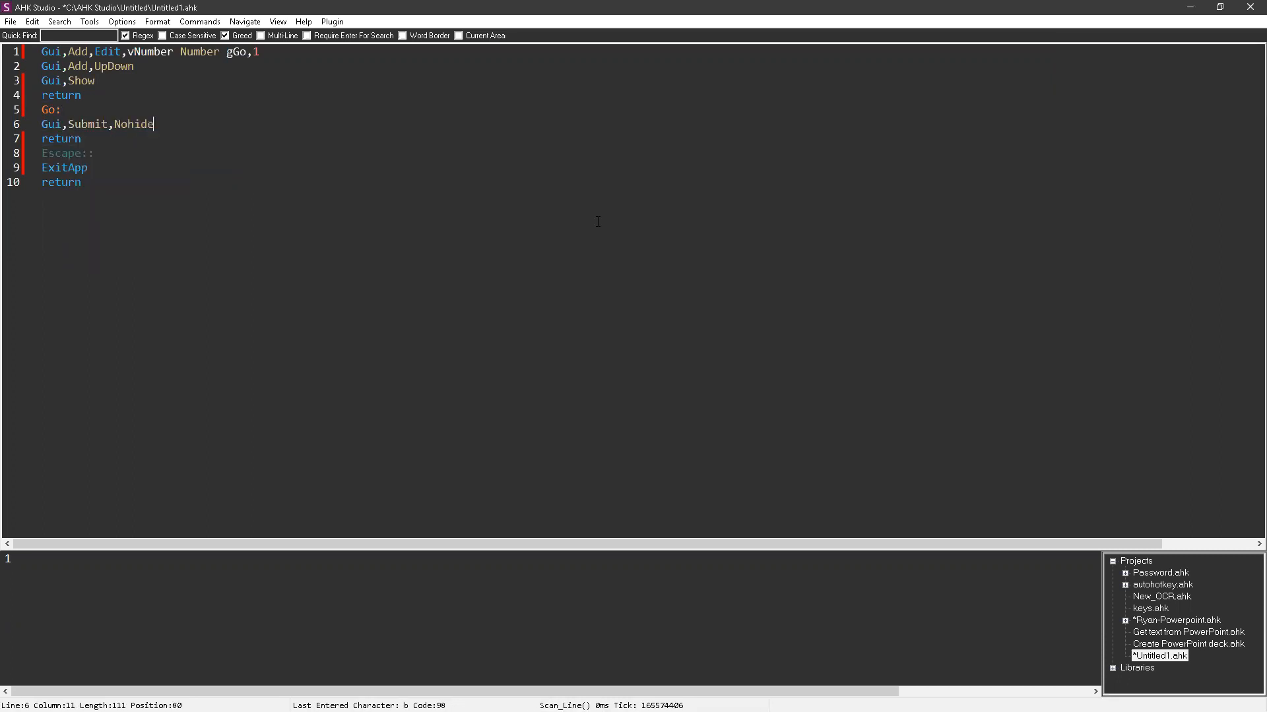
pyautogui.press('Enter')
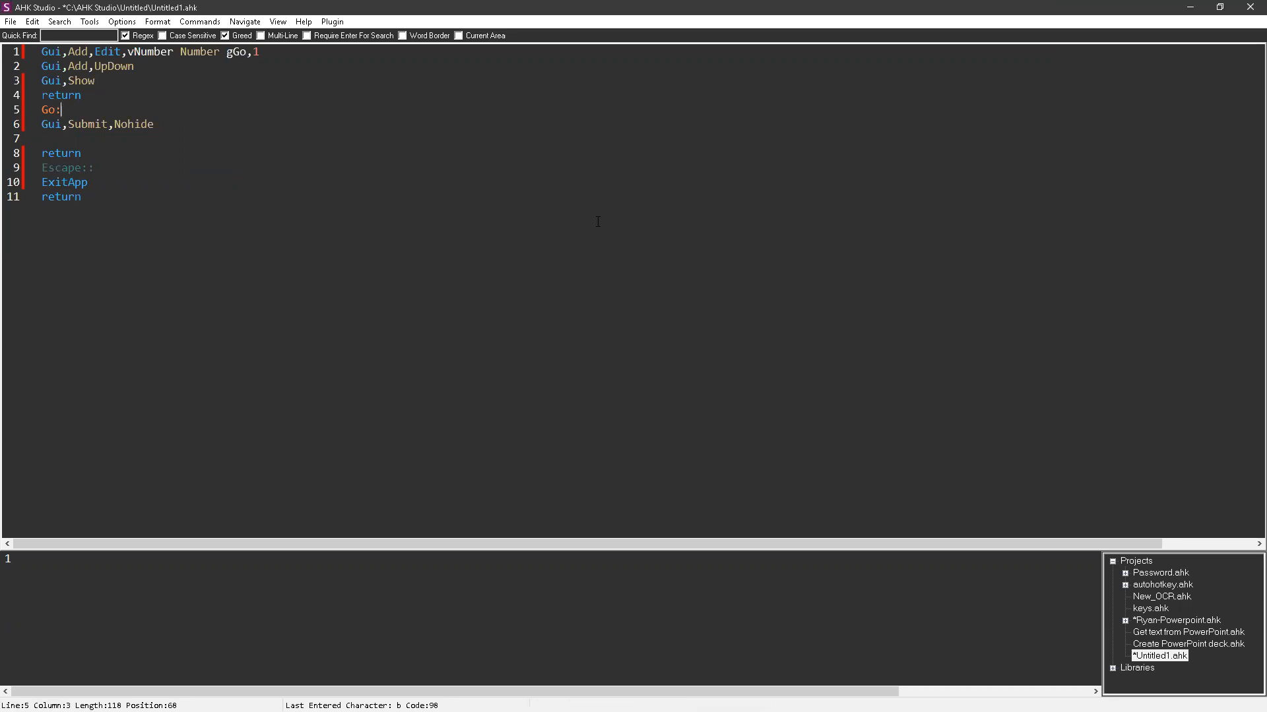
# Step: Add a Gui,Add,Text line with a width option and Display variable
pyautogui.press('Enter')
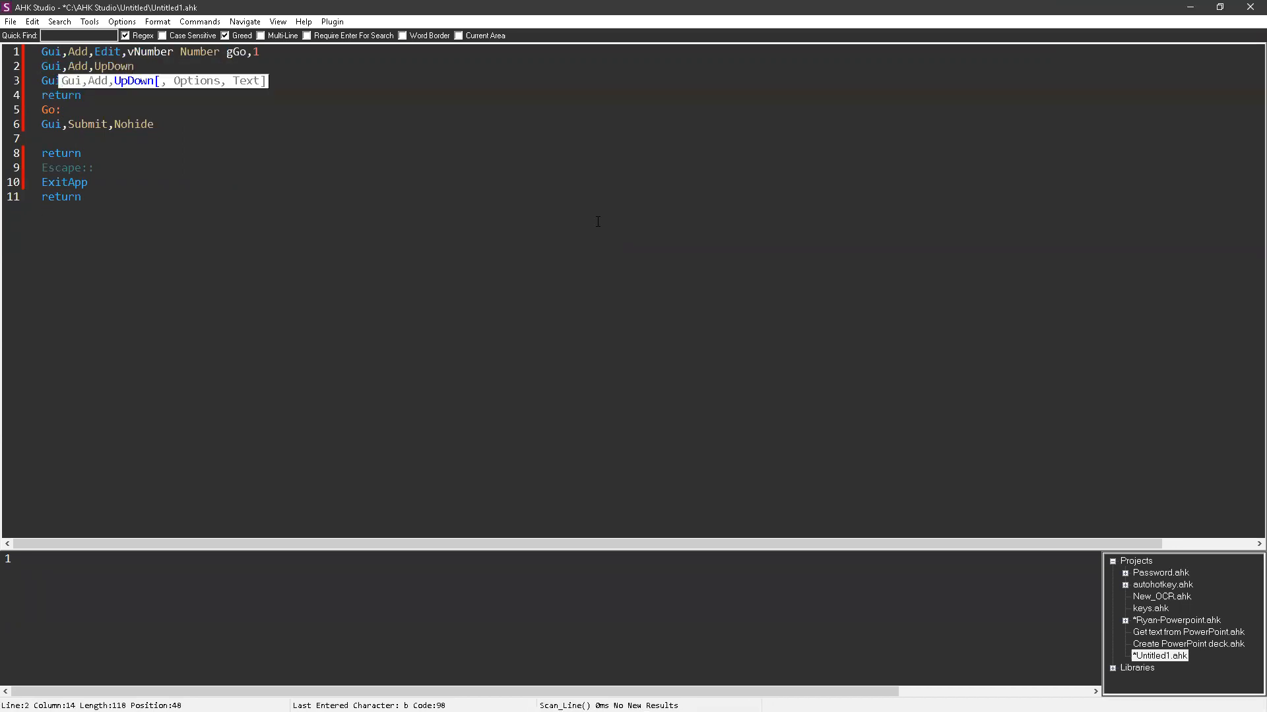
pyautogui.write(',Add,Text')
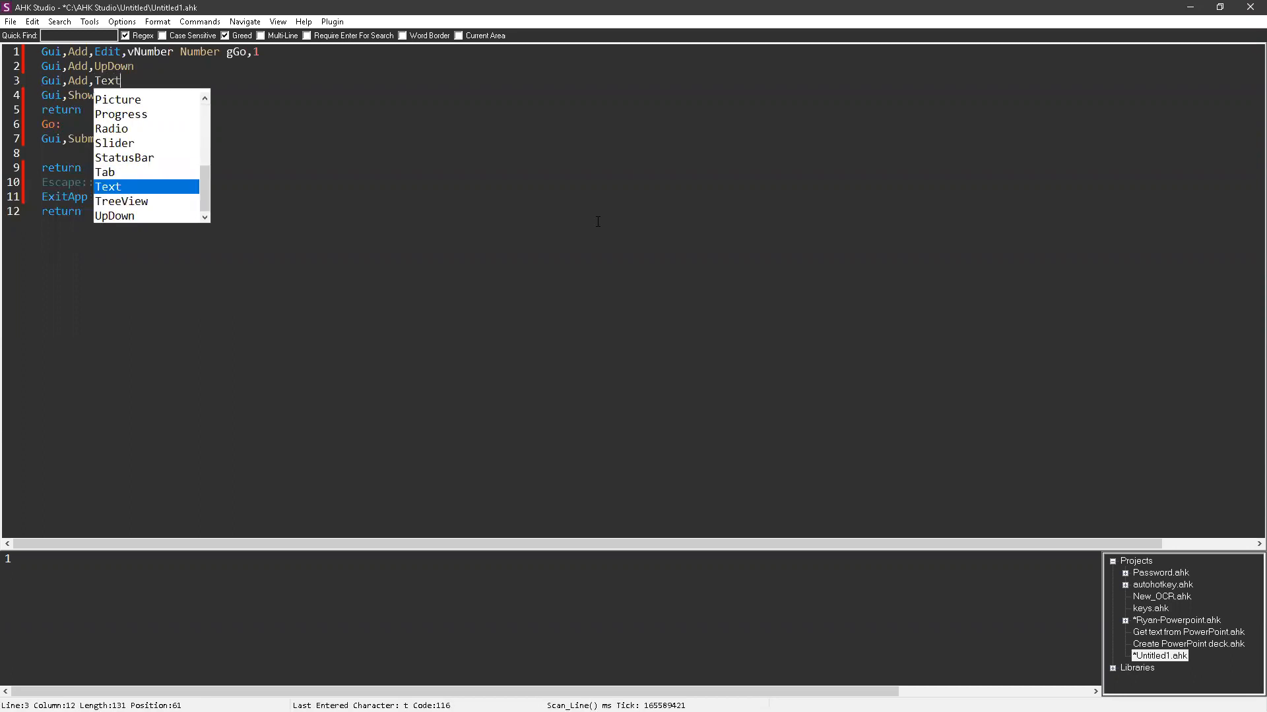
pyautogui.write(',w500')
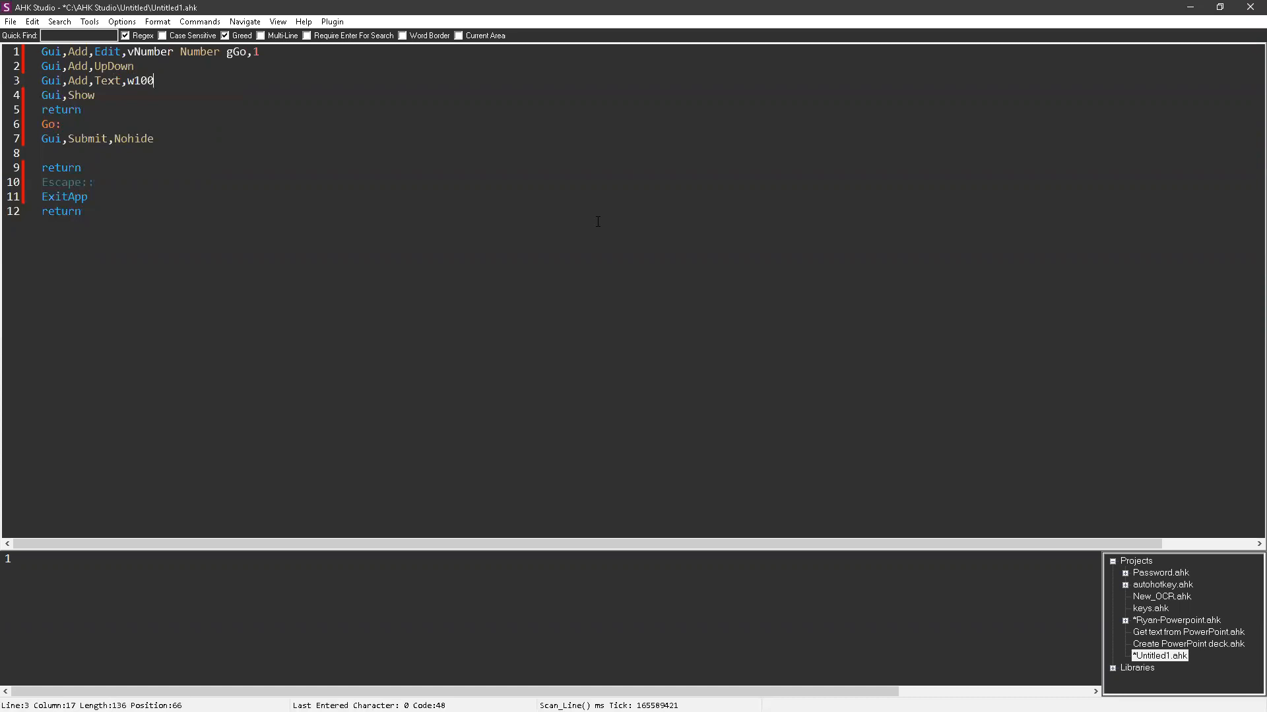
pyautogui.click(122, 80)
pyautogui.write(' v')
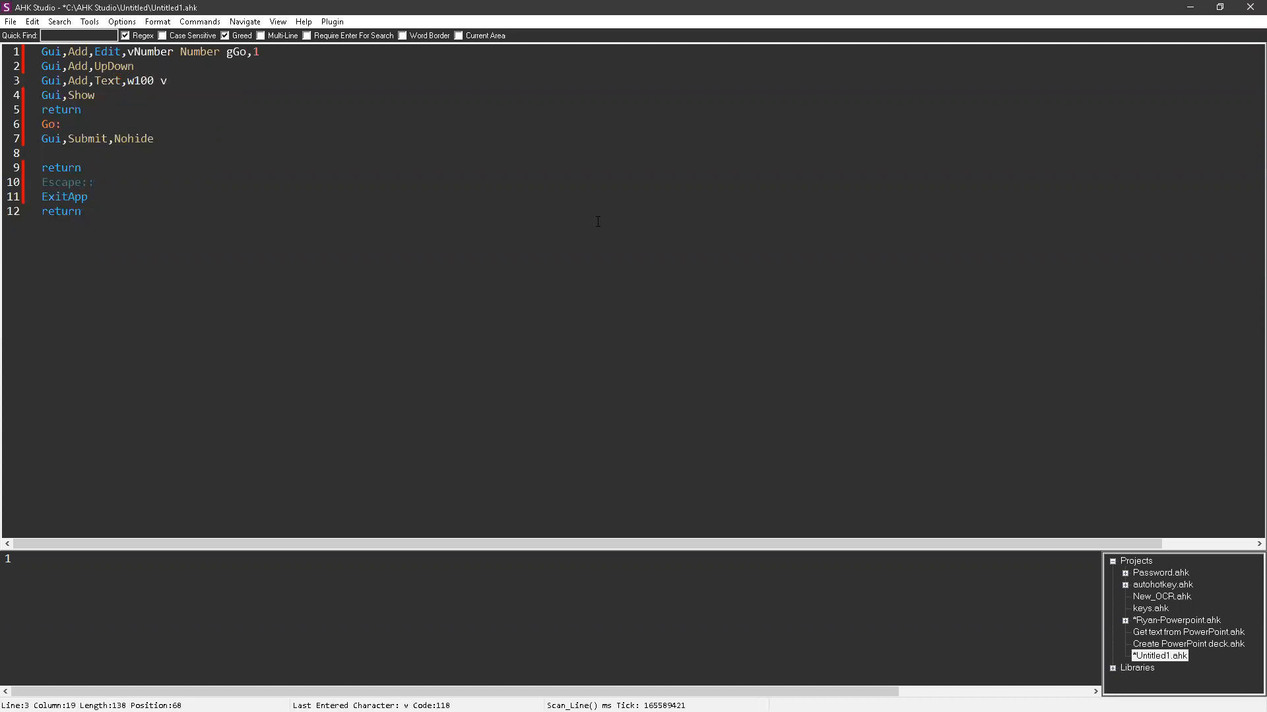
pyautogui.write('Display')
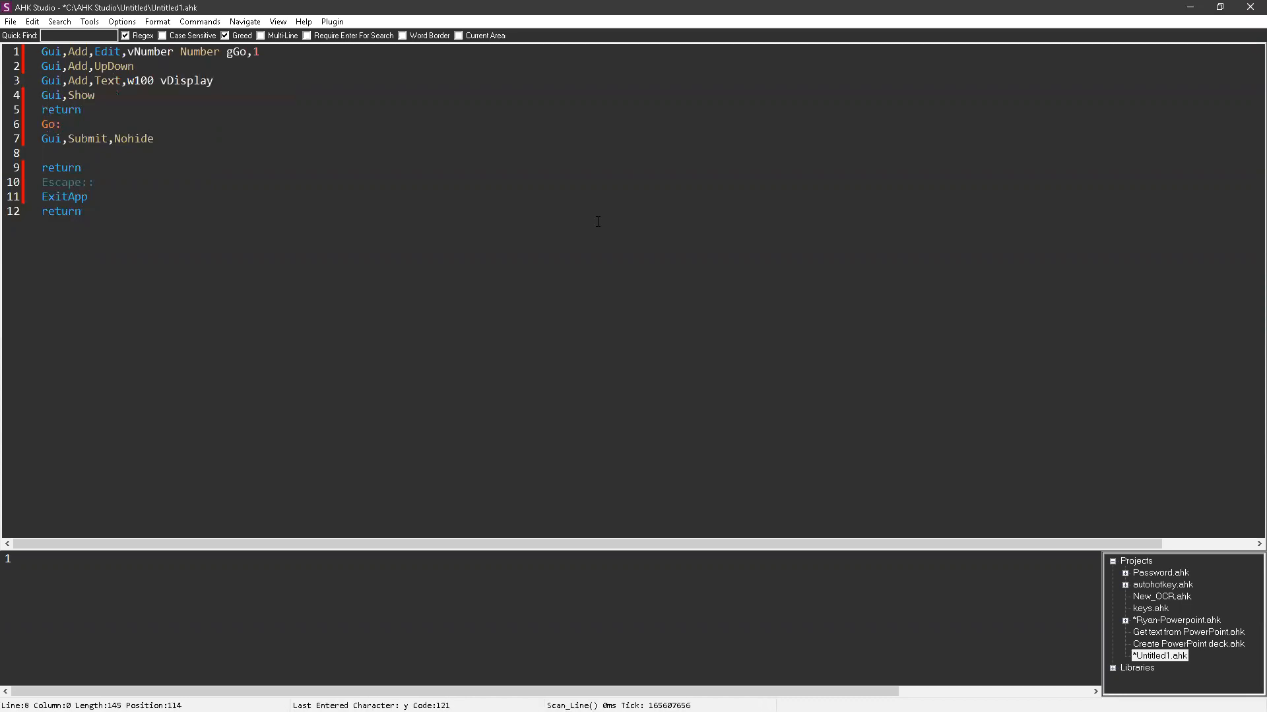
# Step: Write GuiControl,,%Display% under Go and make the text control HWNDDisplay
pyautogui.write('guicontr')
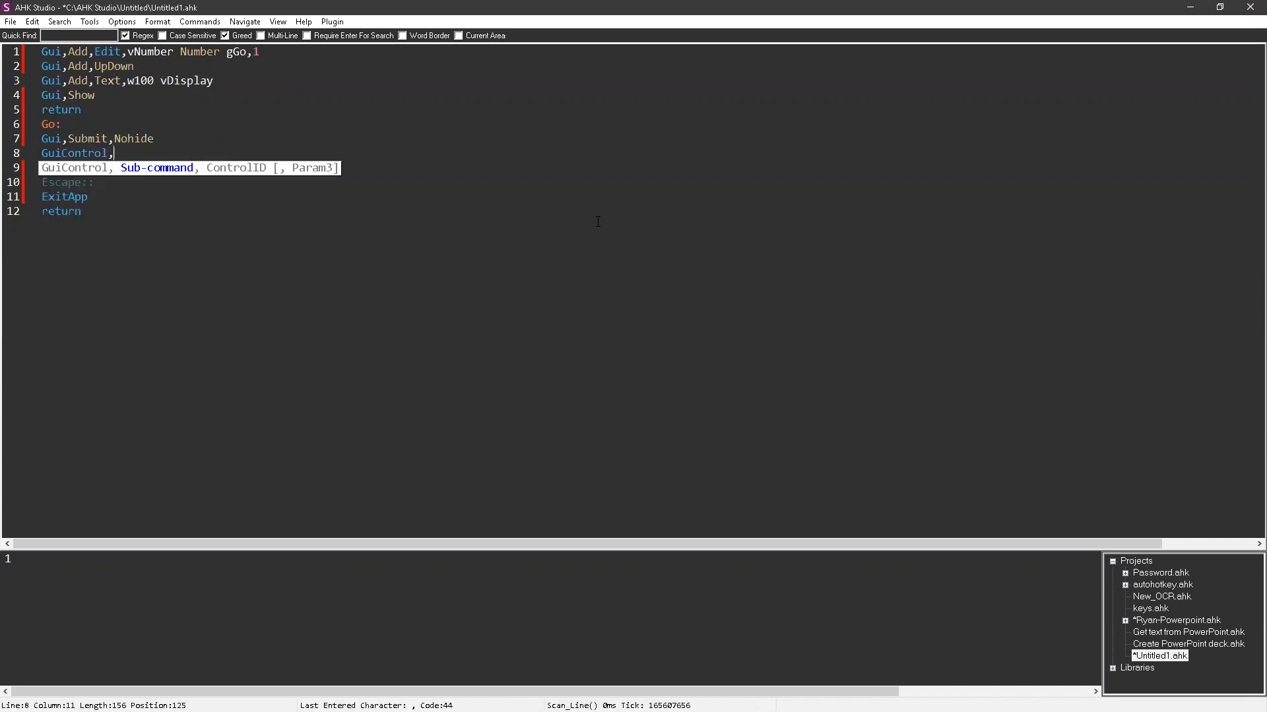
pyautogui.write(',%')
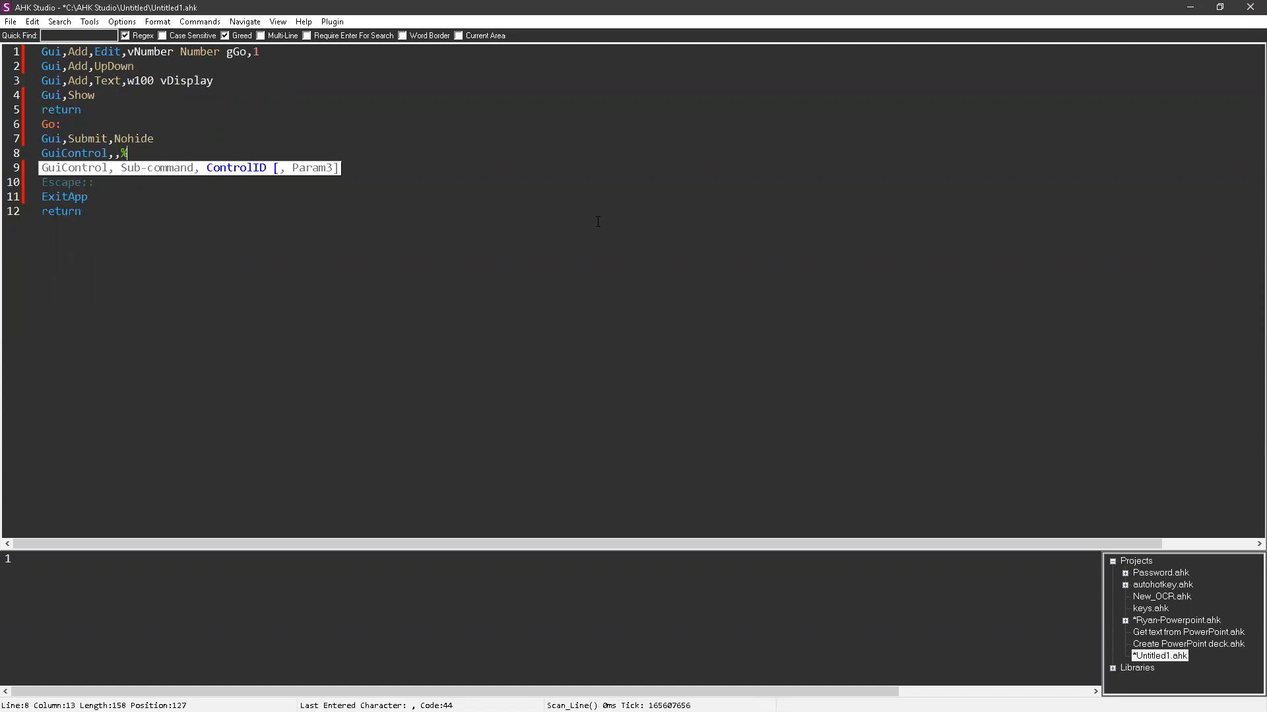
pyautogui.write('Display%')
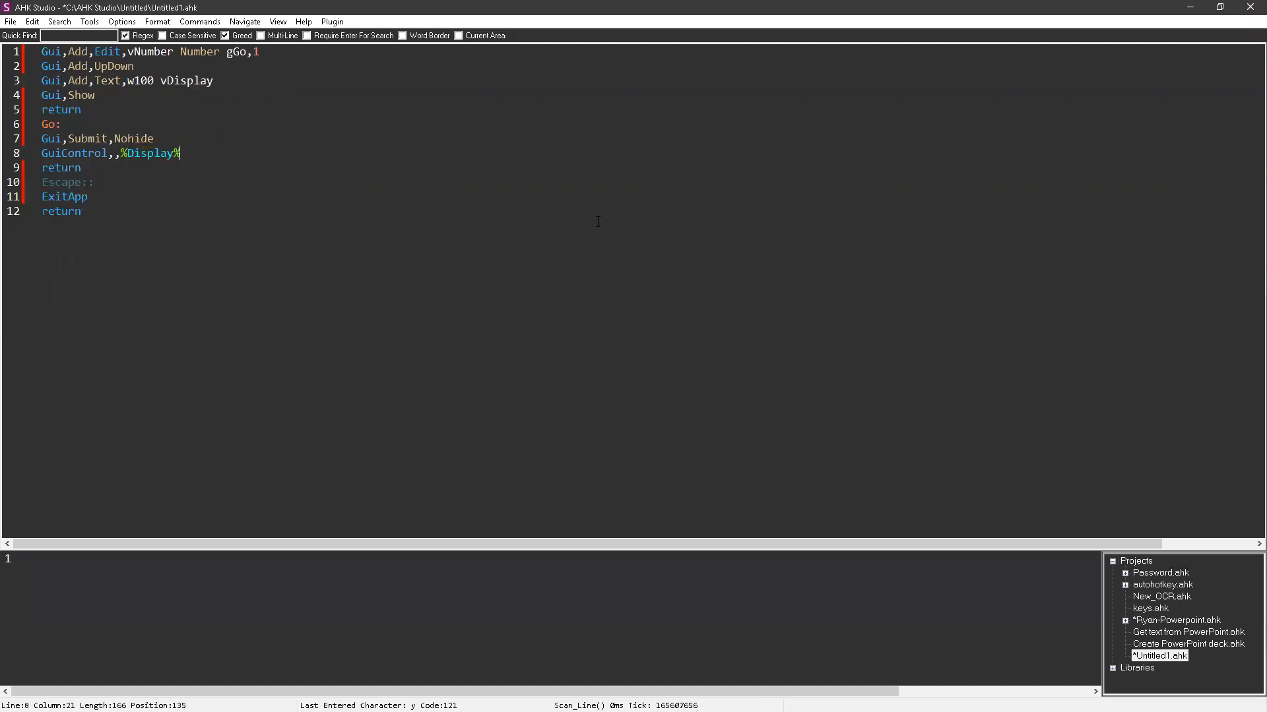
pyautogui.click(157, 80)
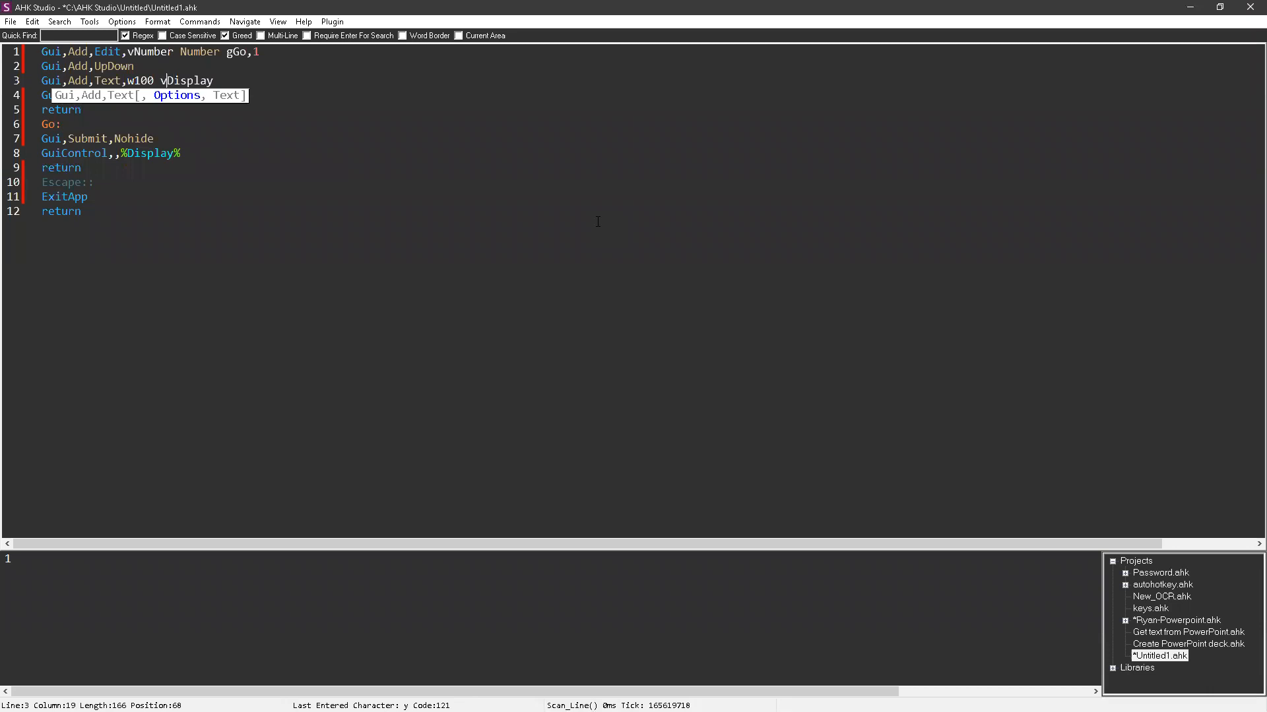
pyautogui.write('HWND')
pyautogui.click(119, 153)
pyautogui.write(',%')
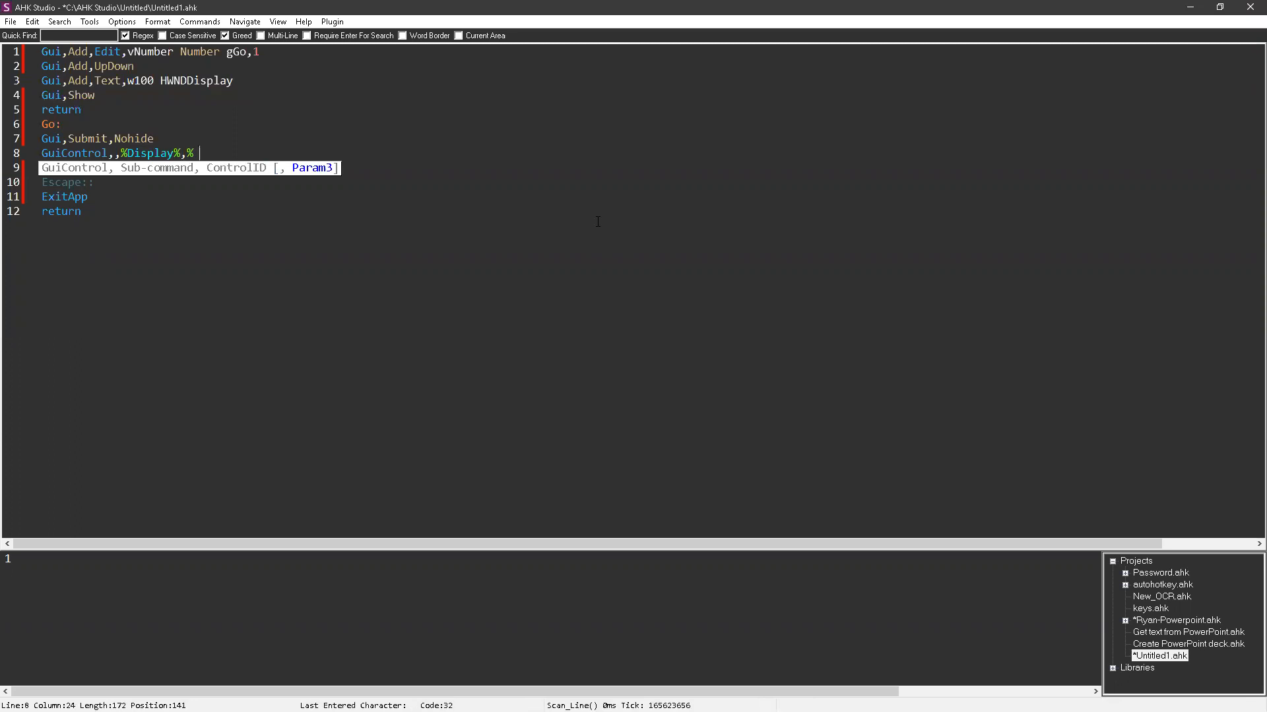
# Step: Complete the line with % Format("{:0x}",Number) to show the number as hex
pyautogui.write('Format("")')
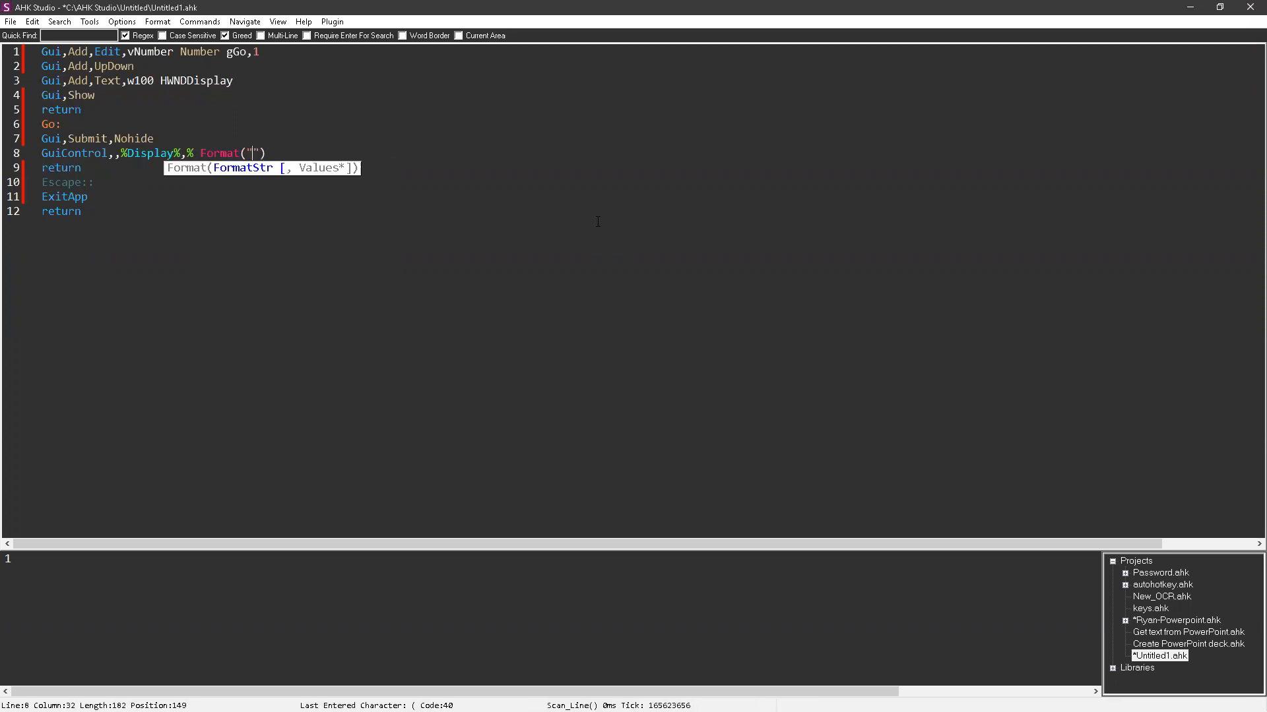
pyautogui.write('{0x')
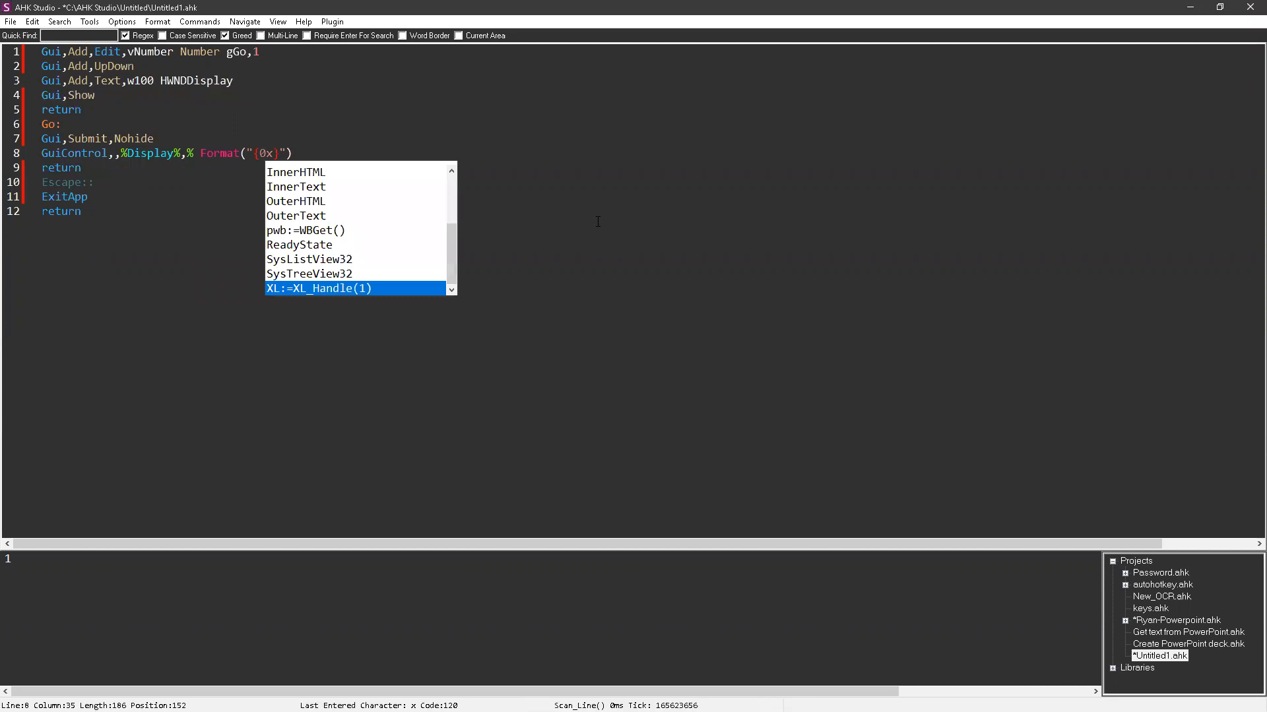
pyautogui.write(':')
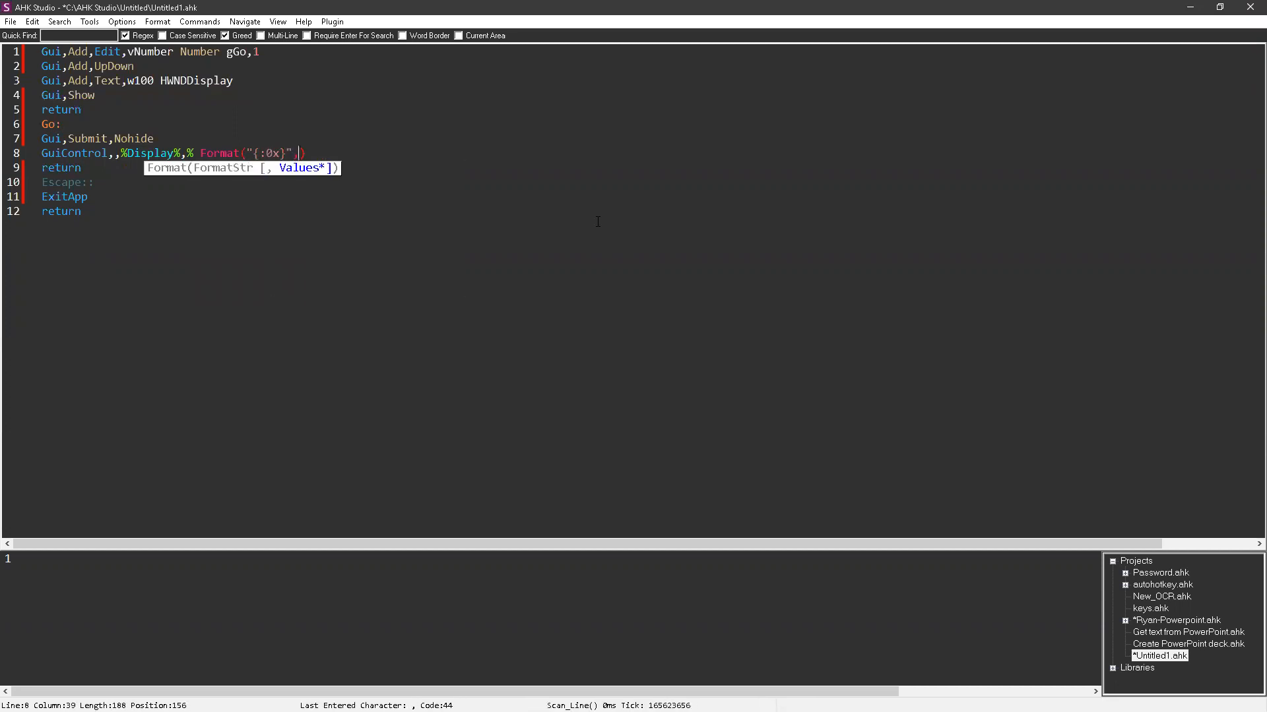
pyautogui.write('Number')
pyautogui.write('16')
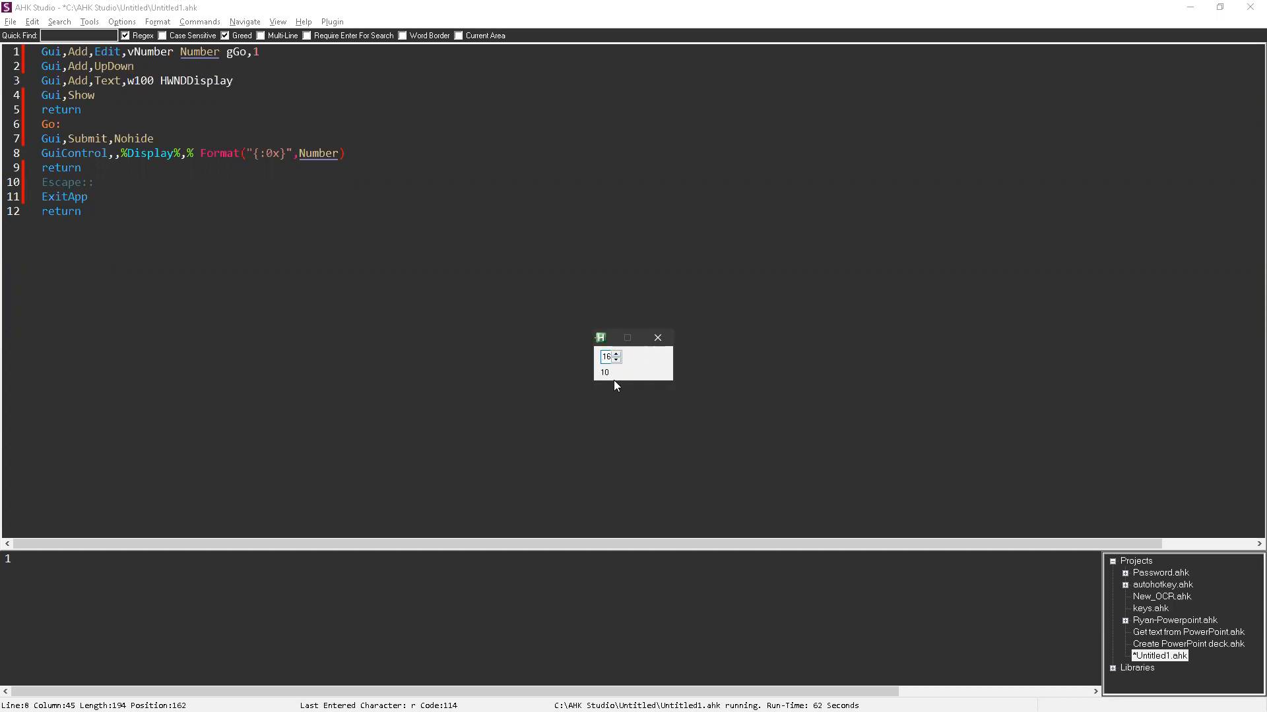
pyautogui.moveTo(599, 375)
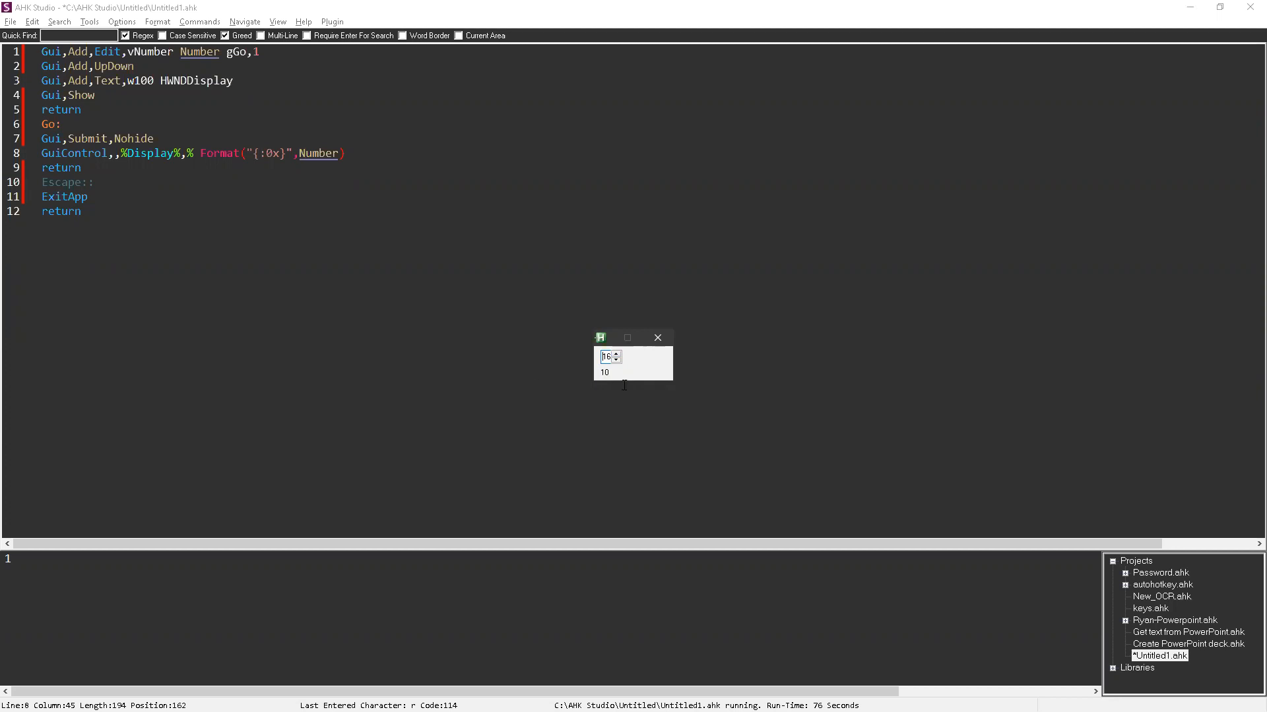
pyautogui.moveTo(599, 382)
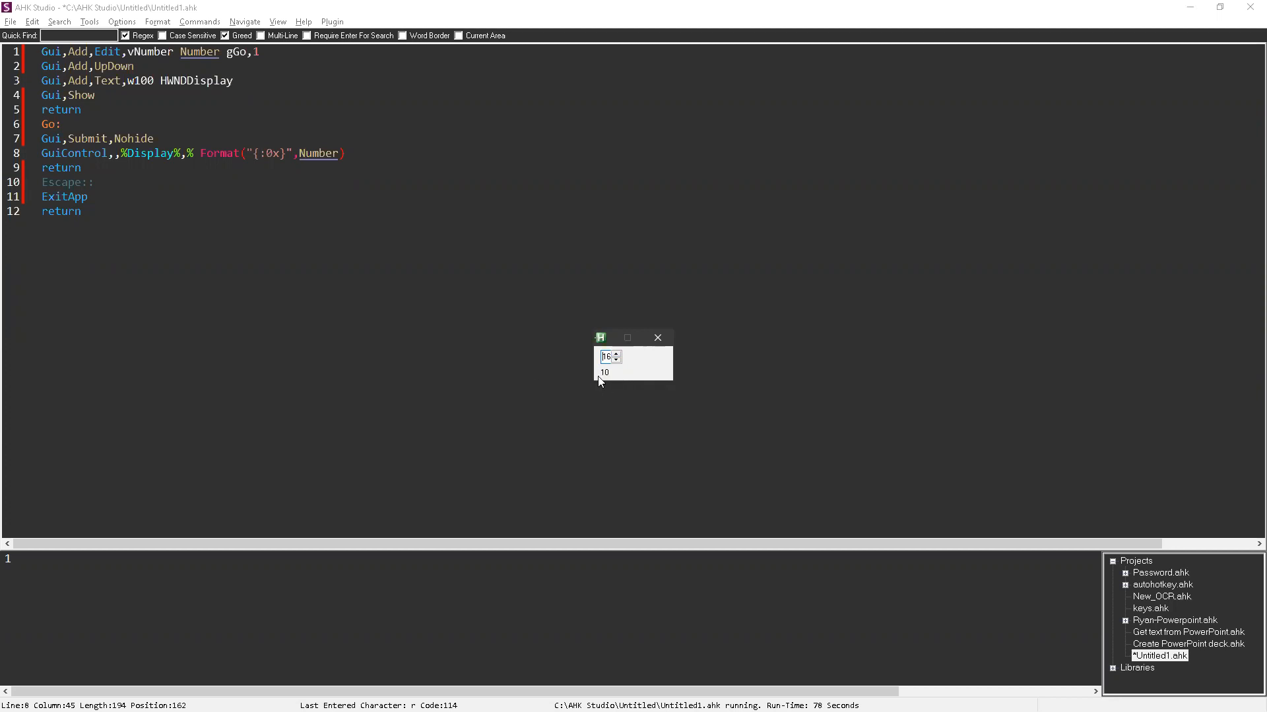
pyautogui.moveTo(747, 242)
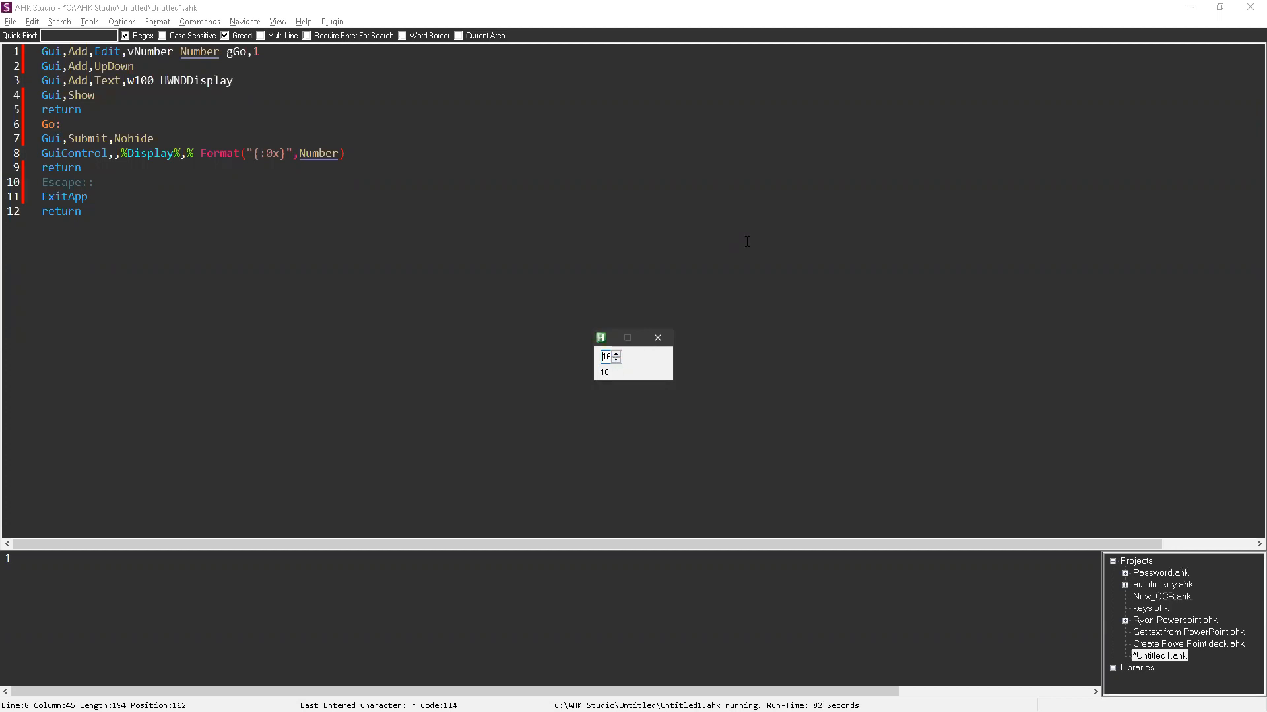
pyautogui.click(618, 354)
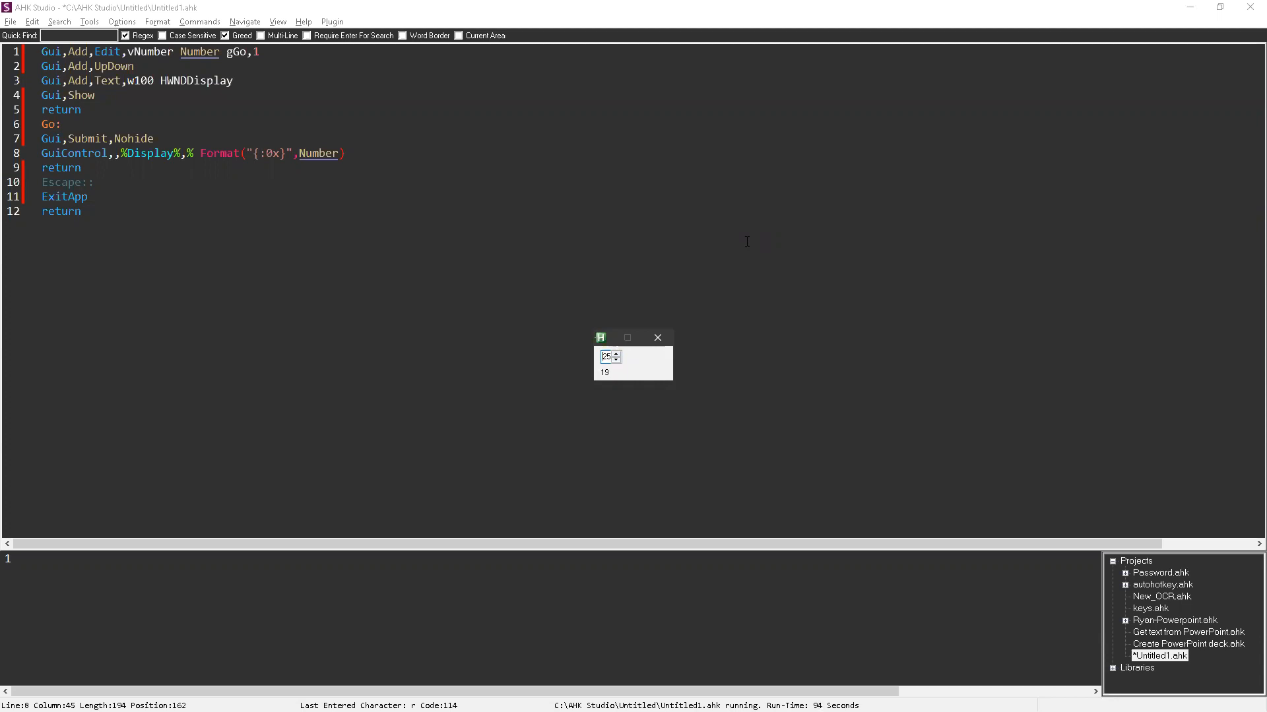
pyautogui.click(618, 353)
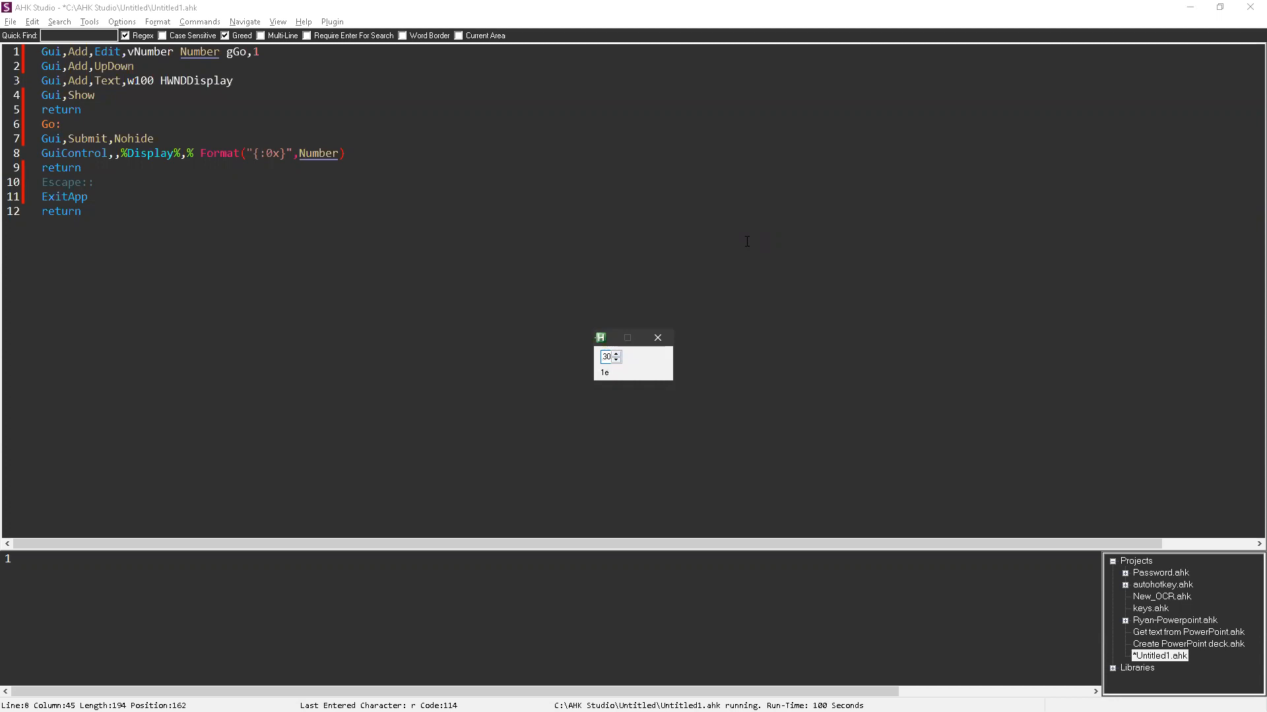
pyautogui.click(615, 354)
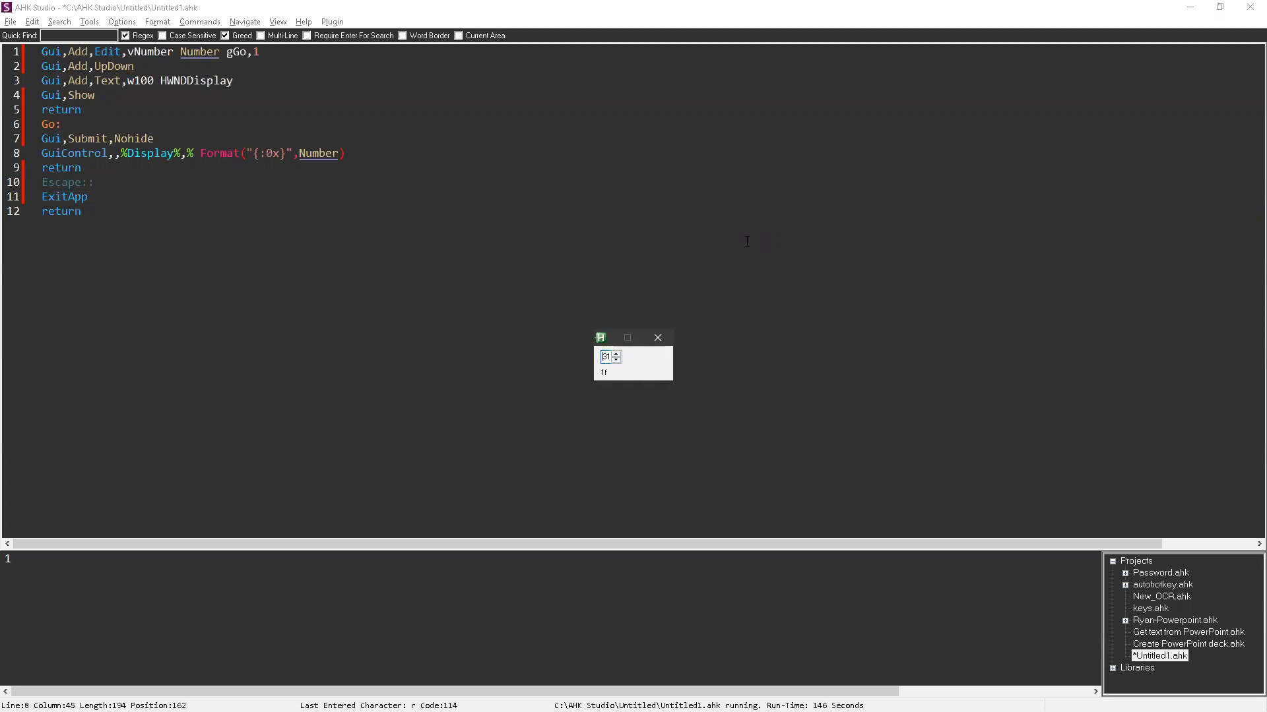
pyautogui.click(657, 338)
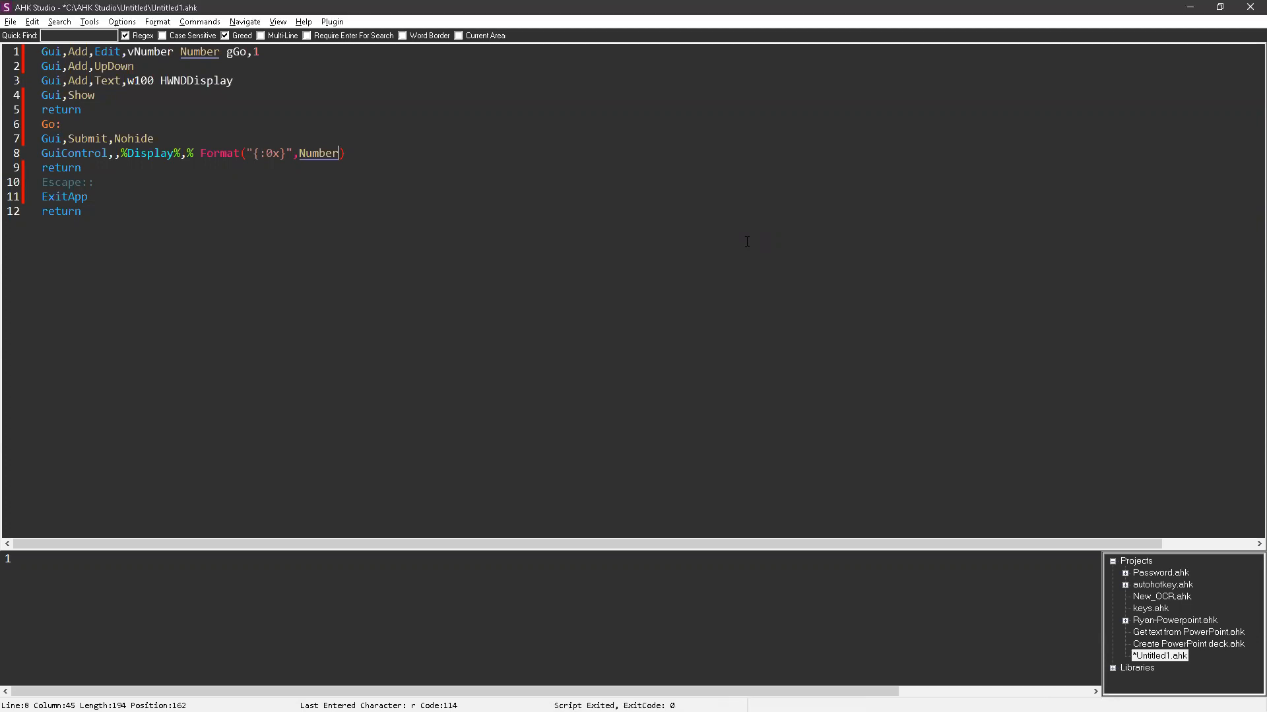
# Step: Add w100 to the Edit options and test values like 100 in the rerun spin box
pyautogui.click(132, 66)
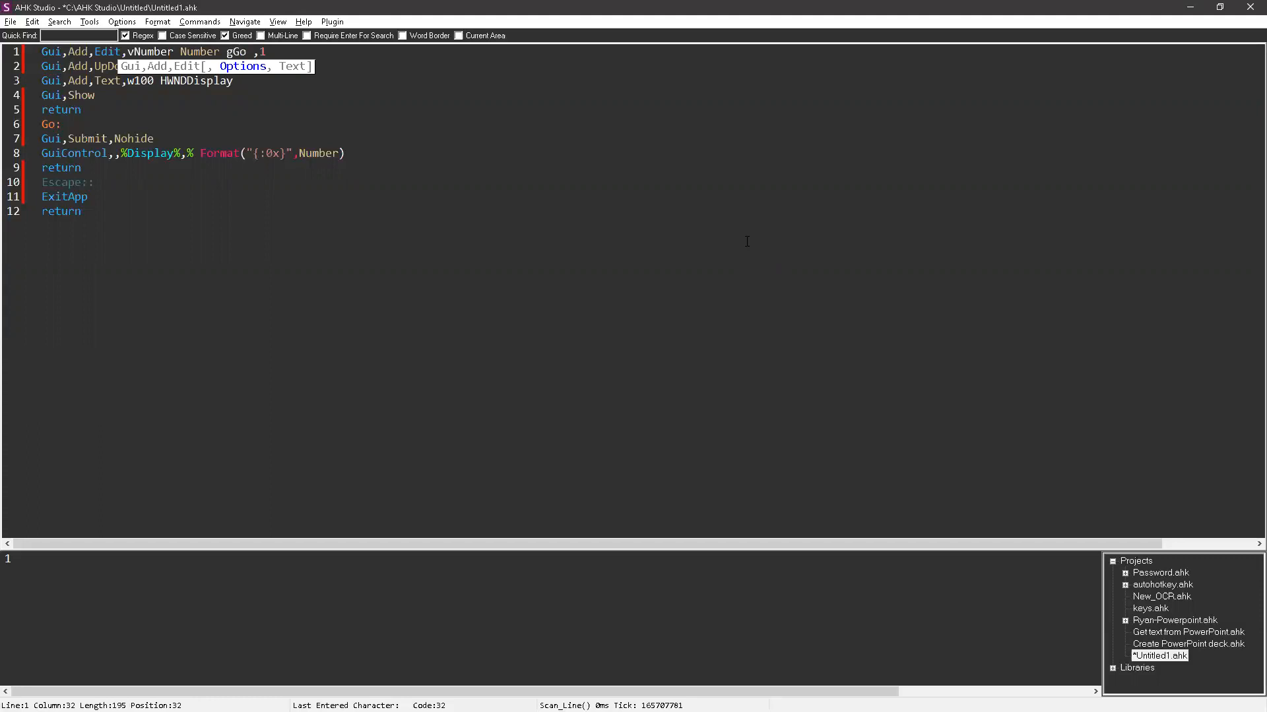
pyautogui.write('w100,')
pyautogui.write('15')
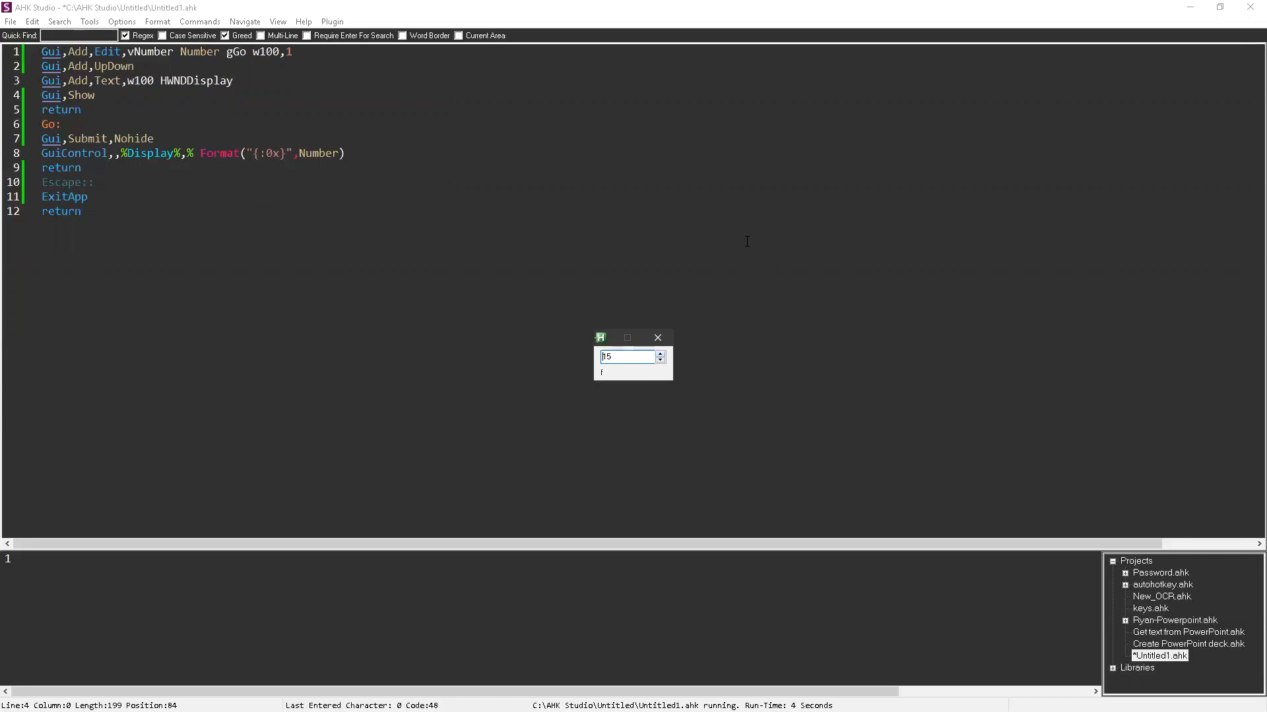
pyautogui.click(660, 353)
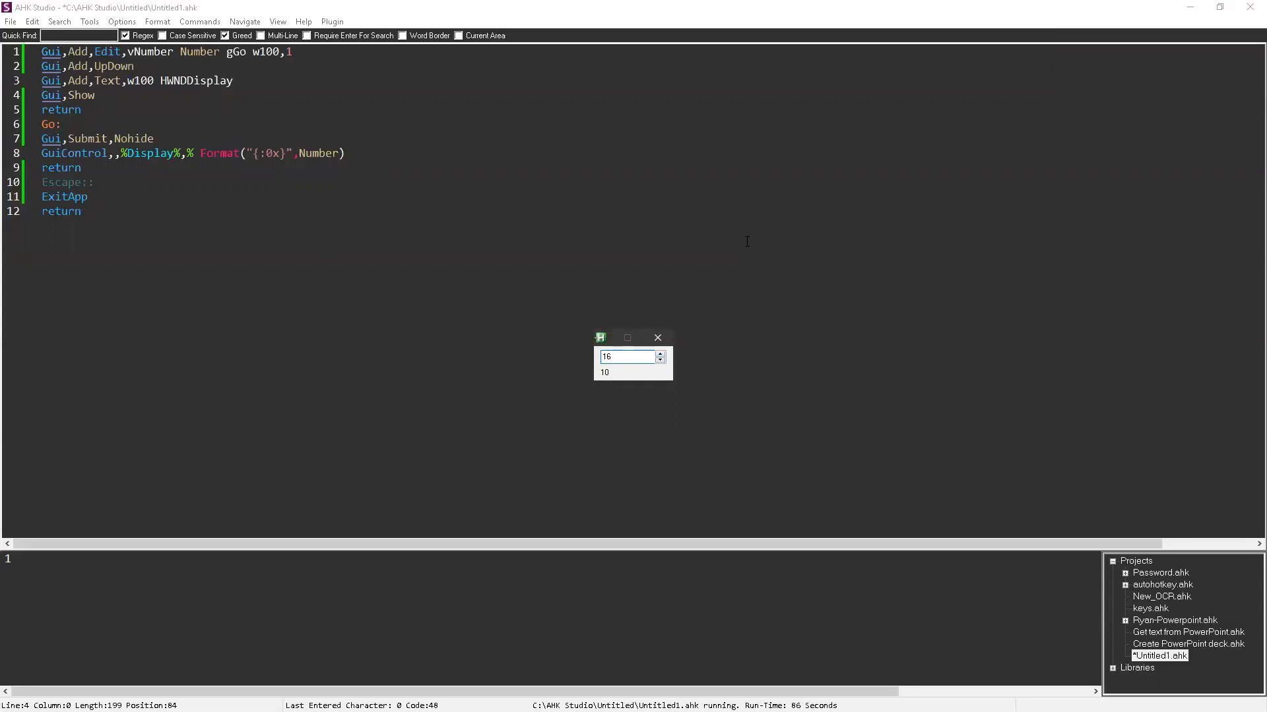
pyautogui.click(657, 338)
pyautogui.write('100')
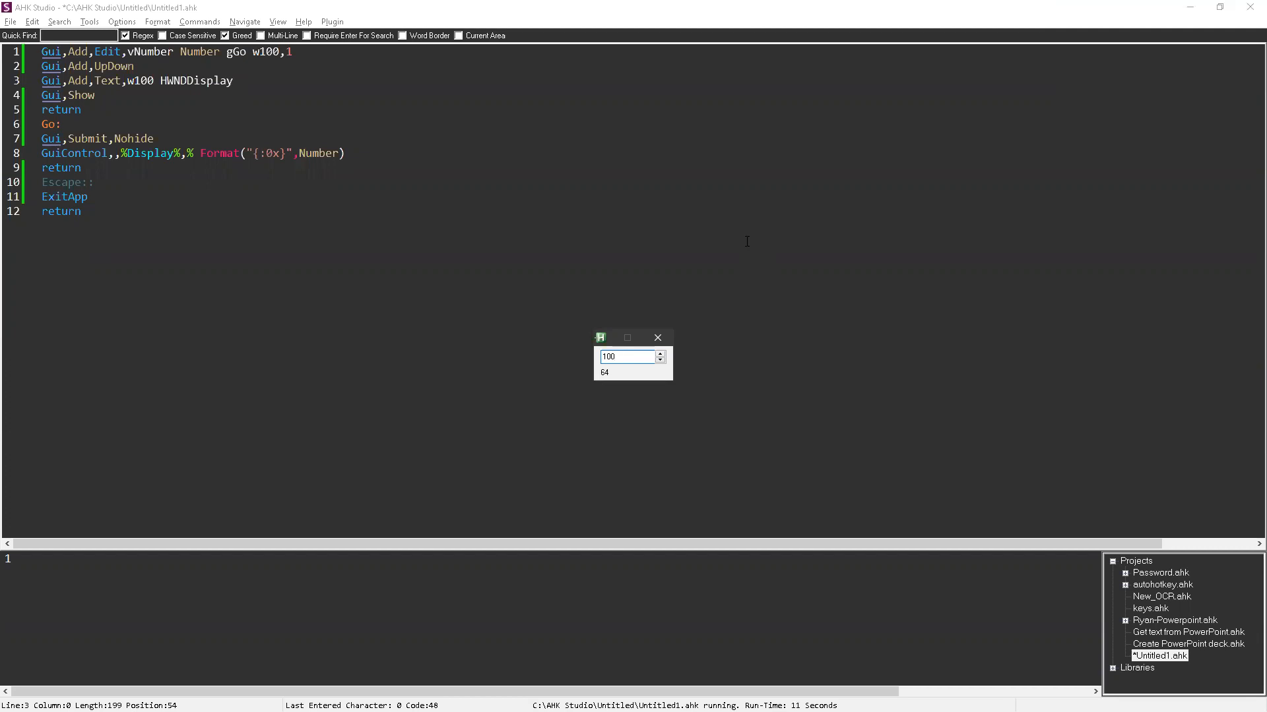
pyautogui.click(657, 338)
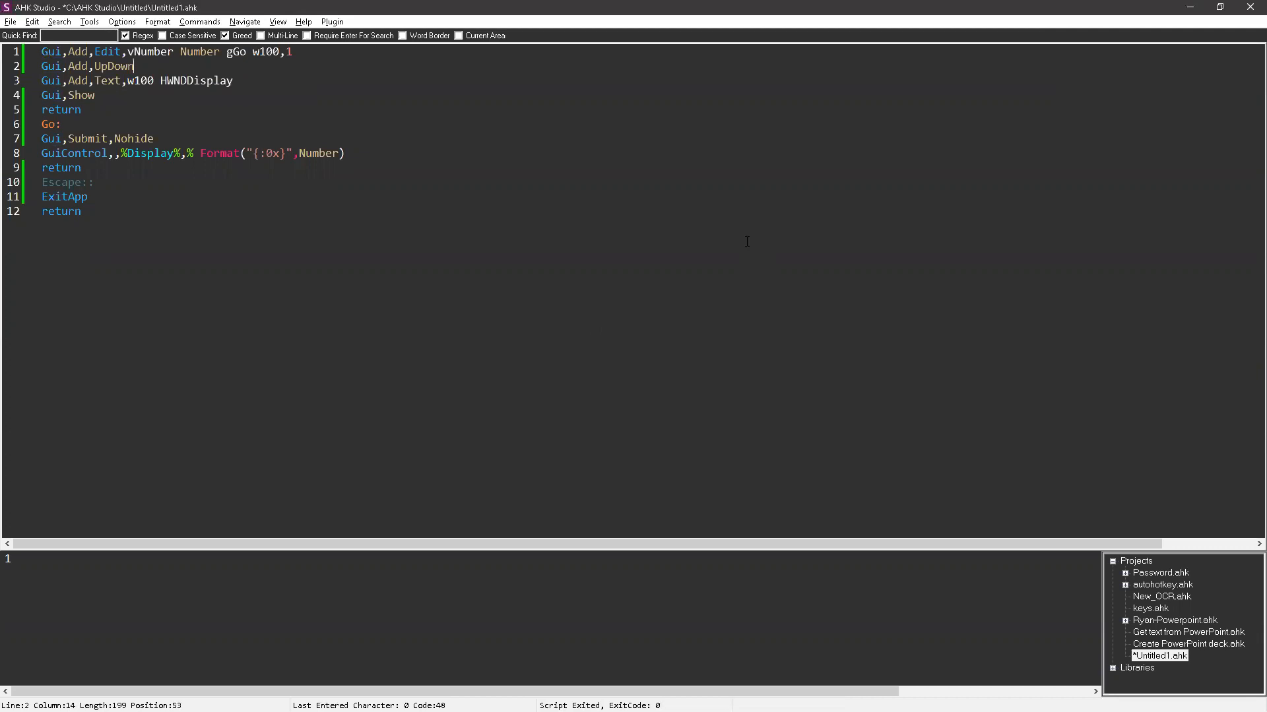
# Step: Complete line 2 as Gui,Add,UpDown,Range,0-1000
pyautogui.write(',Range,')
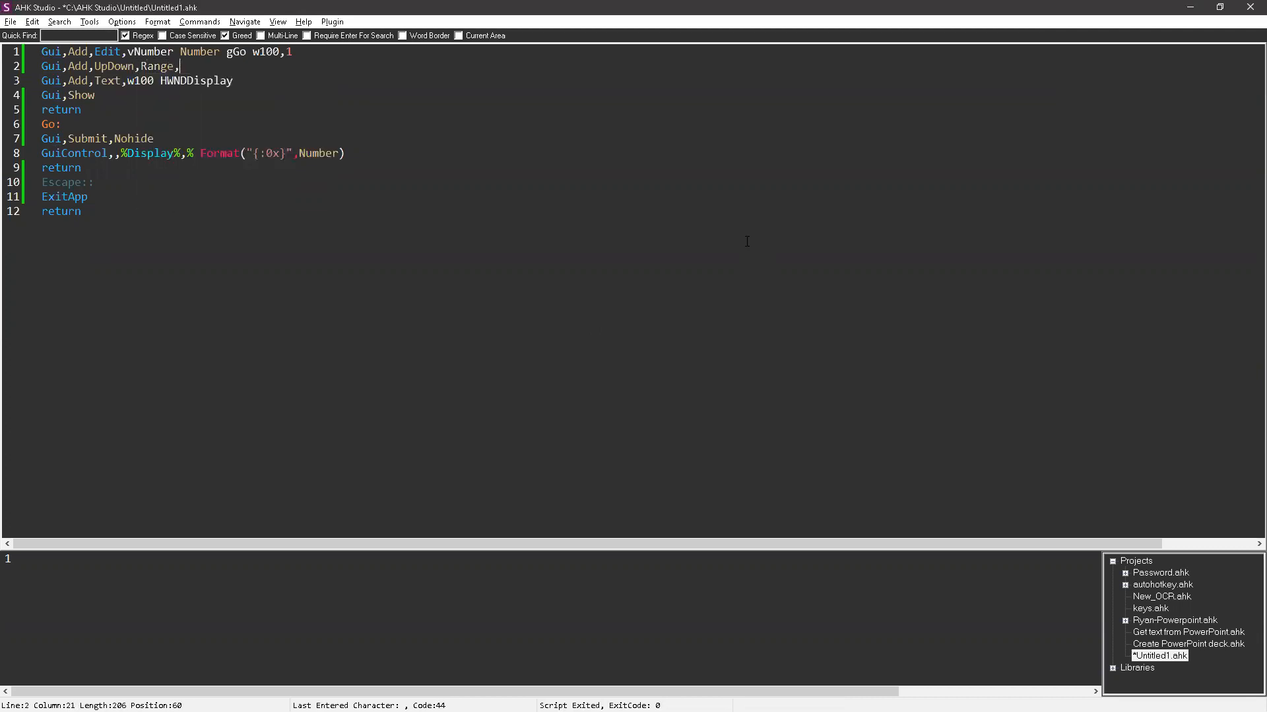
pyautogui.write('0')
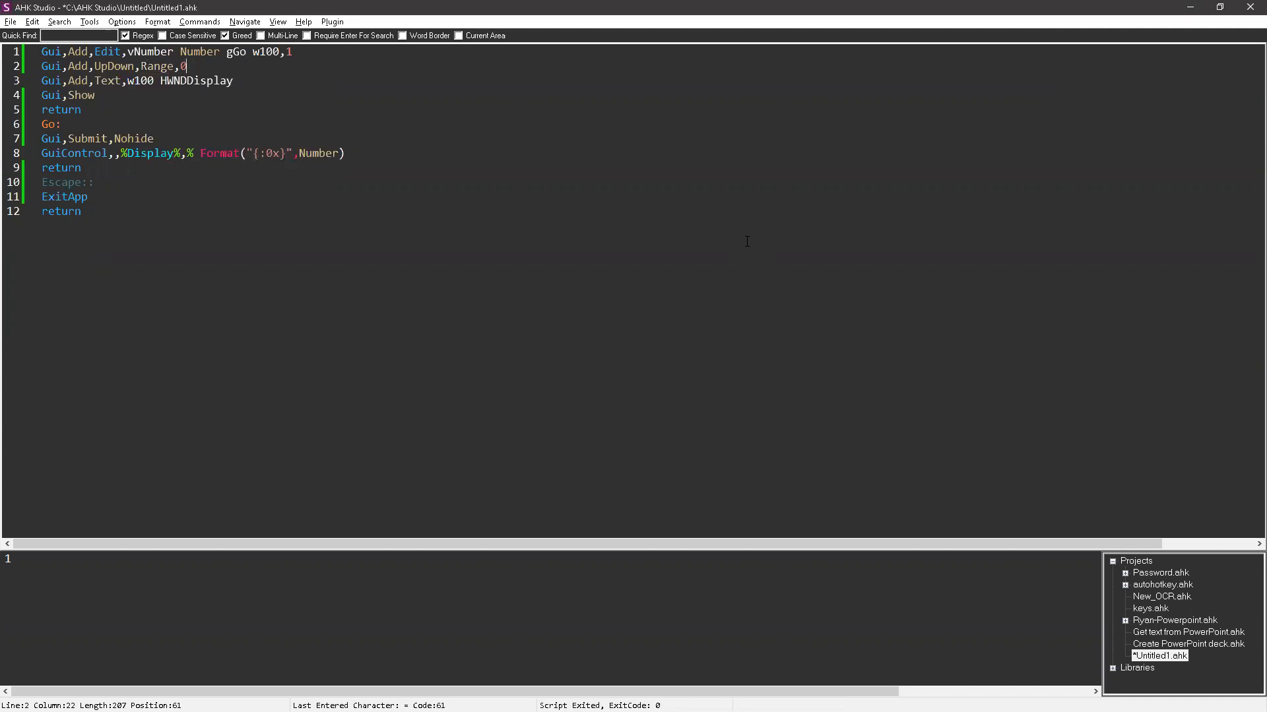
pyautogui.press('BackSpace')
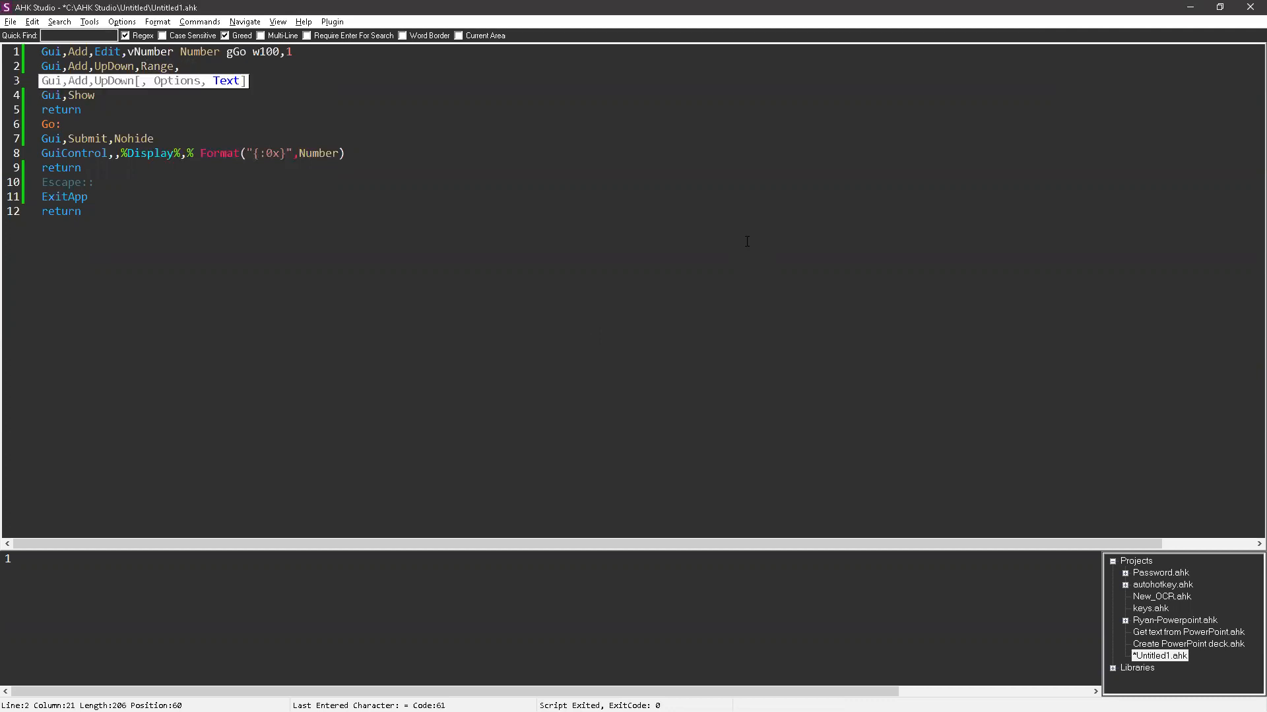
pyautogui.write('0-1000')
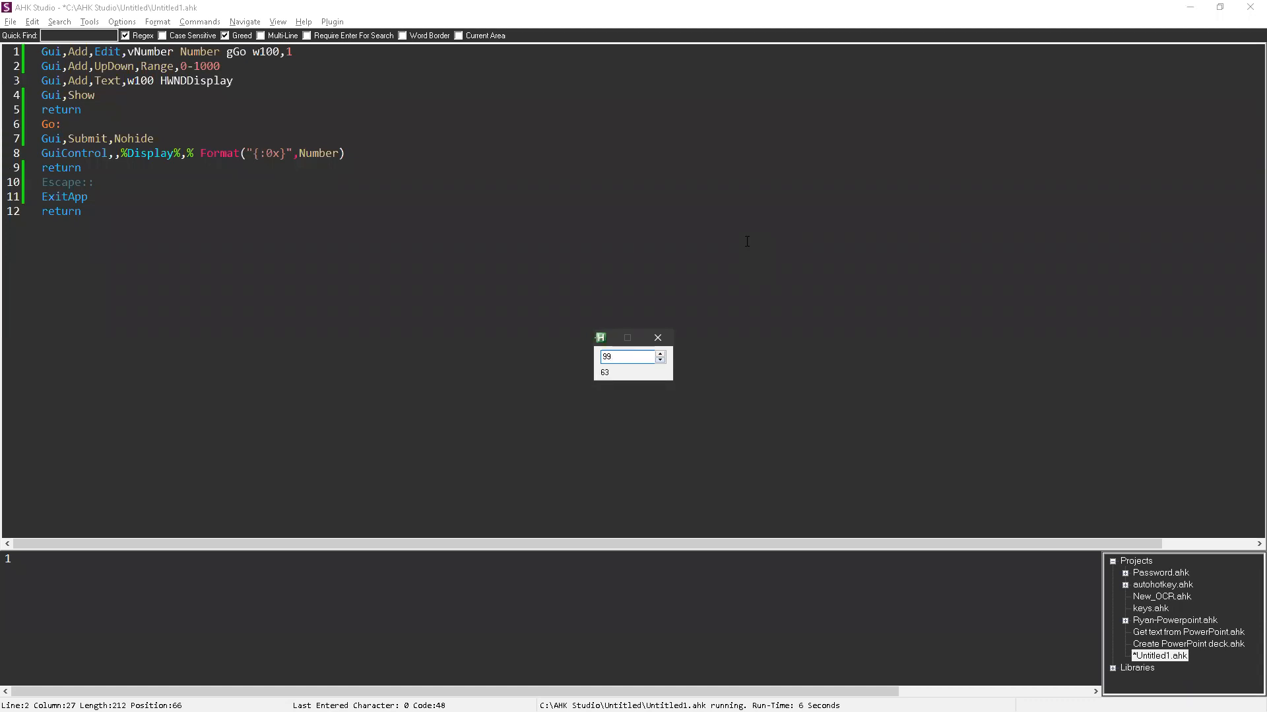
# Step: Step the spin box, enter 255 in the test GUI, then return to the editor
pyautogui.click(660, 354)
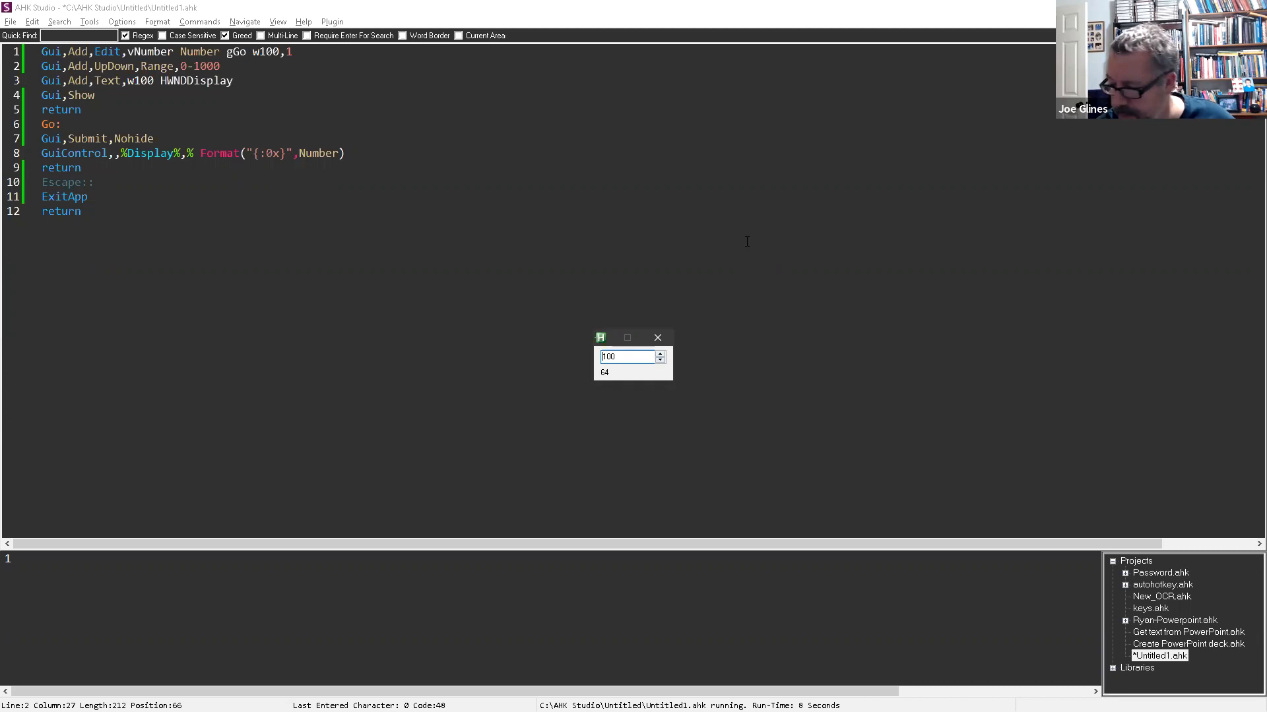
pyautogui.click(657, 338)
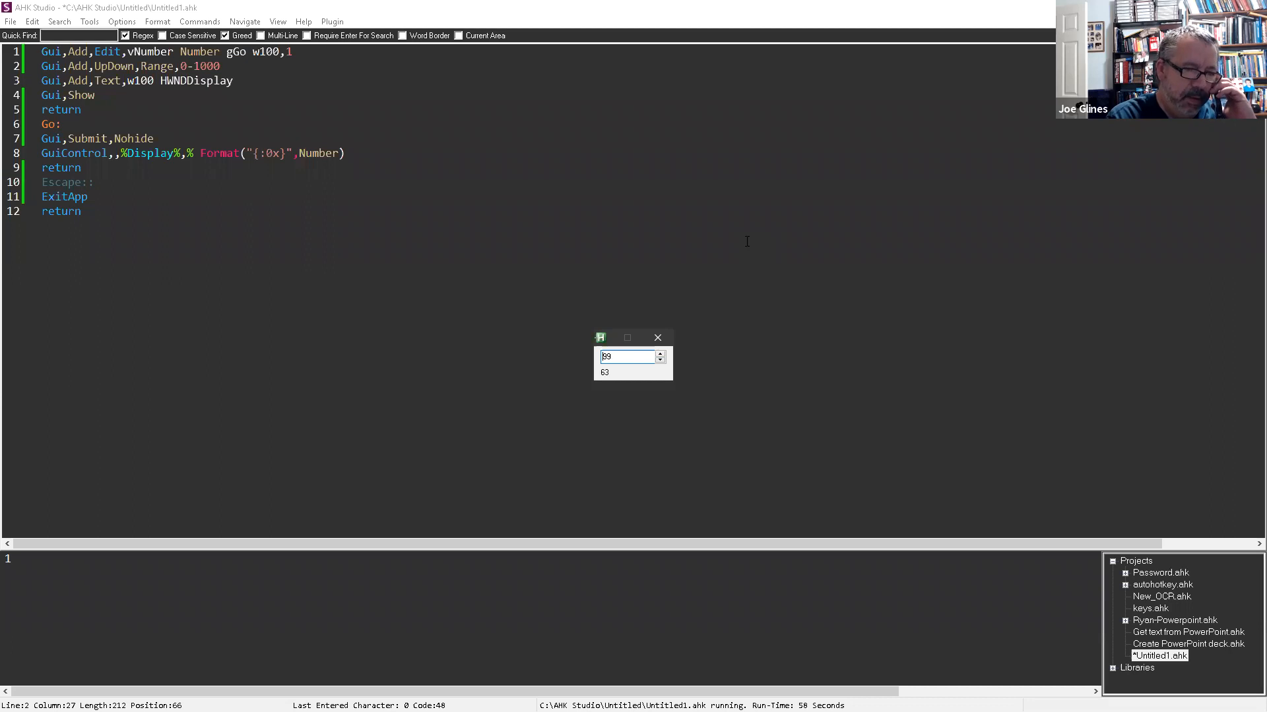
pyautogui.click(657, 338)
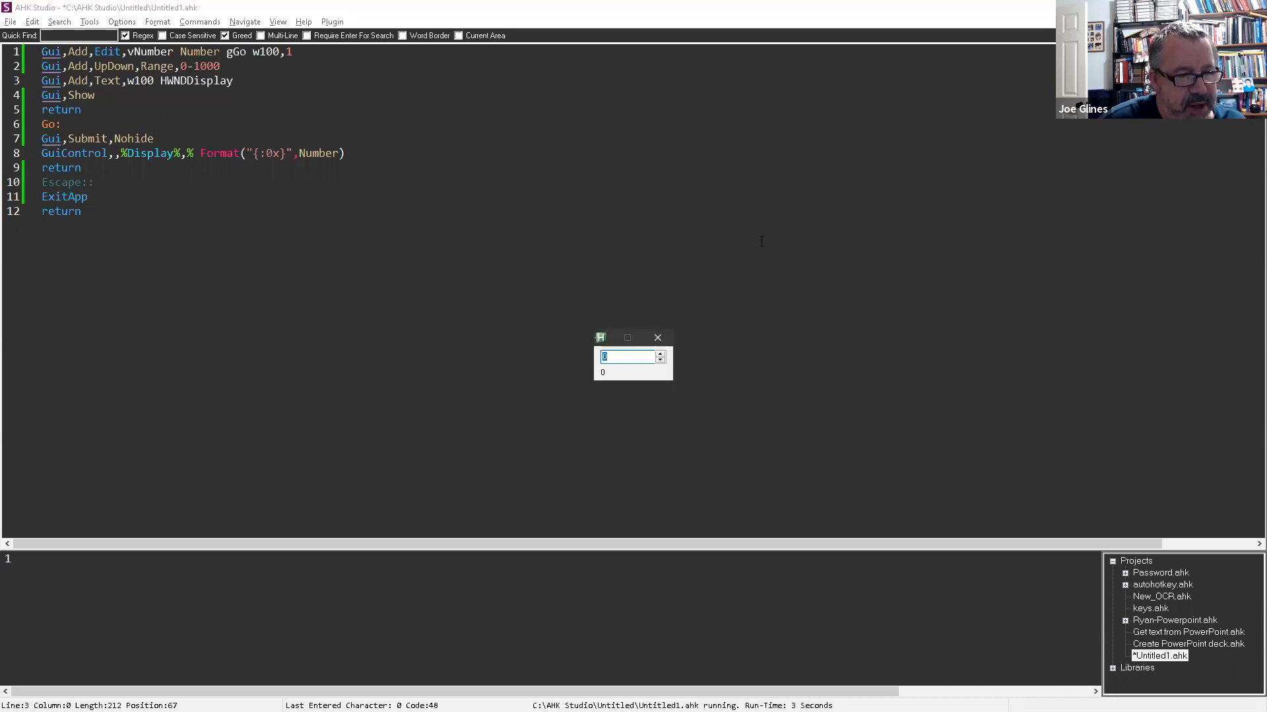
pyautogui.write('255')
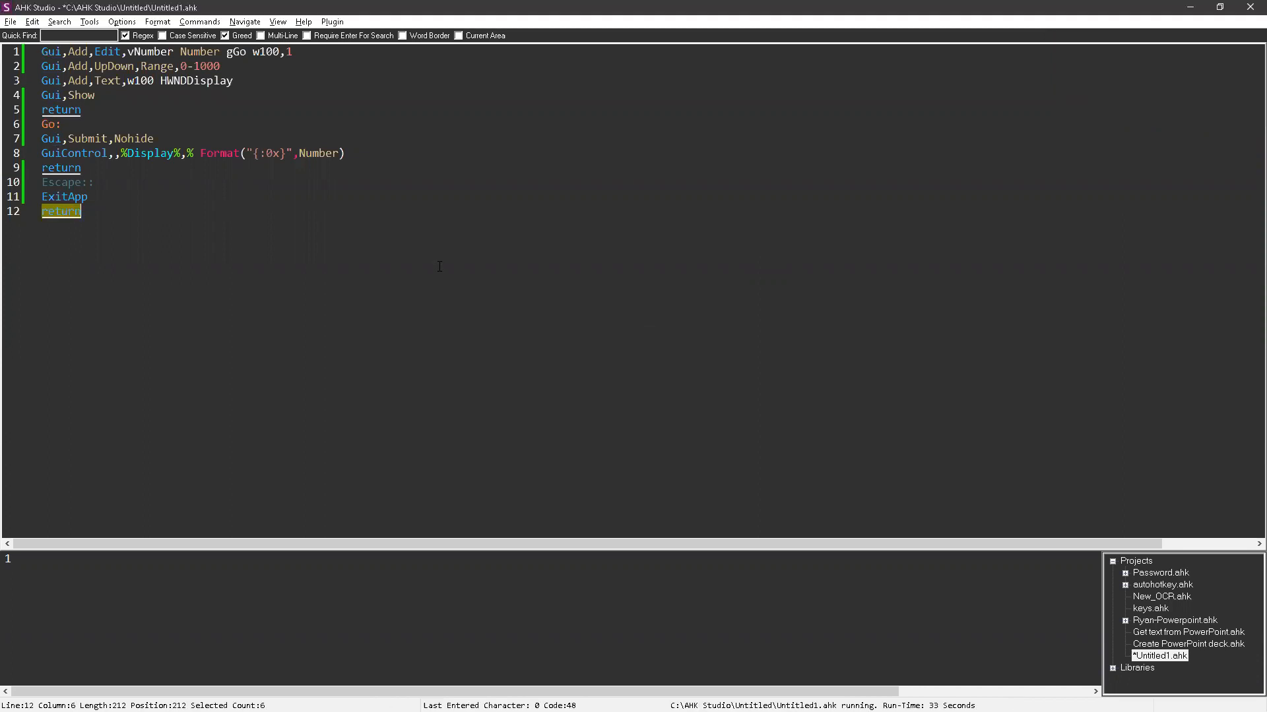
pyautogui.click(1170, 620)
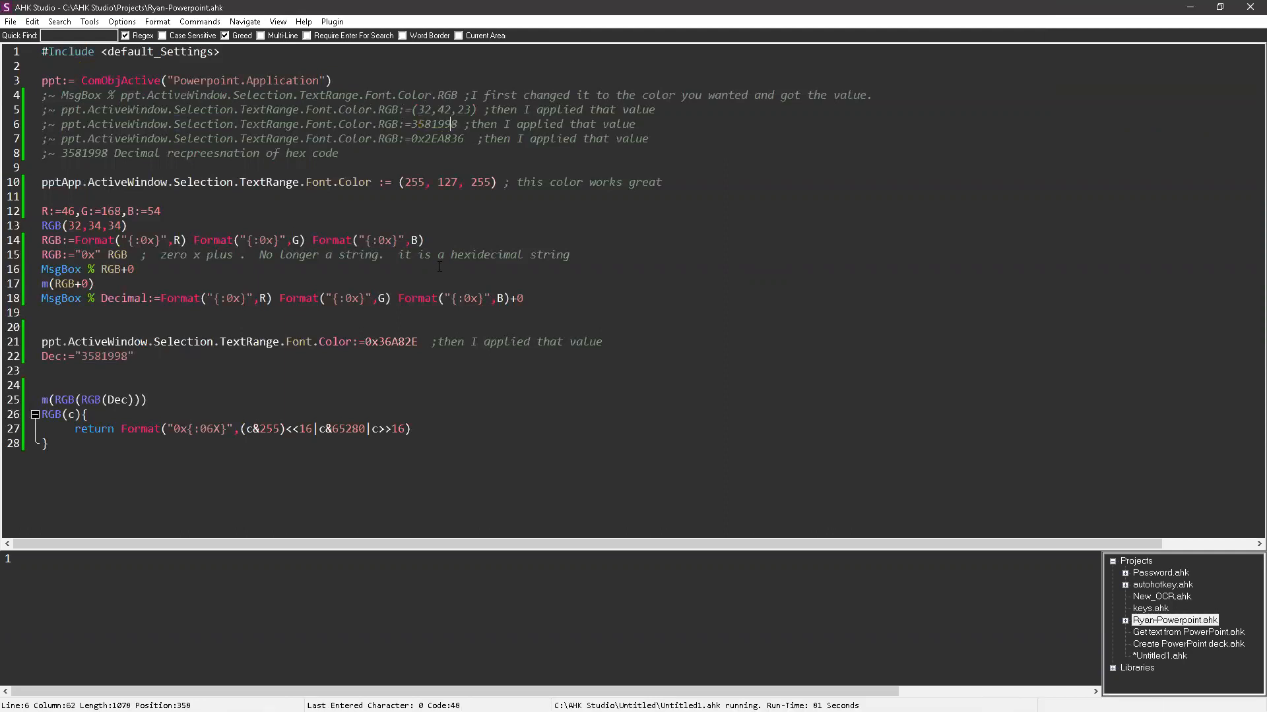
# Step: Open Ryan-Powerpoint.ahk and select the 0x36A82E hex colour value on line 7
pyautogui.doubleClick(435, 124)
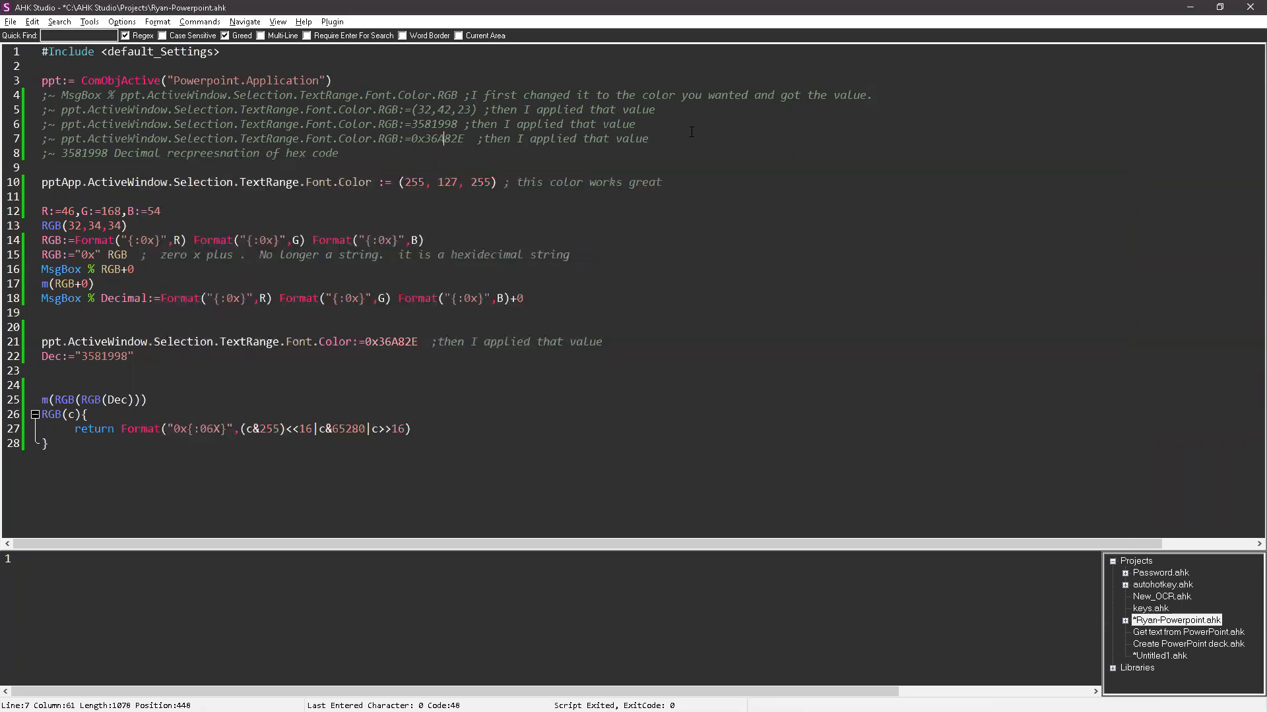
pyautogui.press('Alt+Tab')
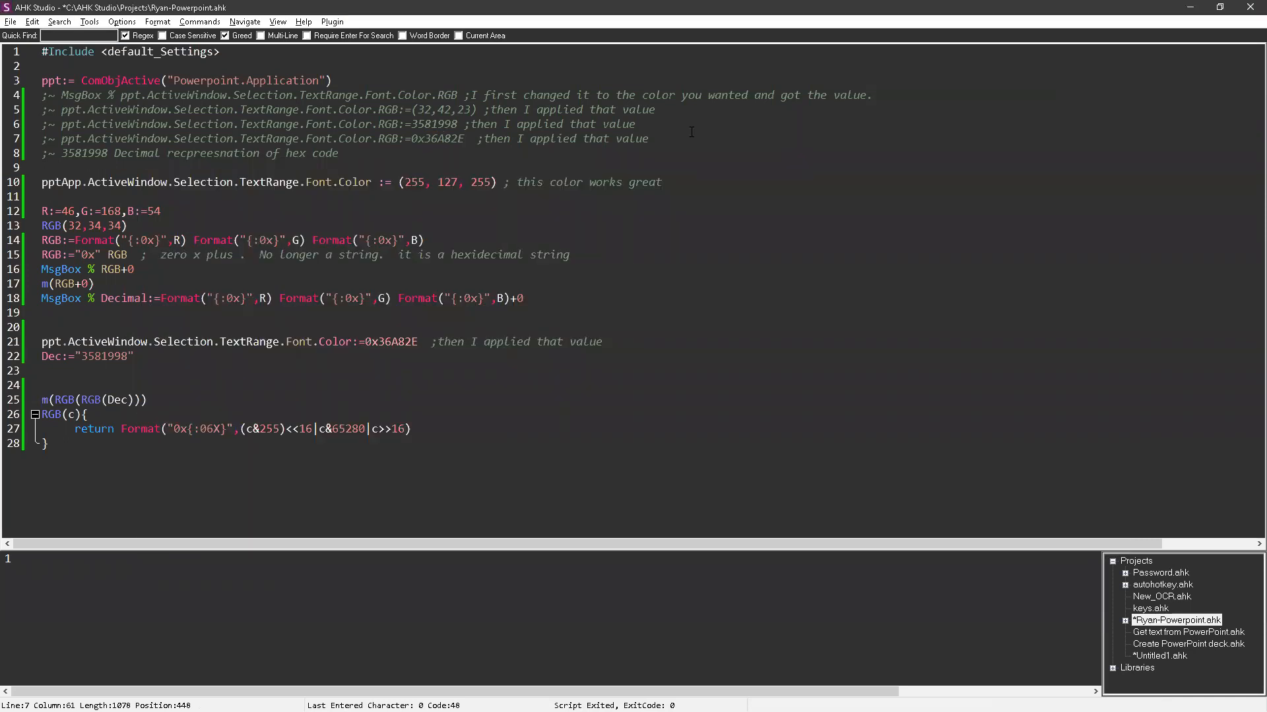
pyautogui.doubleClick(432, 124)
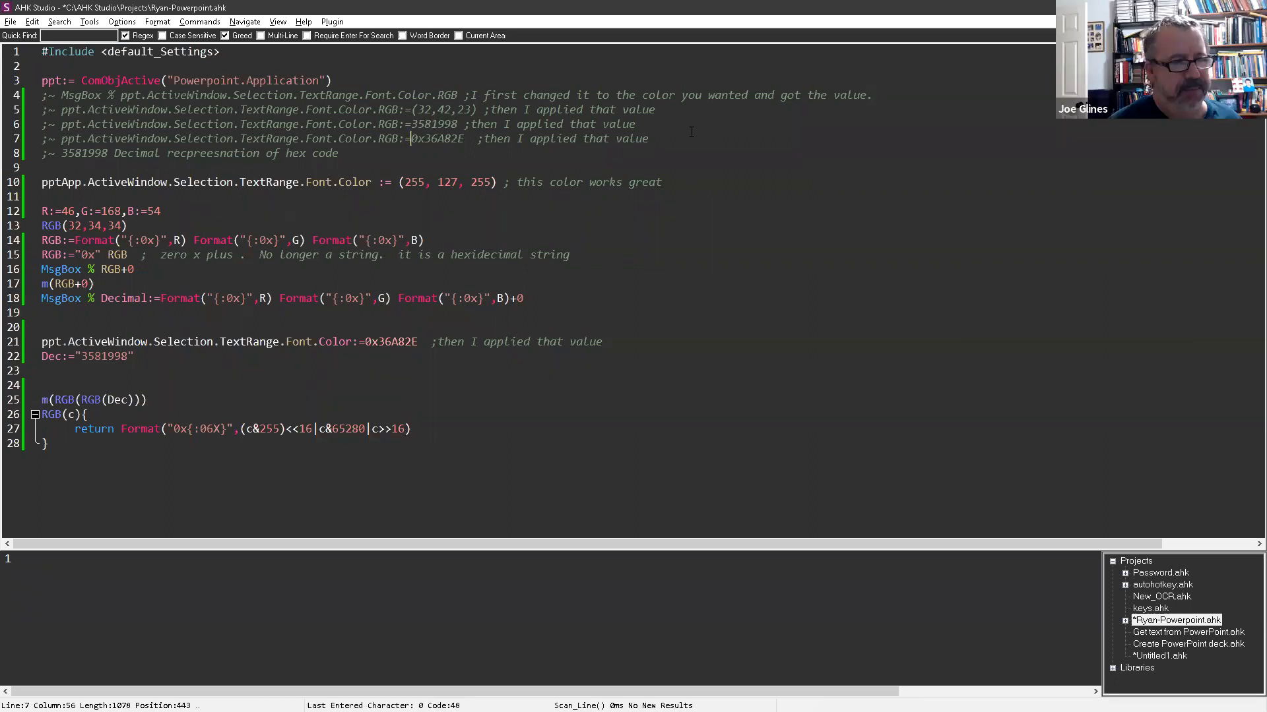
pyautogui.doubleClick(437, 138)
pyautogui.write(';')
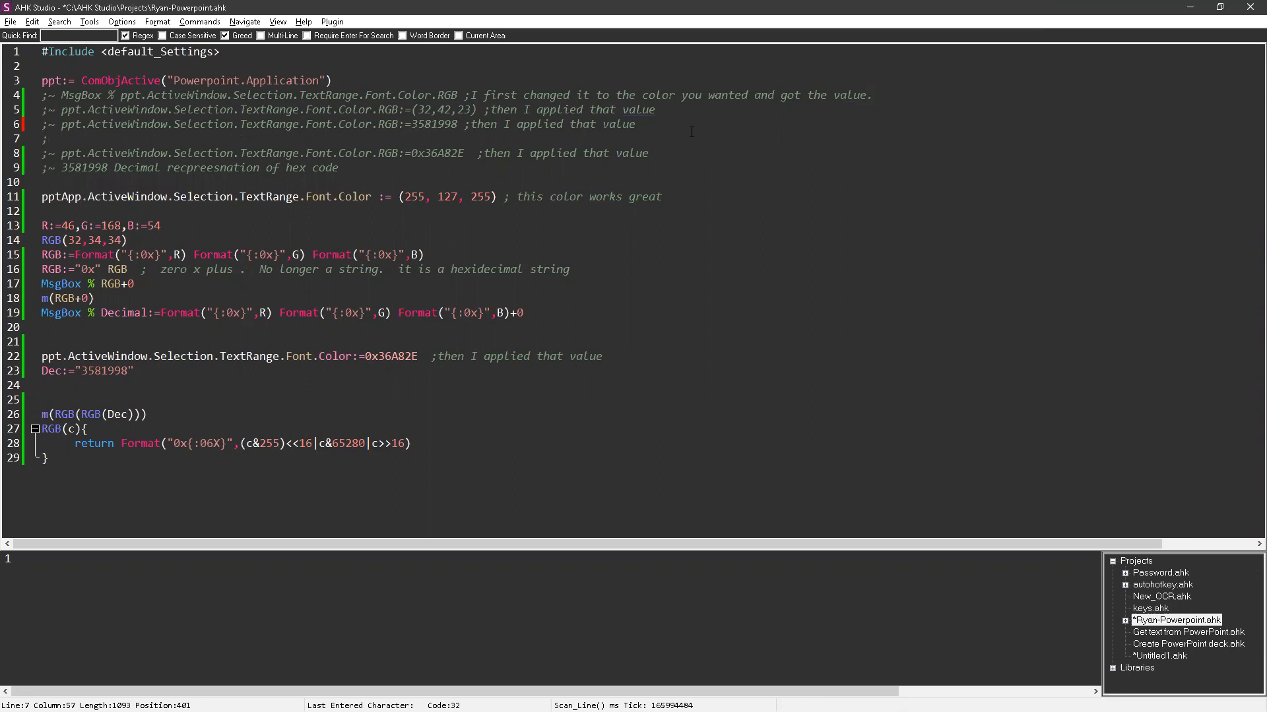
# Step: Enter #36A82E on the comment line and check its colour tooltip
pyautogui.write('#3')
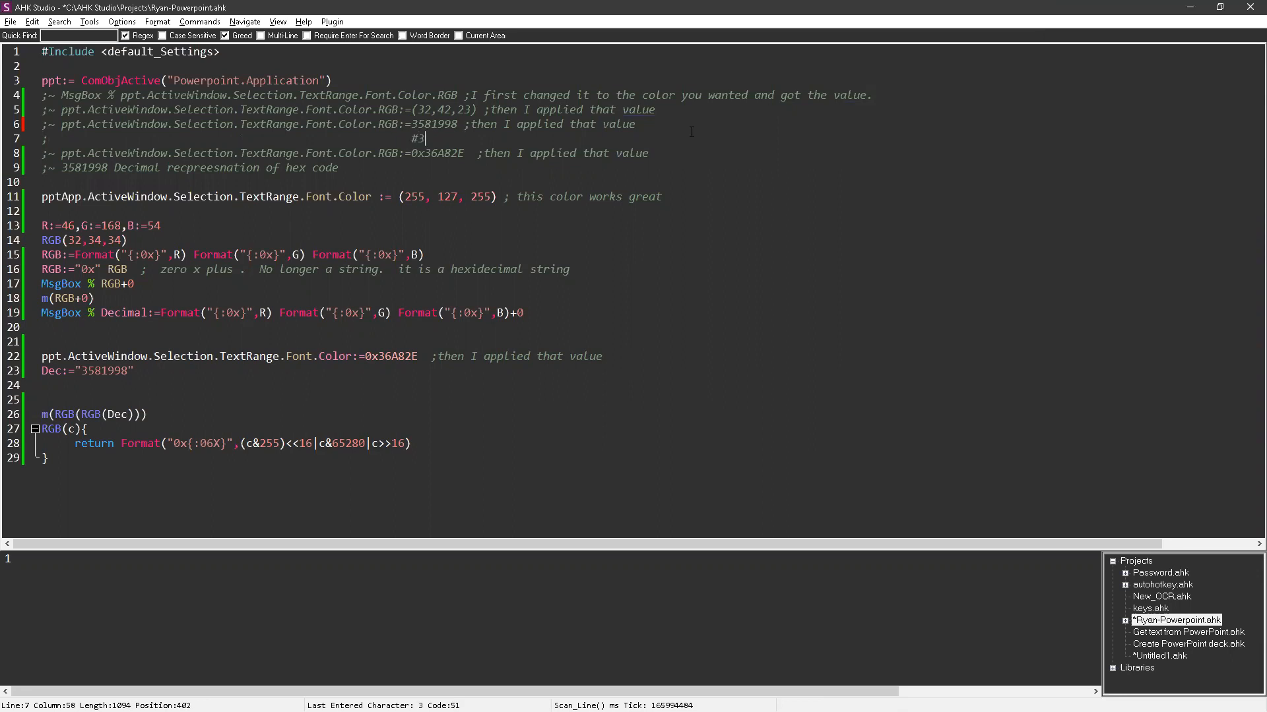
pyautogui.write('6')
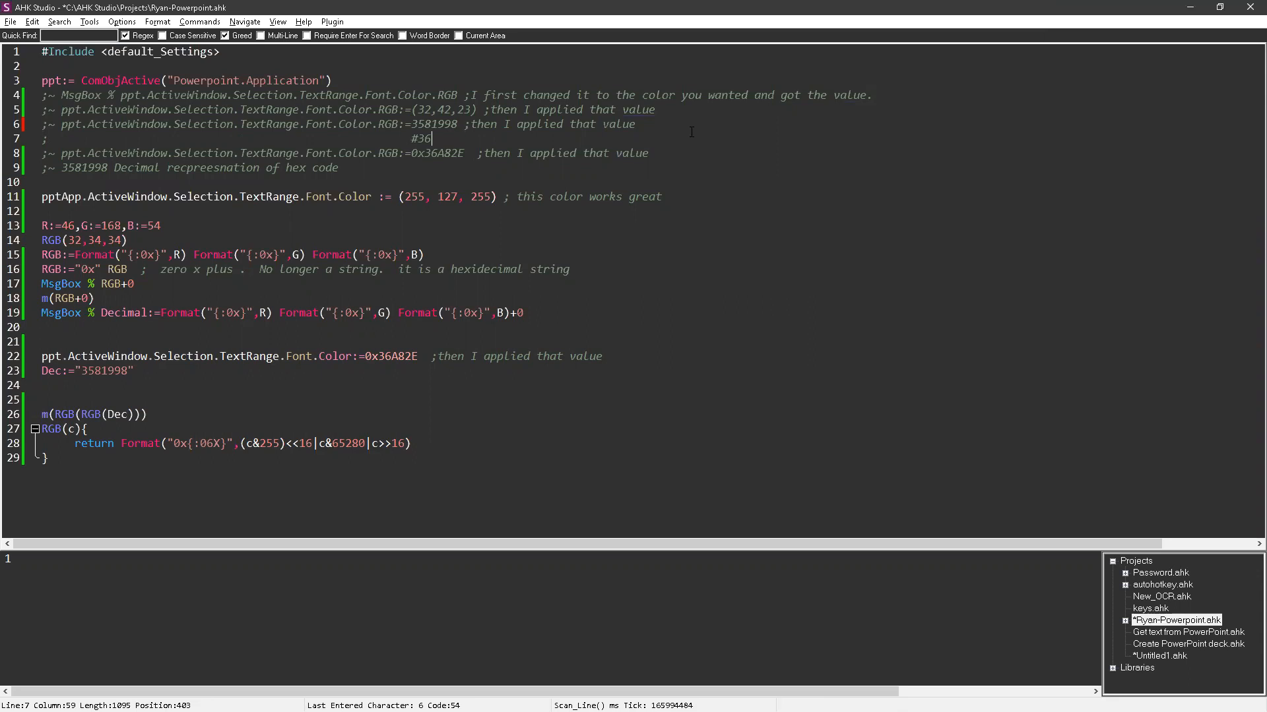
pyautogui.write('A8')
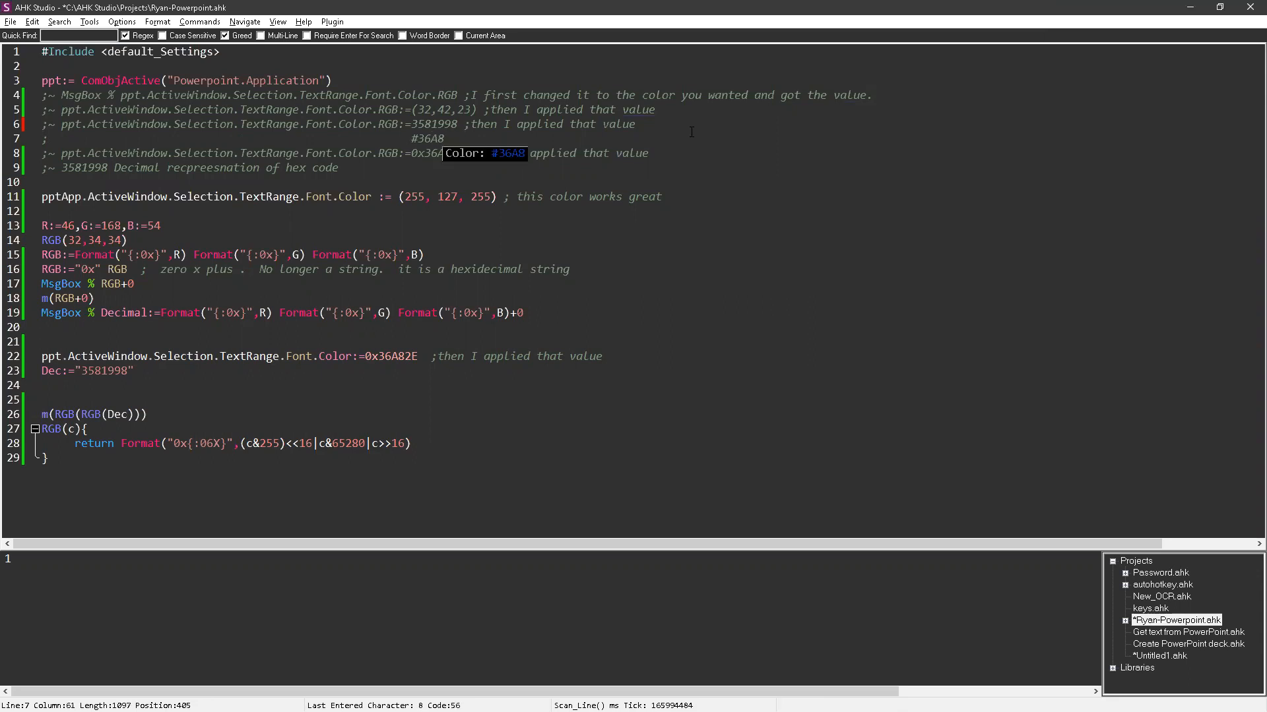
pyautogui.write('2E')
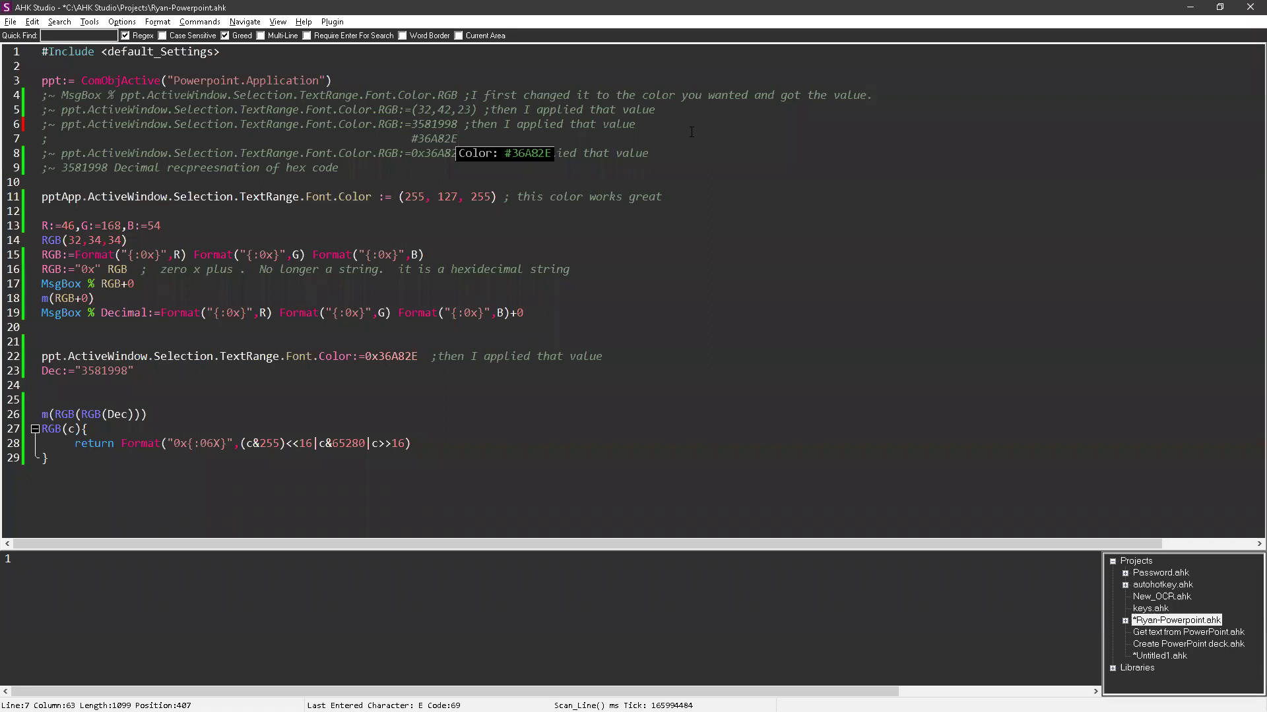
pyautogui.click(422, 138)
pyautogui.write('R:=255,G:')
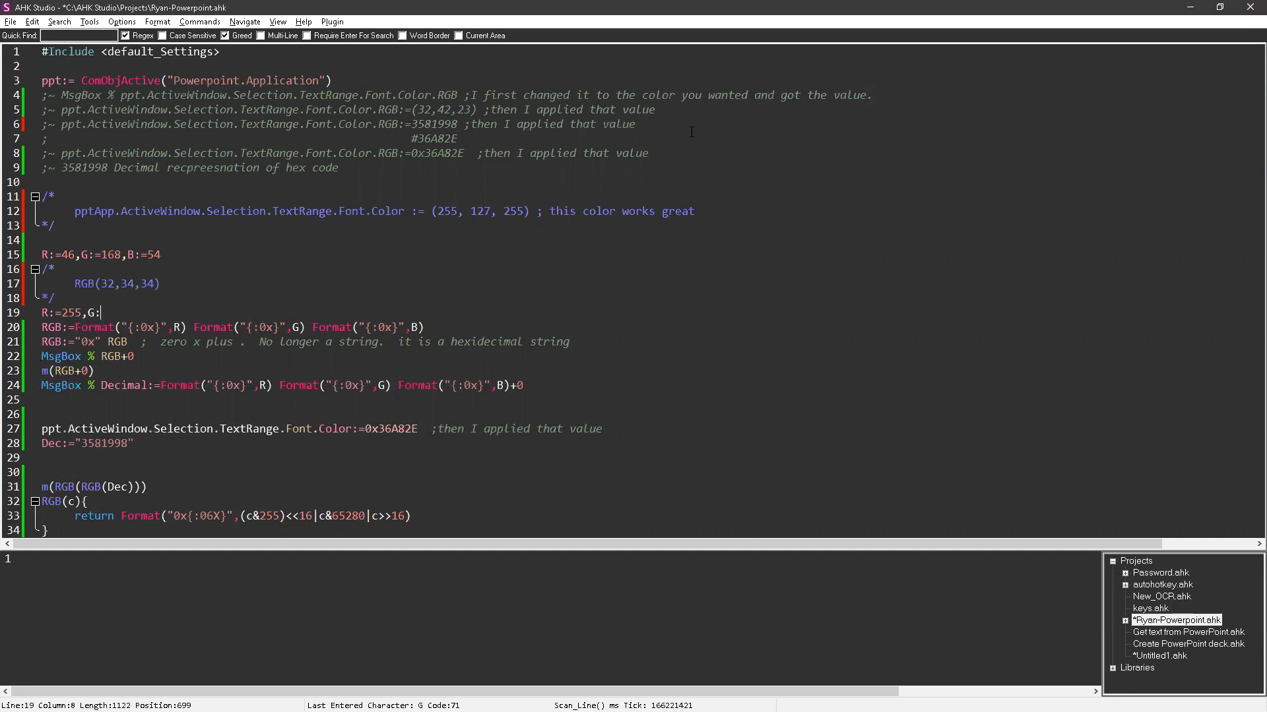
# Step: Complete the assignment on line 19 as R:=255,G:=0,B:=0
pyautogui.write('=0,b:')
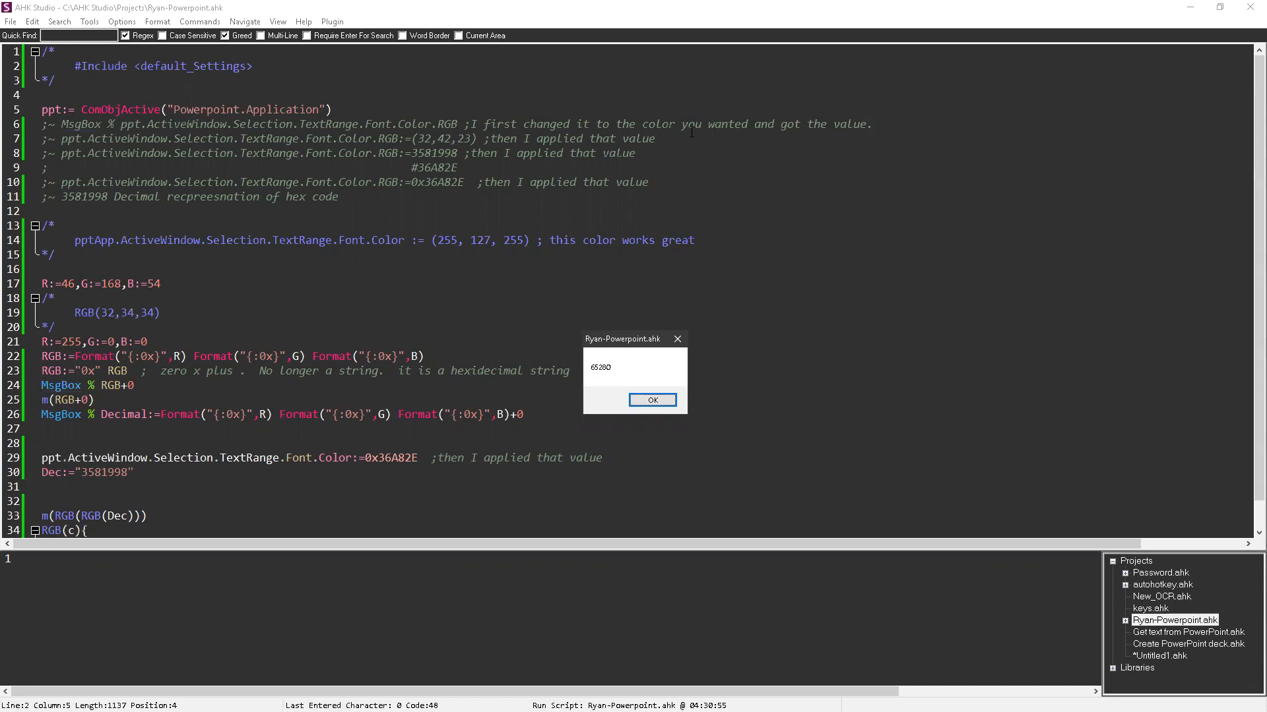
# Step: Dismiss the result messages and begin editing the R, G, B values line
pyautogui.click(651, 399)
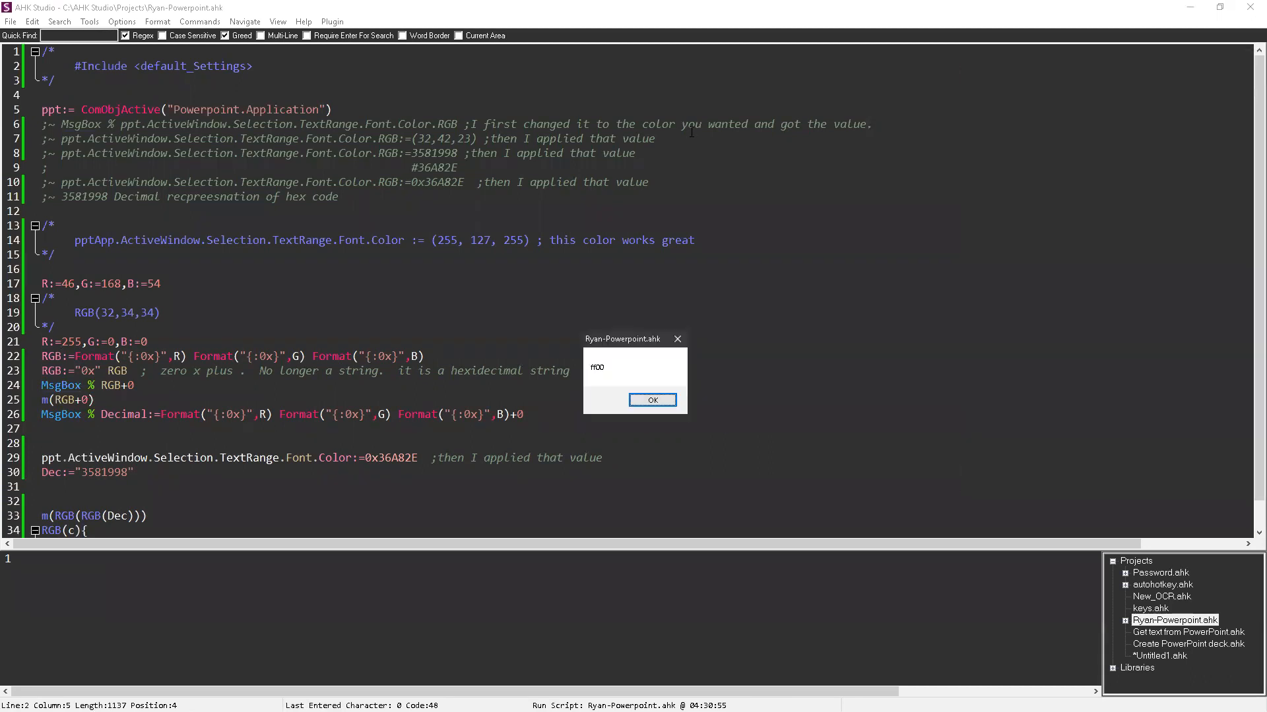
pyautogui.click(651, 399)
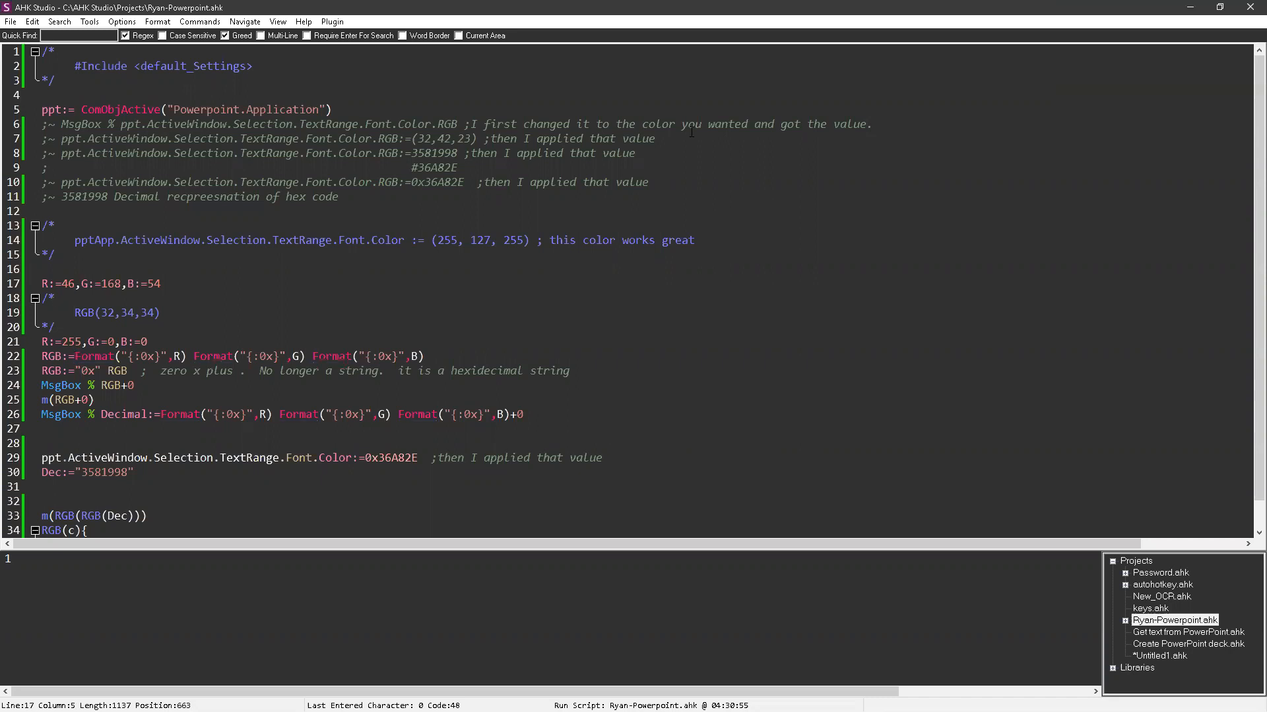
pyautogui.click(80, 342)
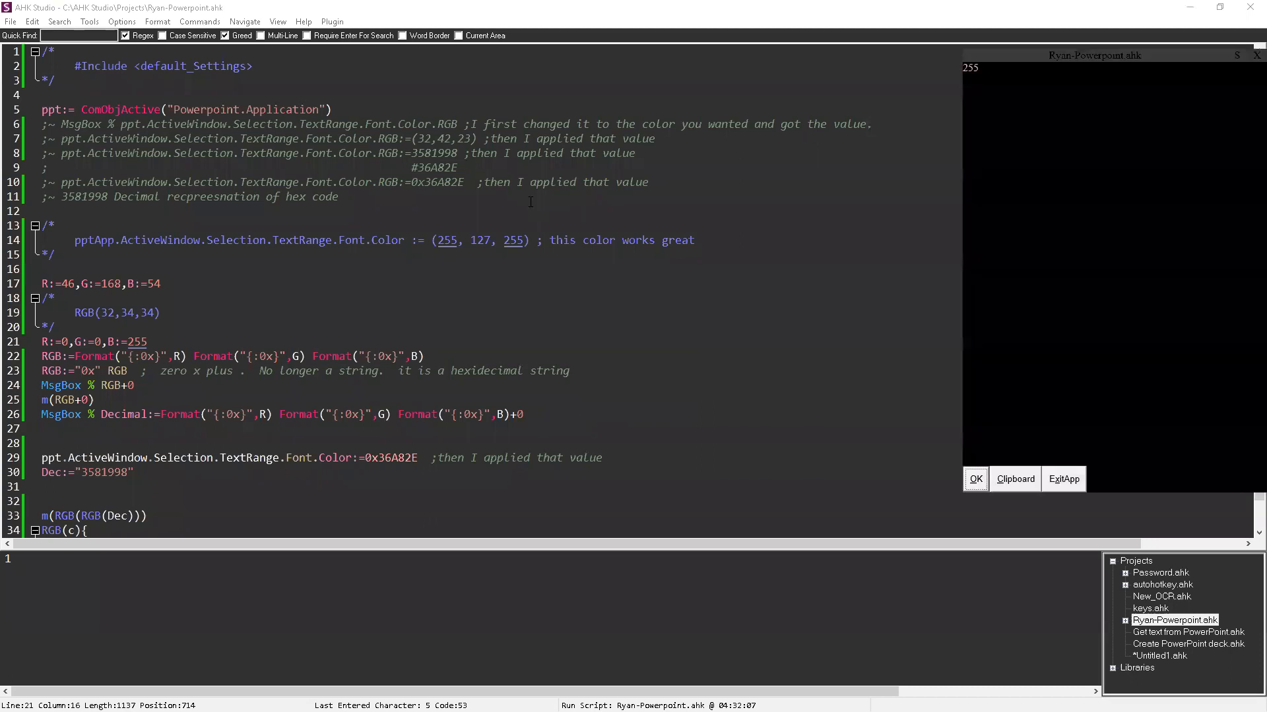
pyautogui.click(975, 479)
pyautogui.write('0')
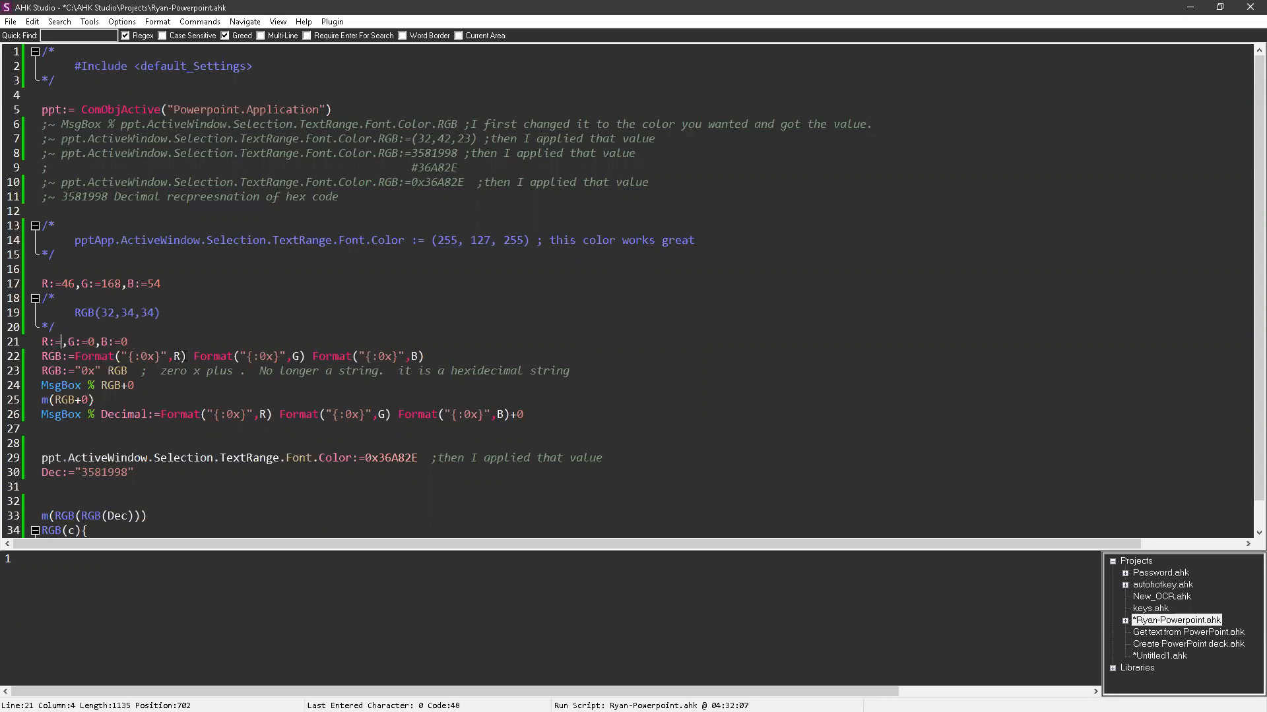
# Step: Run pure red then pure green, dismissing the 255 and 4080 message boxes
pyautogui.write('55')
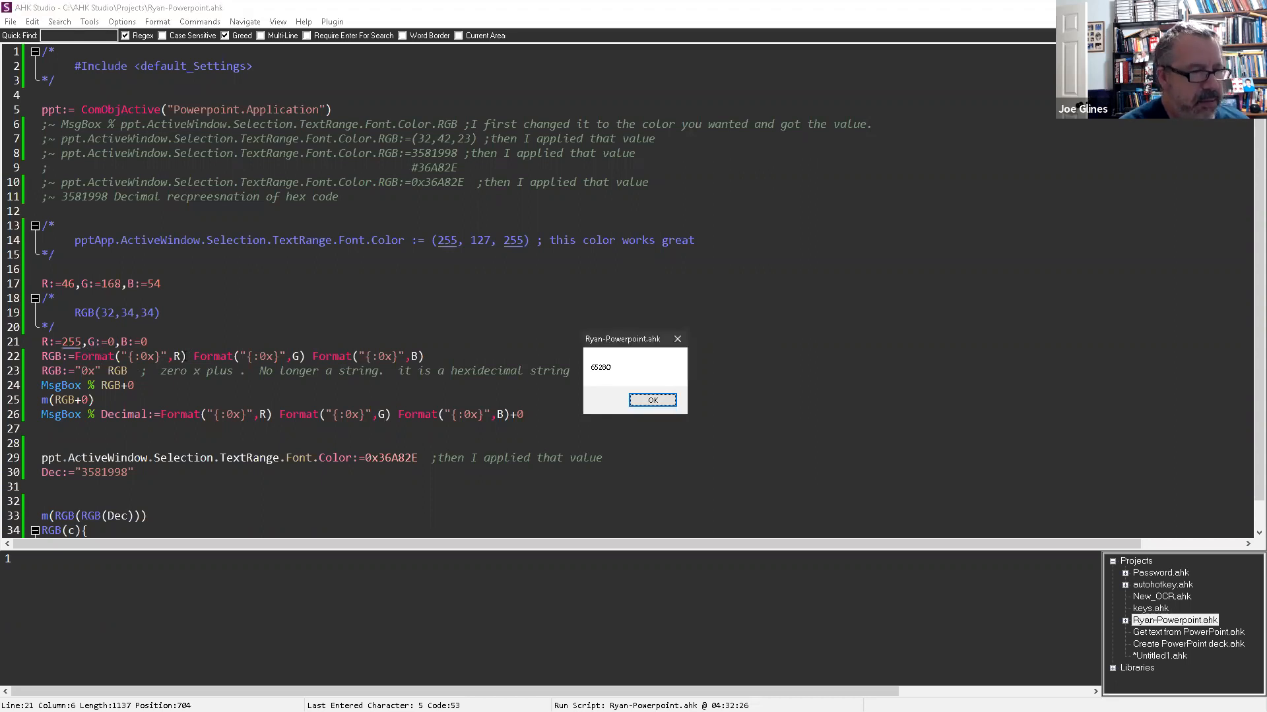
pyautogui.click(652, 400)
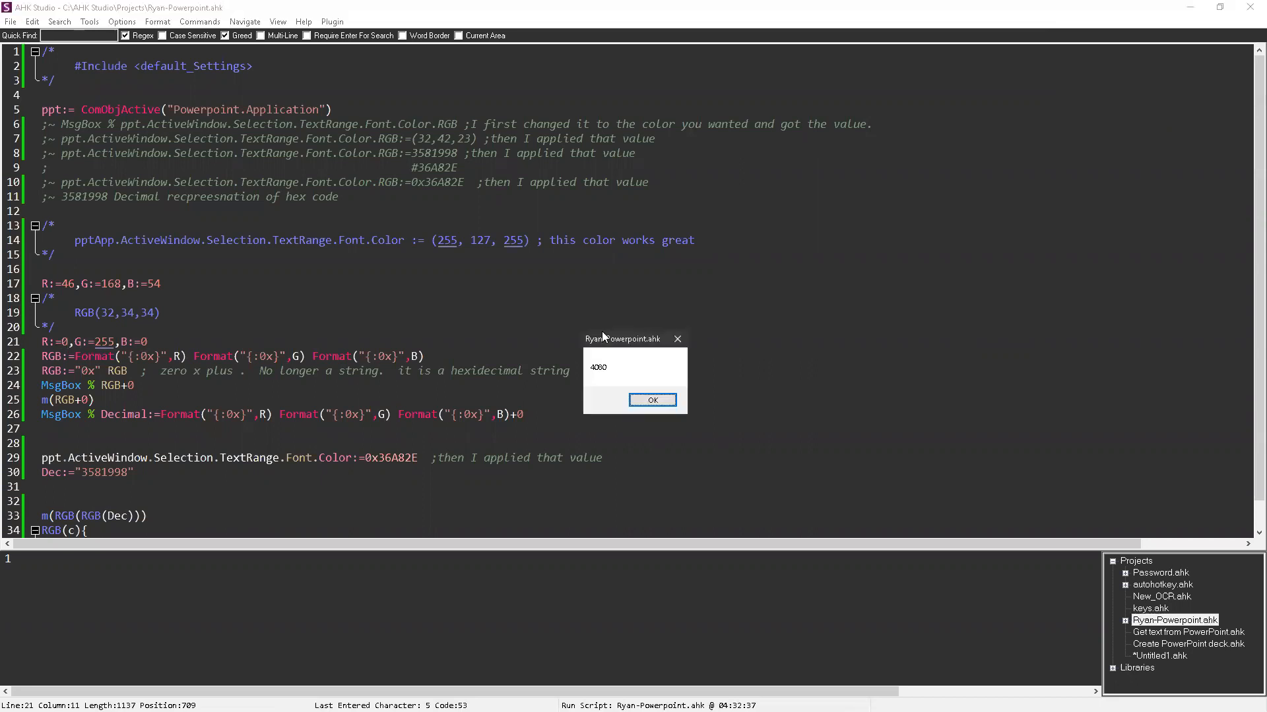
pyautogui.moveTo(607, 380)
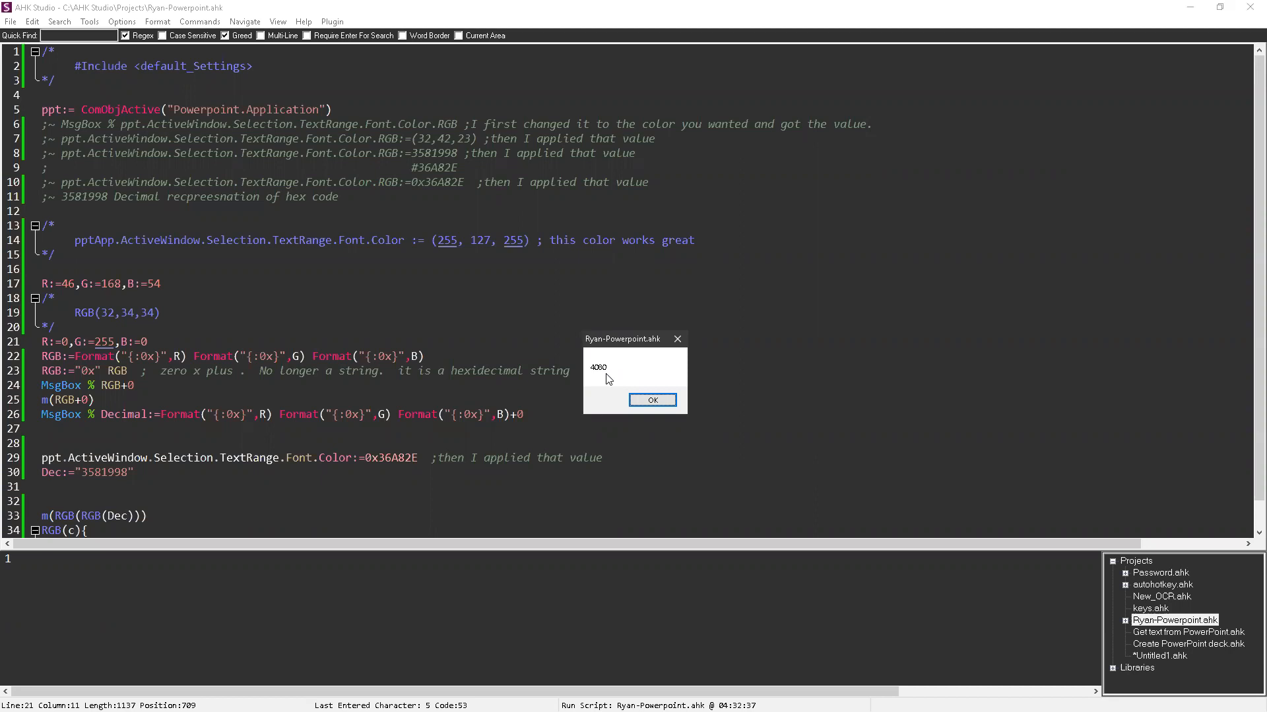
pyautogui.click(652, 400)
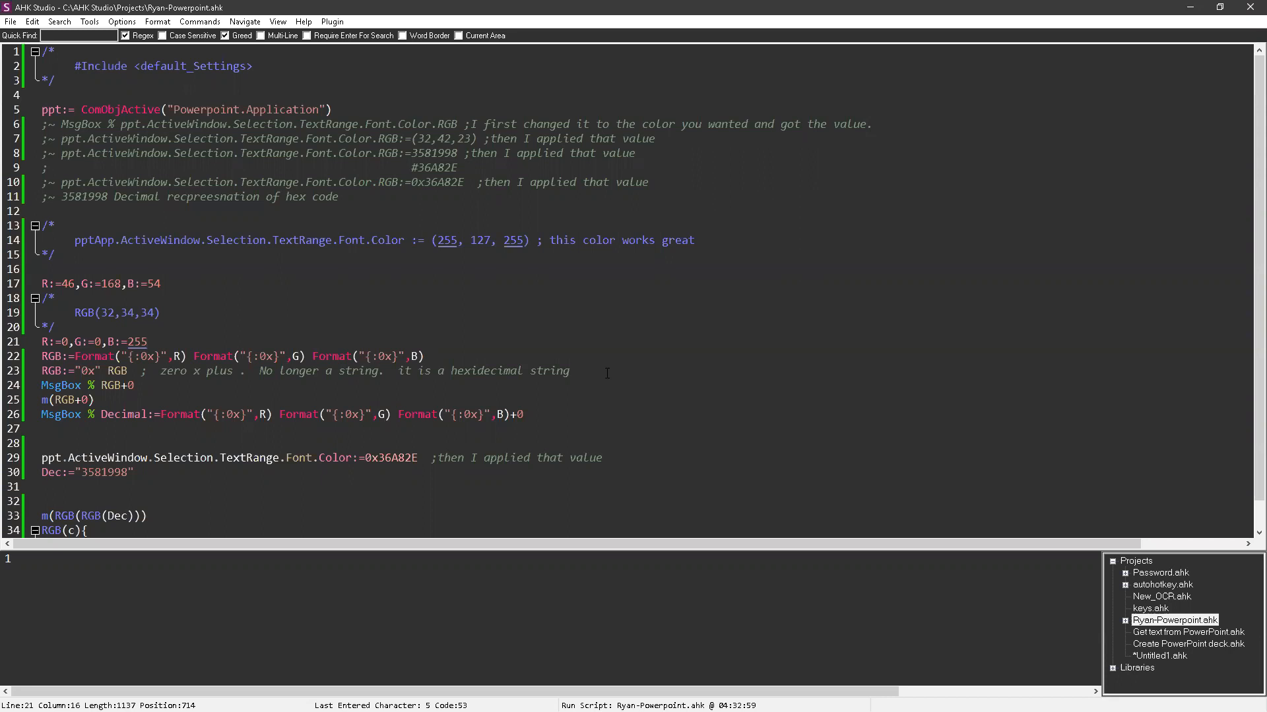
# Step: Set R, G and B to 1 on line 21 and run the script, confirming the 273 result
pyautogui.press('BackSpace')
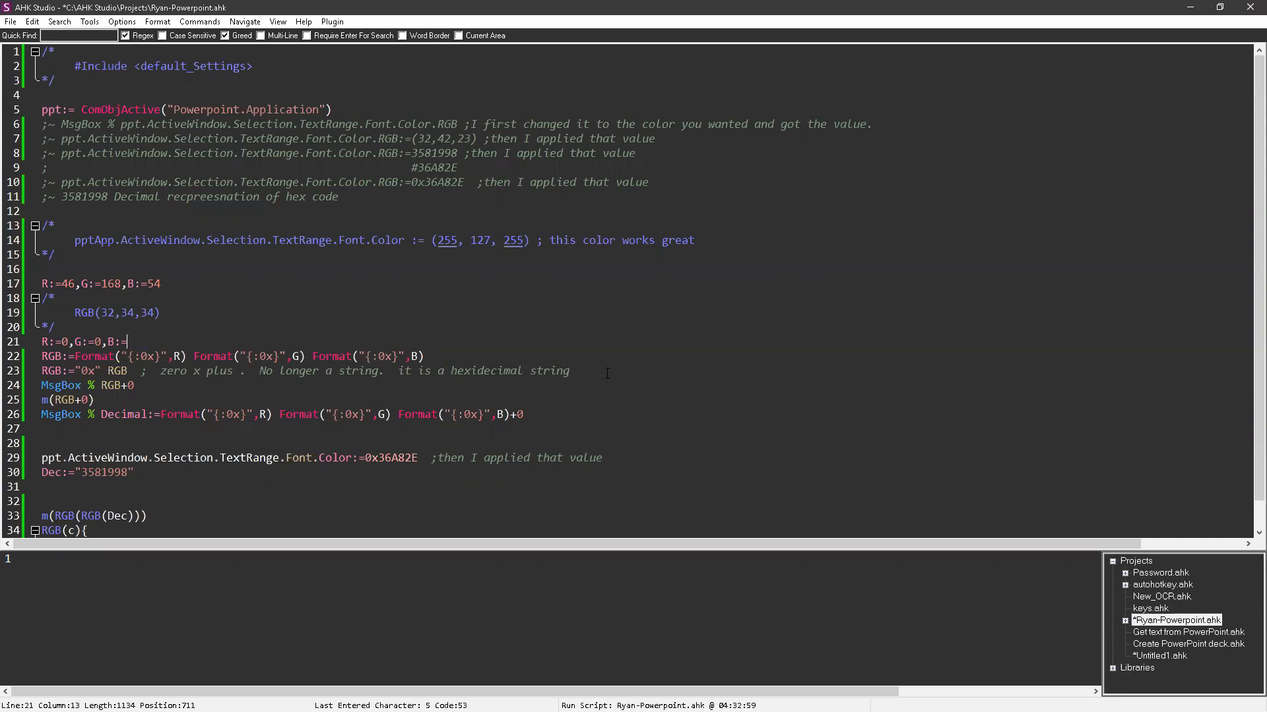
pyautogui.write('1')
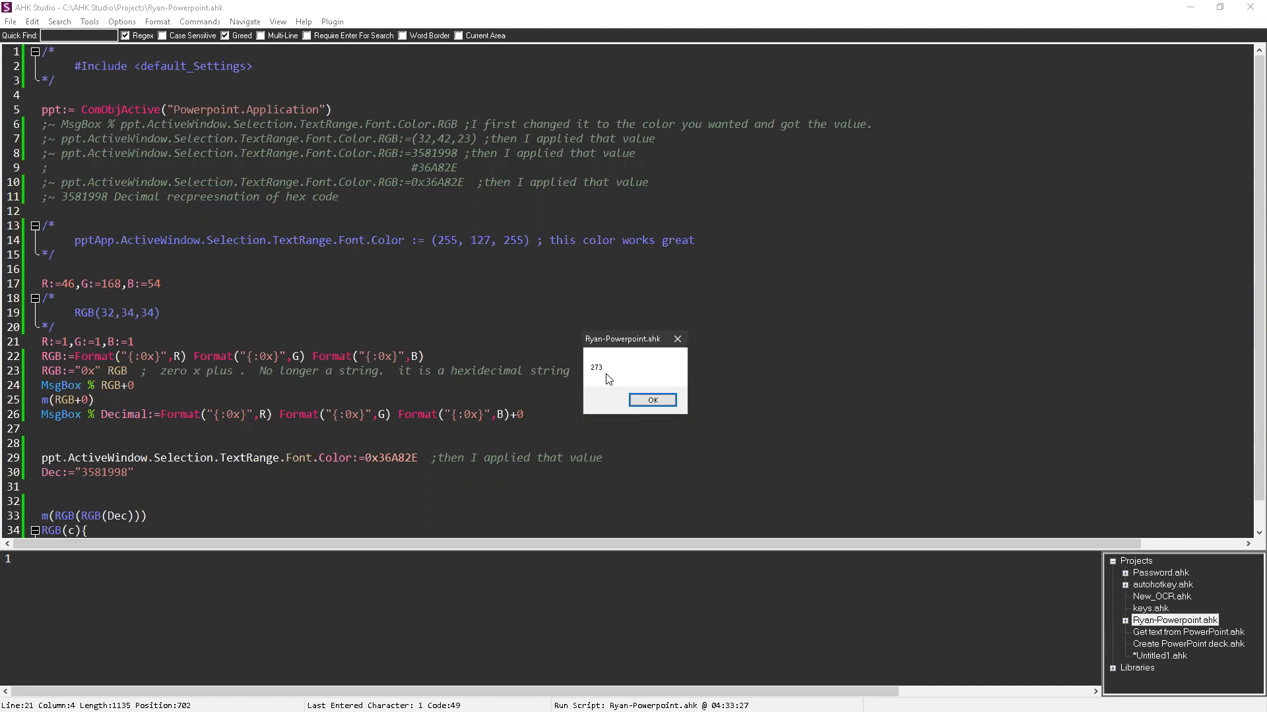
pyautogui.moveTo(670, 264)
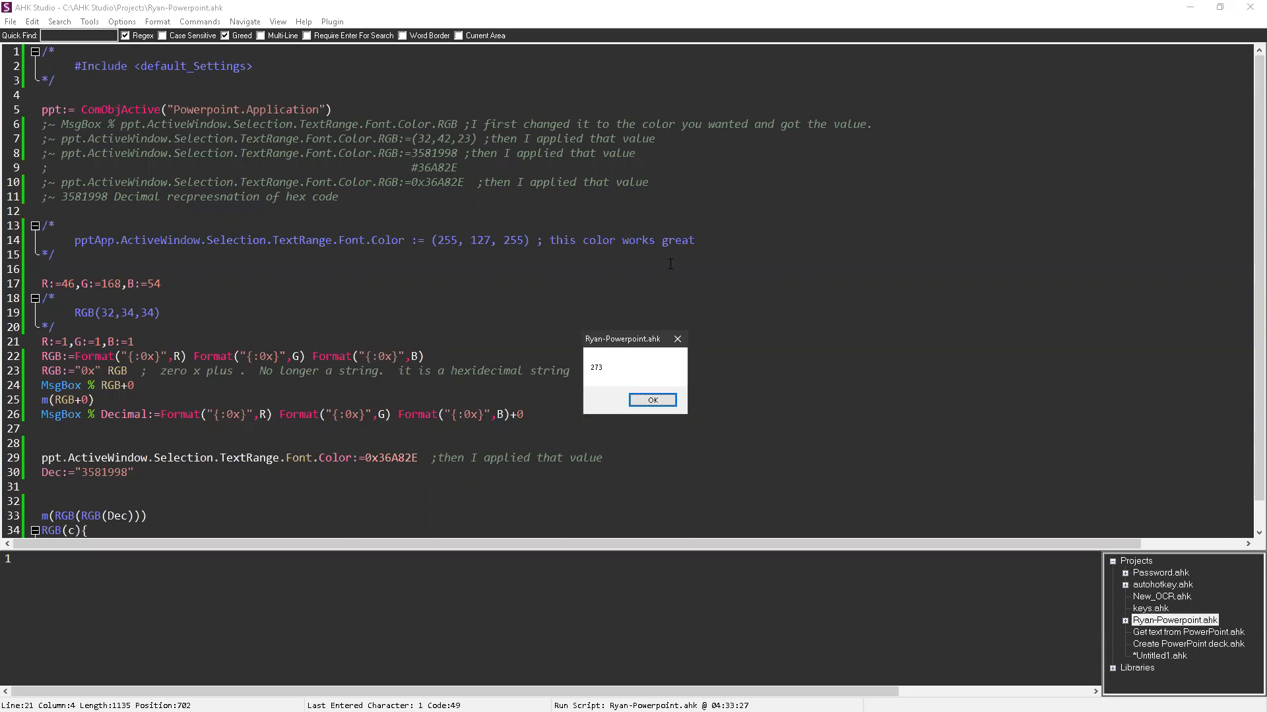
pyautogui.click(651, 399)
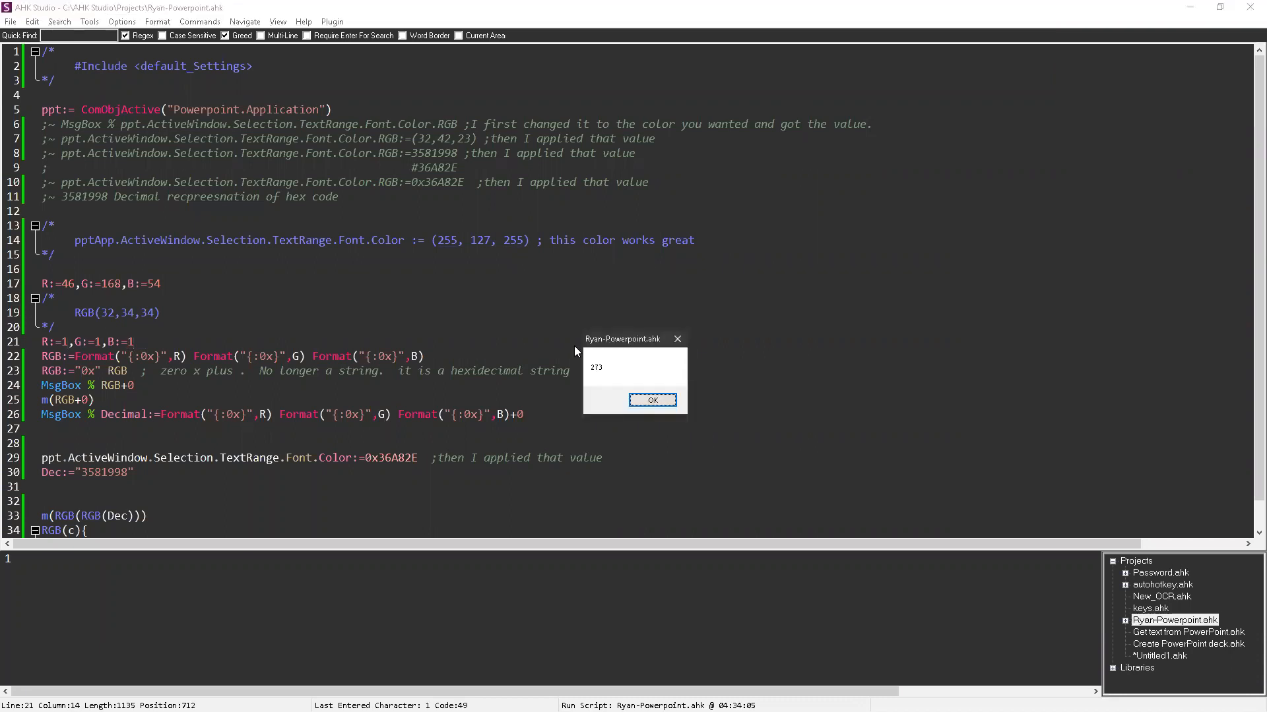
pyautogui.moveTo(611, 377)
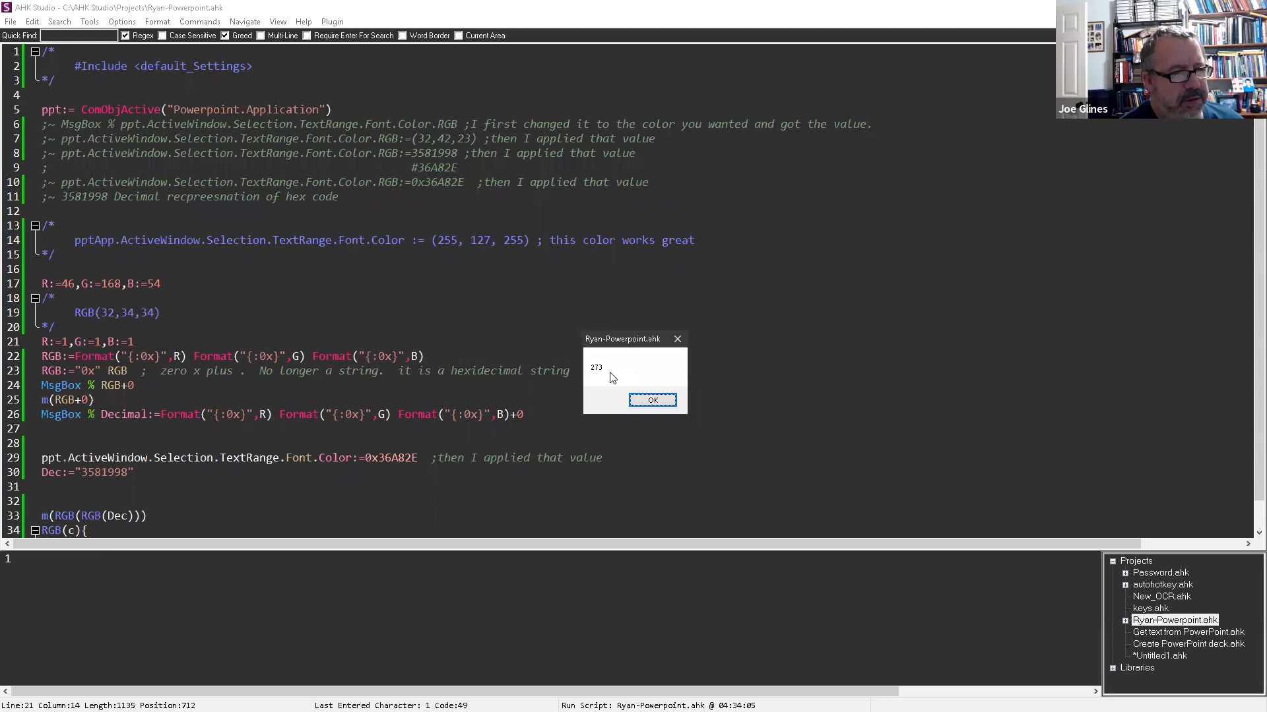
pyautogui.click(652, 400)
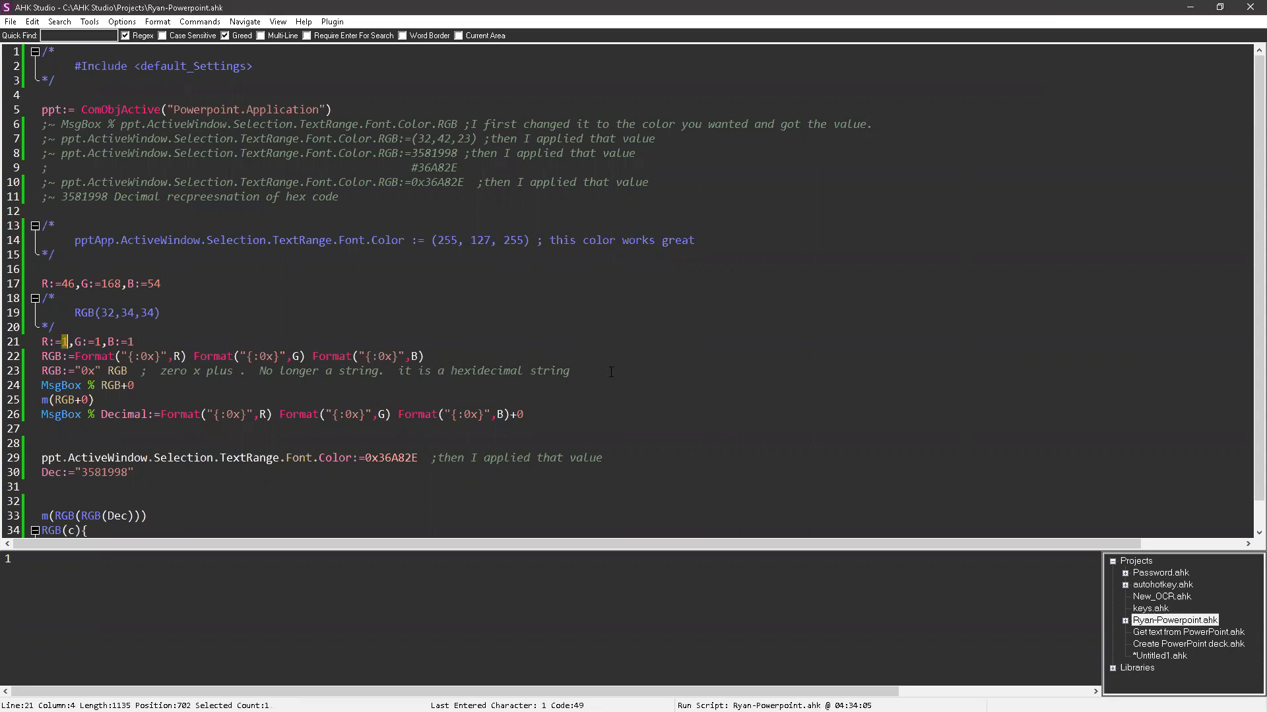
# Step: Run with R:=255 and G 1 then 0 (65297, 65281), then replace the red 255 with 2
pyautogui.write('24')
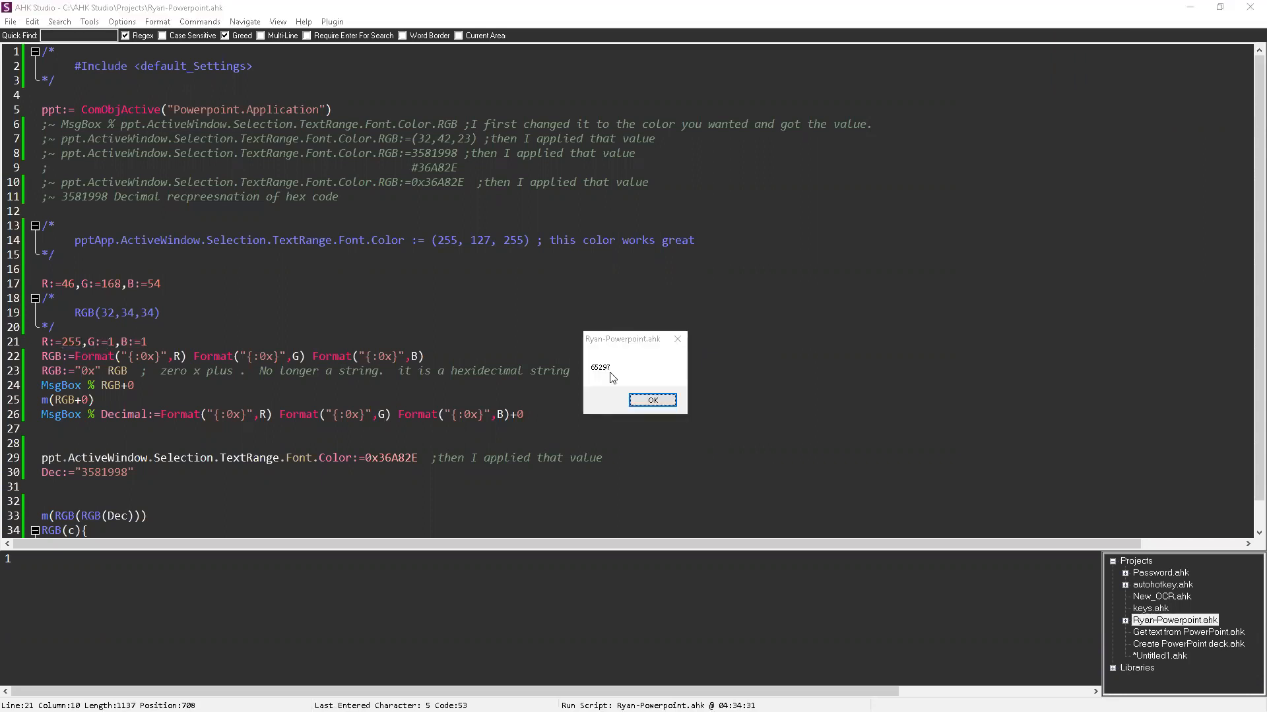
pyautogui.moveTo(706, 343)
pyautogui.write('0')
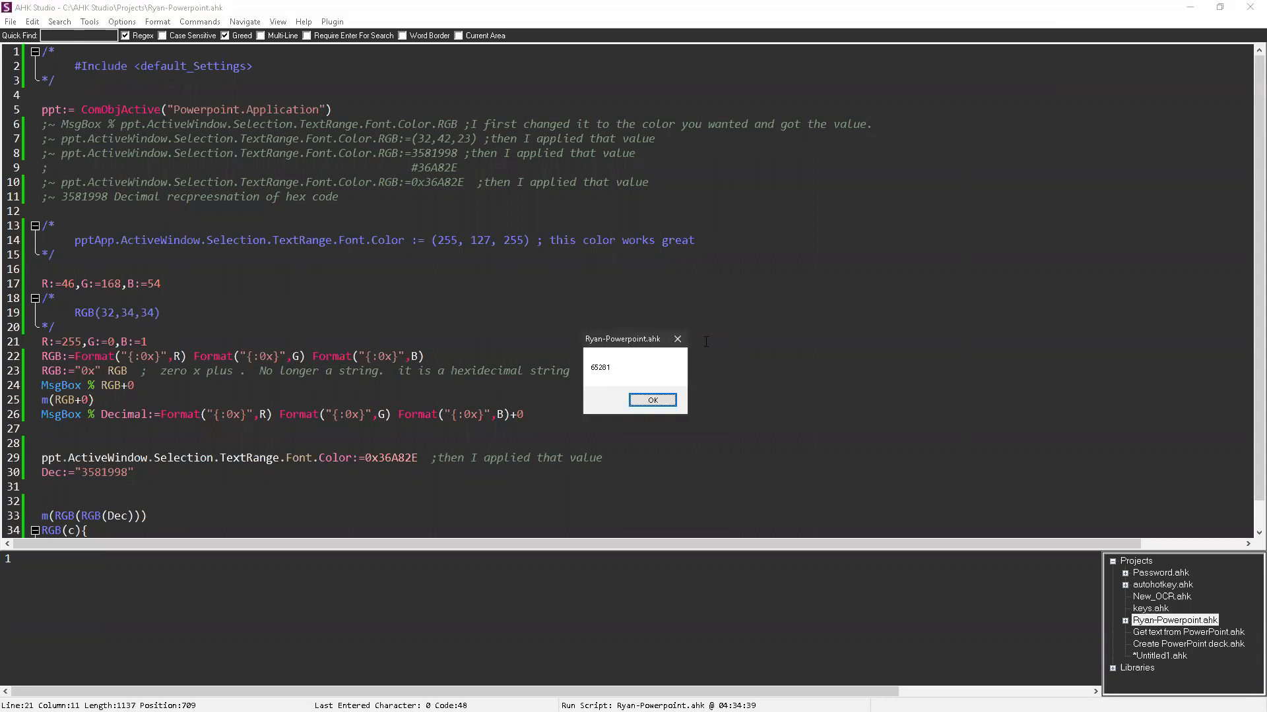
pyautogui.click(652, 400)
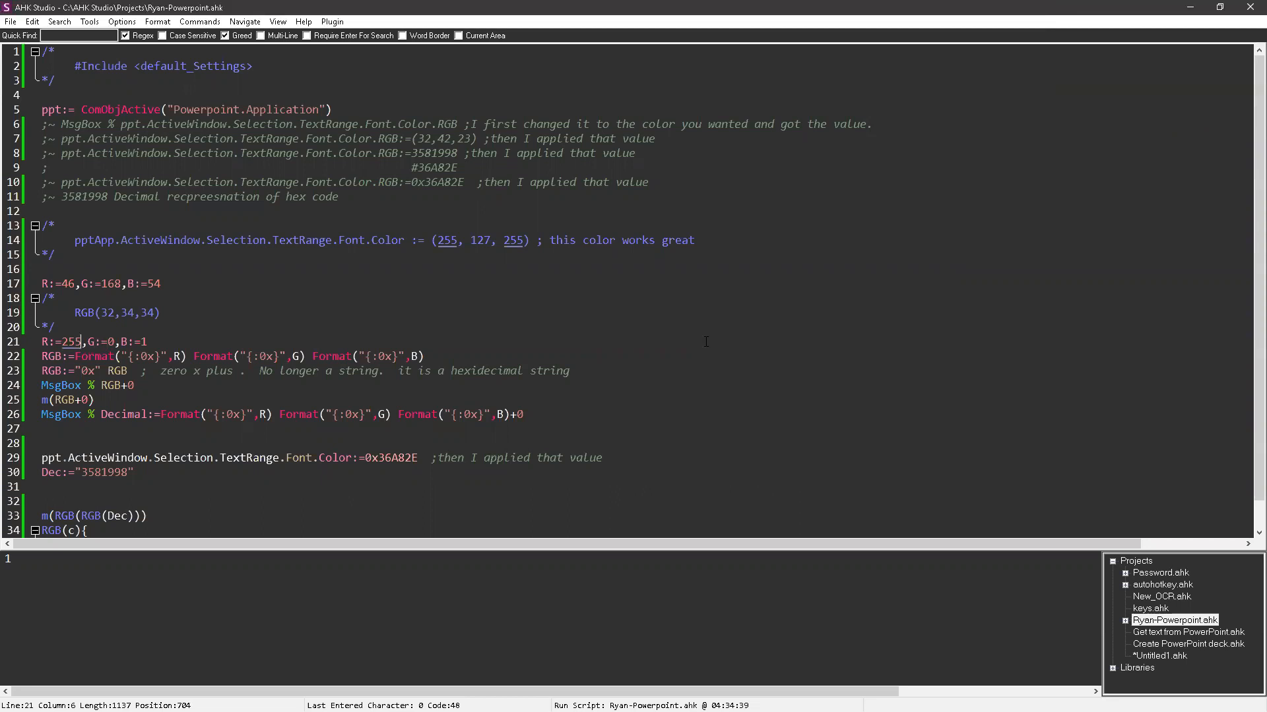
pyautogui.doubleClick(71, 340)
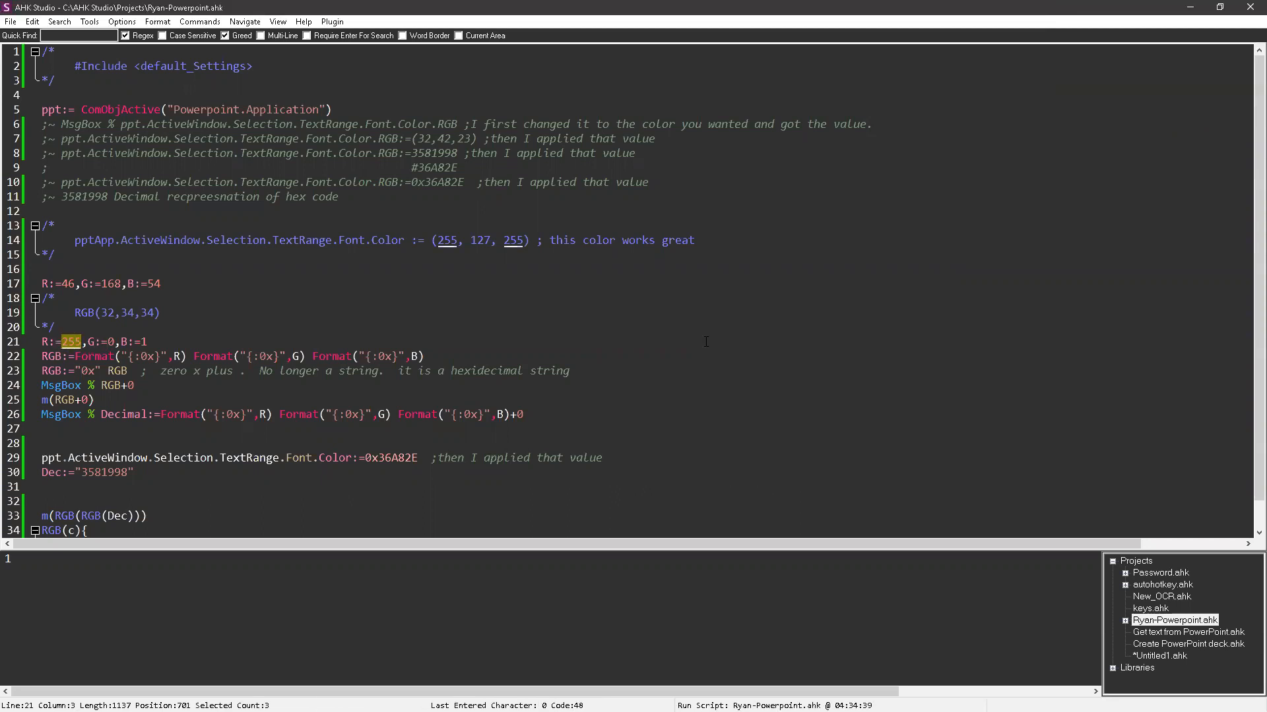
pyautogui.write('2')
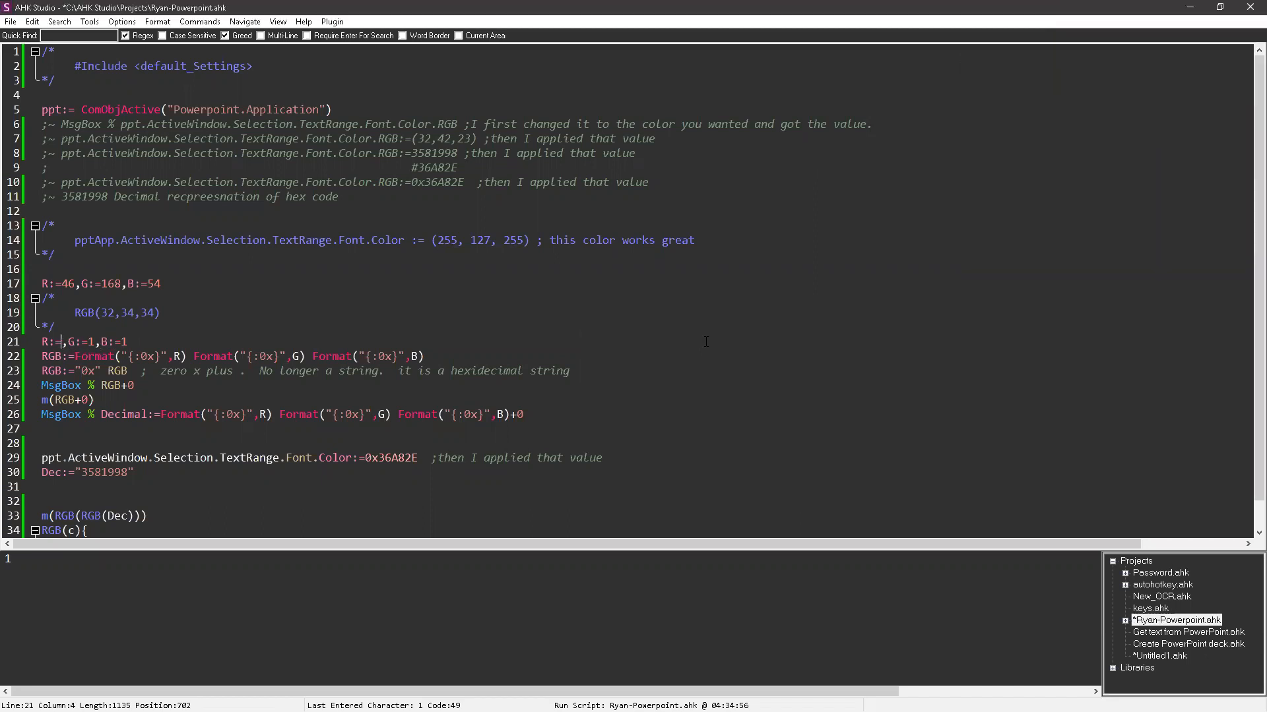
# Step: Run with R:=2,G:=1,B:=1 for 529, then with G:=2 for 545, dismissing each result
pyautogui.press('F5')
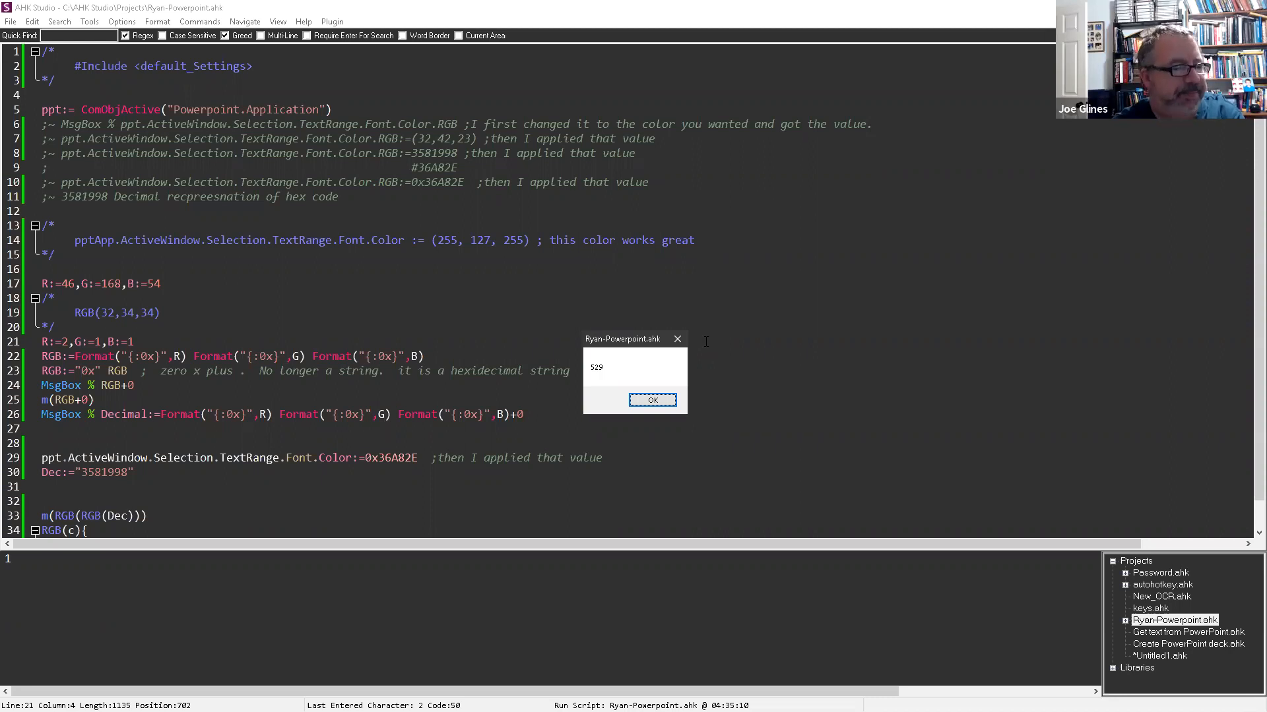
pyautogui.click(652, 400)
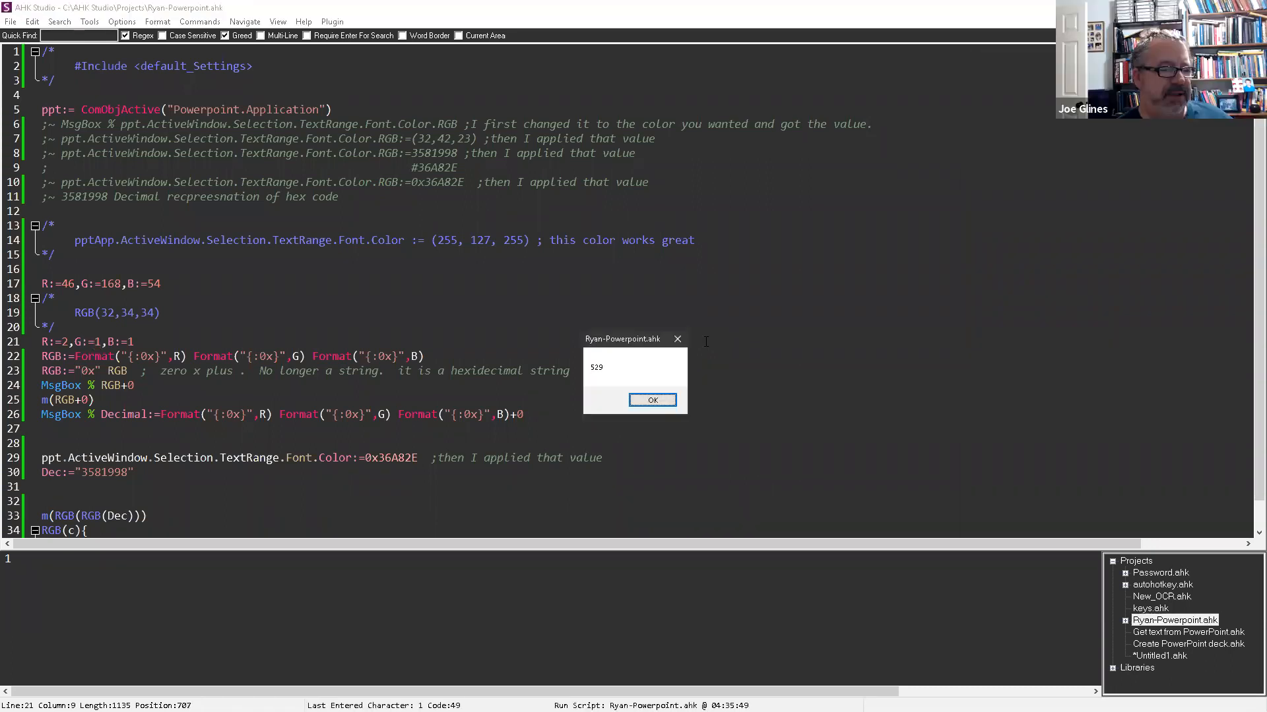
pyautogui.click(652, 400)
pyautogui.write('2')
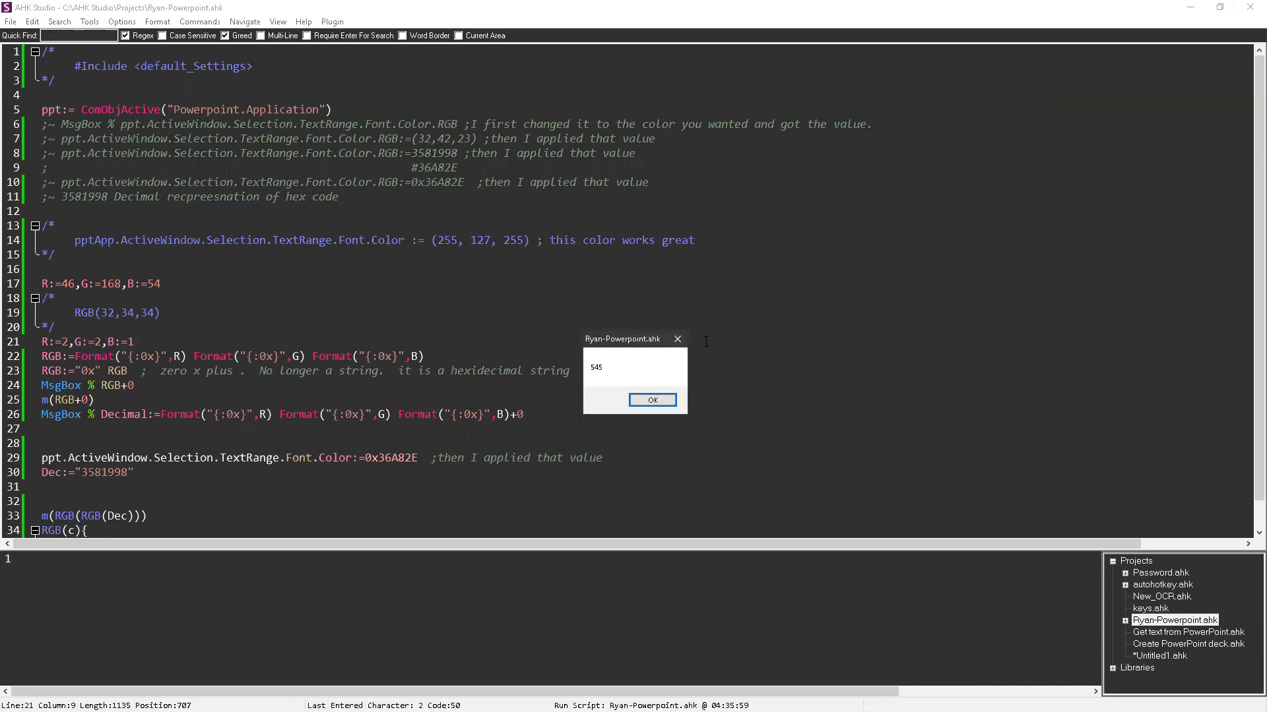
pyautogui.click(652, 400)
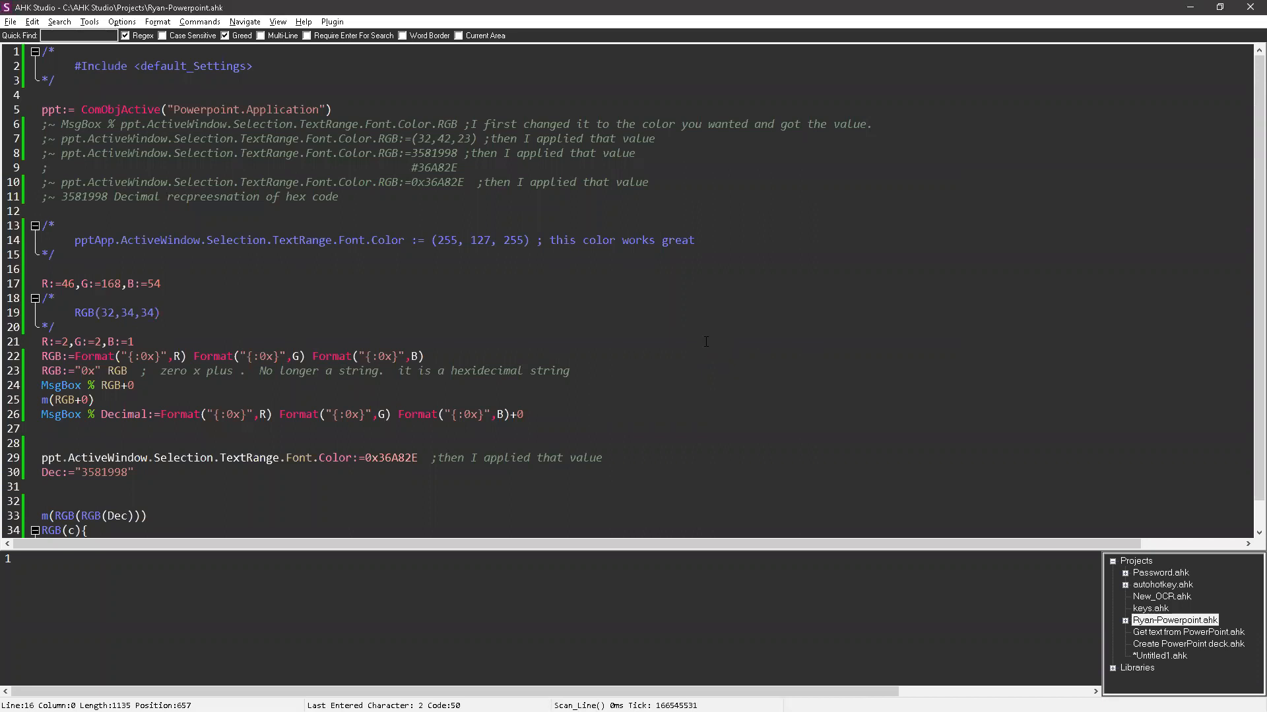
# Step: Switch from Get text from PowerPoint.ahk back to the Untitled1.ahk spin-box script
pyautogui.click(1185, 649)
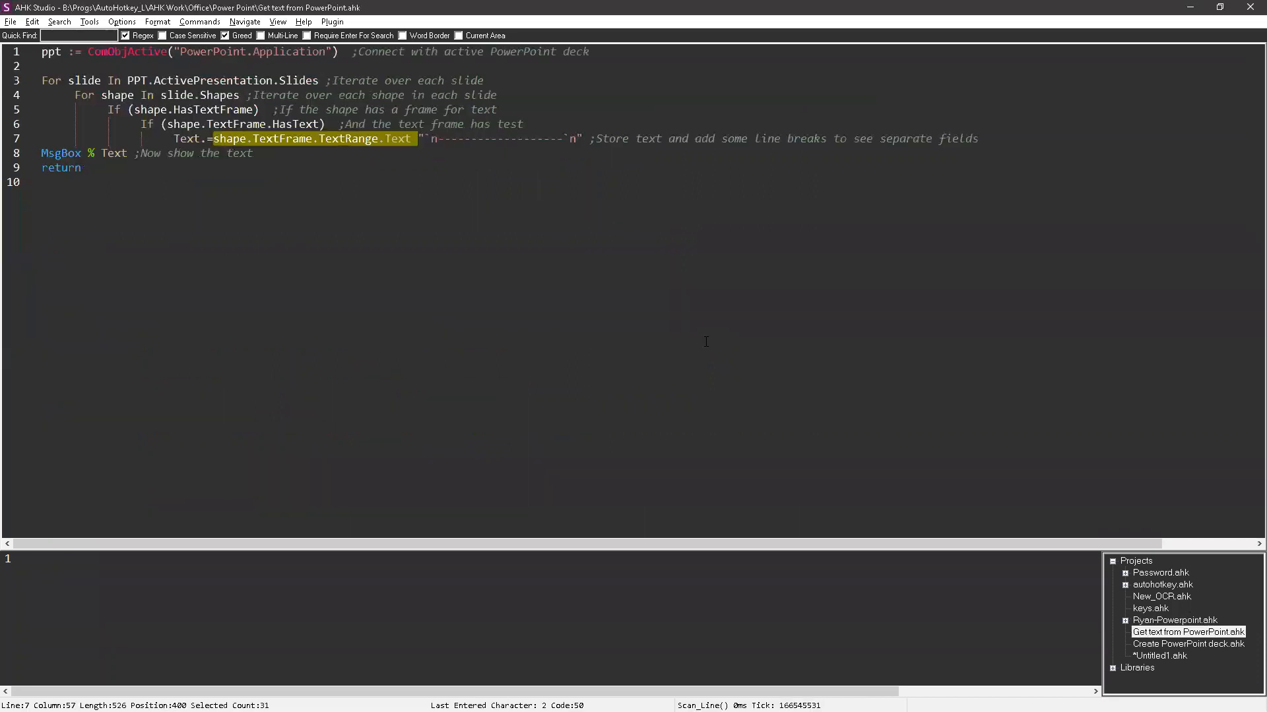
pyautogui.click(1172, 620)
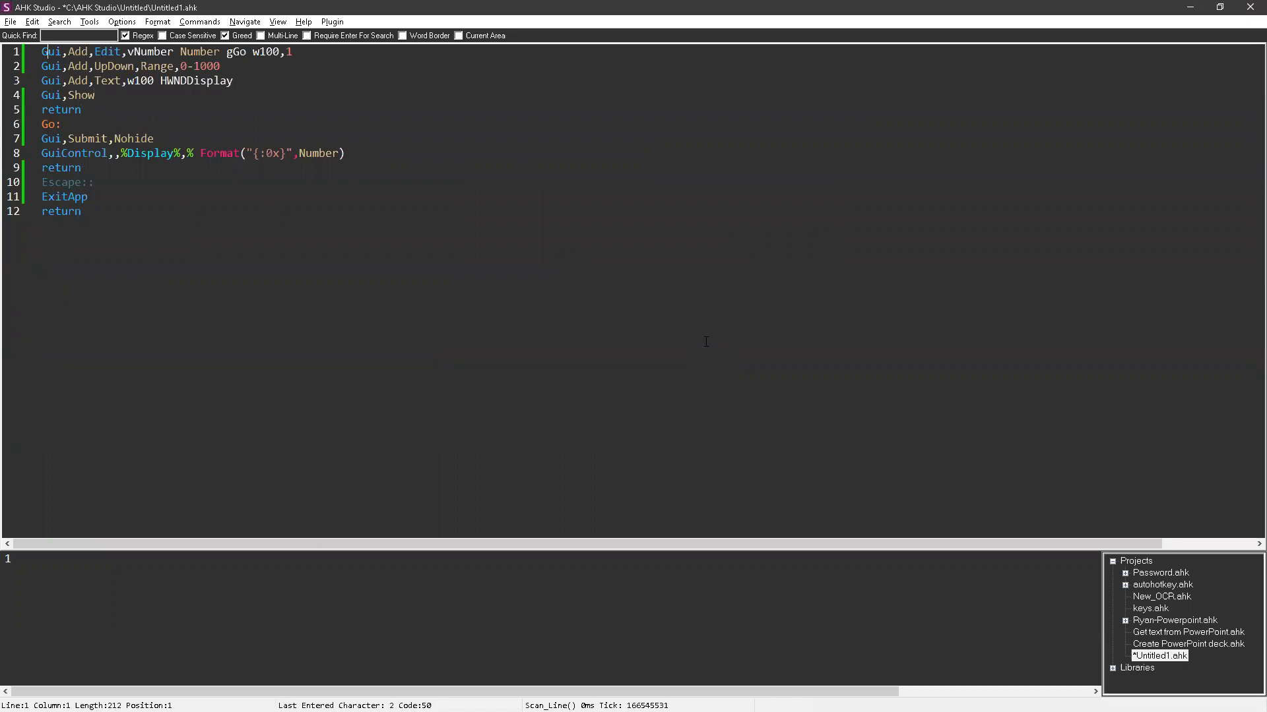
# Step: Make the green edit line 'vG NUMBER gGo w100,1' with its UpDown Range 0-1000 spinner
pyautogui.click(175, 51)
pyautogui.write('R')
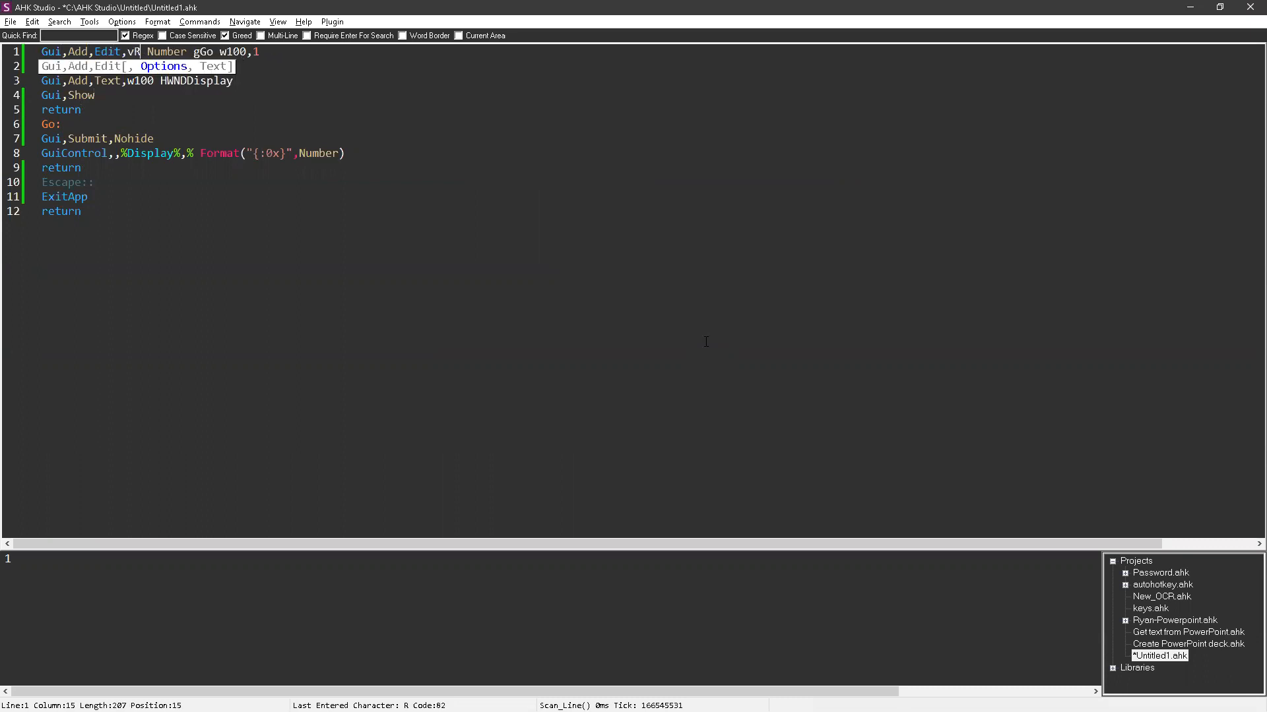
pyautogui.write('Gui,Add,UpDown,Range,0-1000')
pyautogui.write('Gui,Add,Edit,')
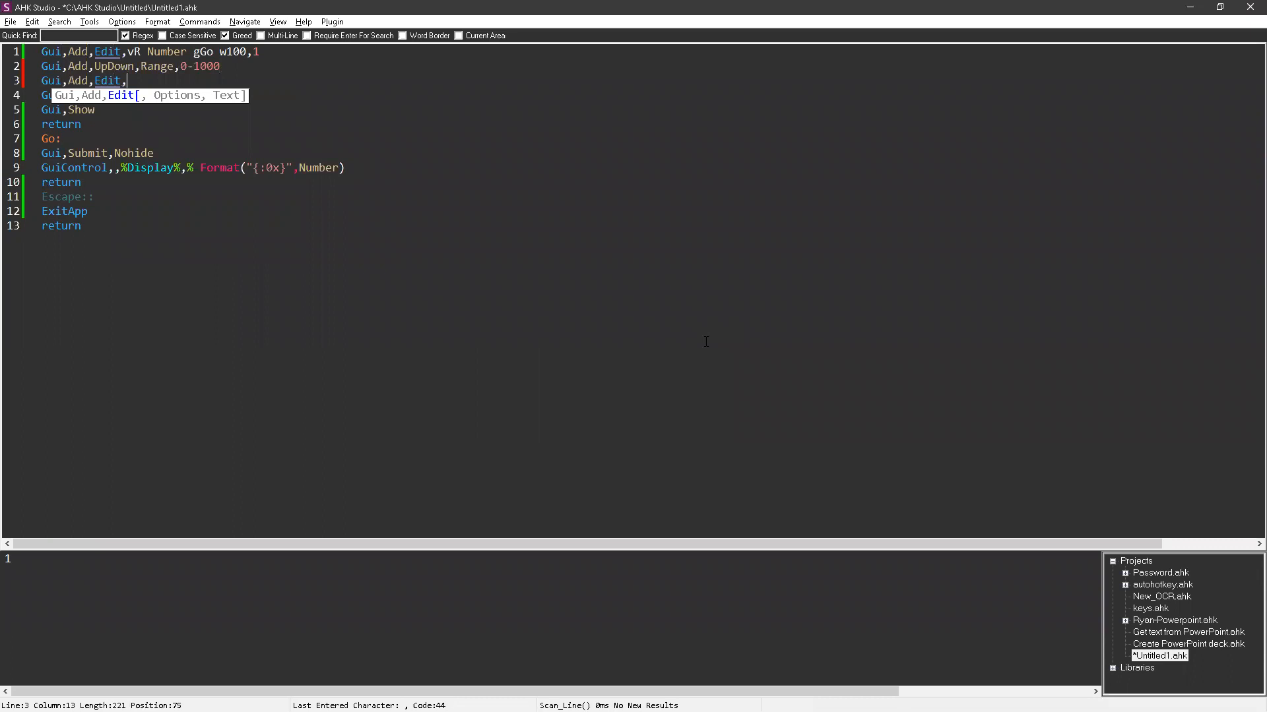
pyautogui.write('vG')
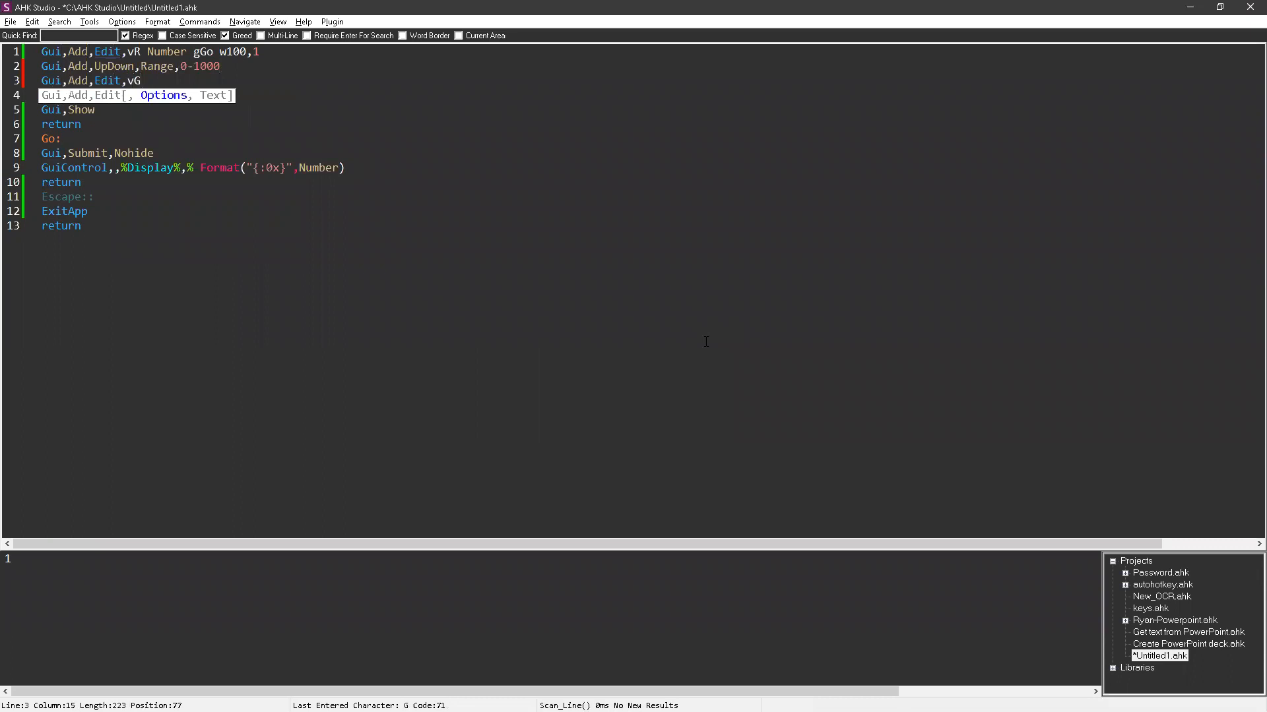
pyautogui.write('NUMBER GG')
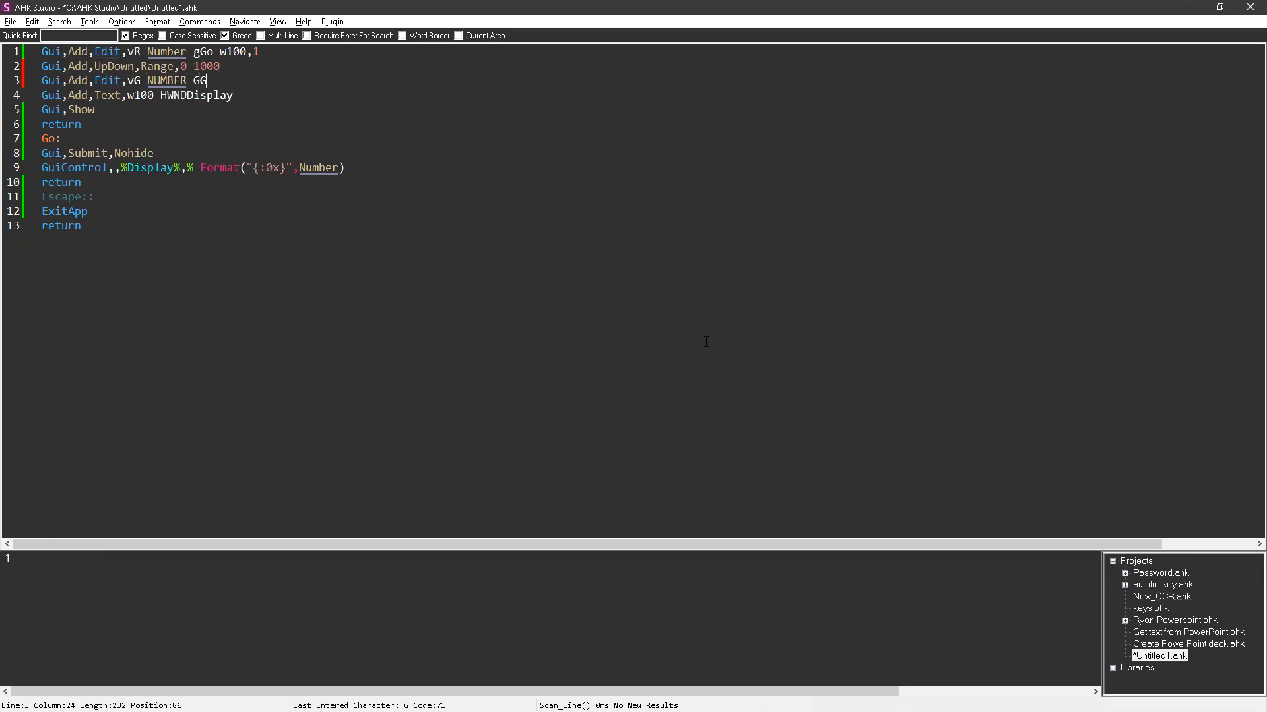
pyautogui.press('Backspace')
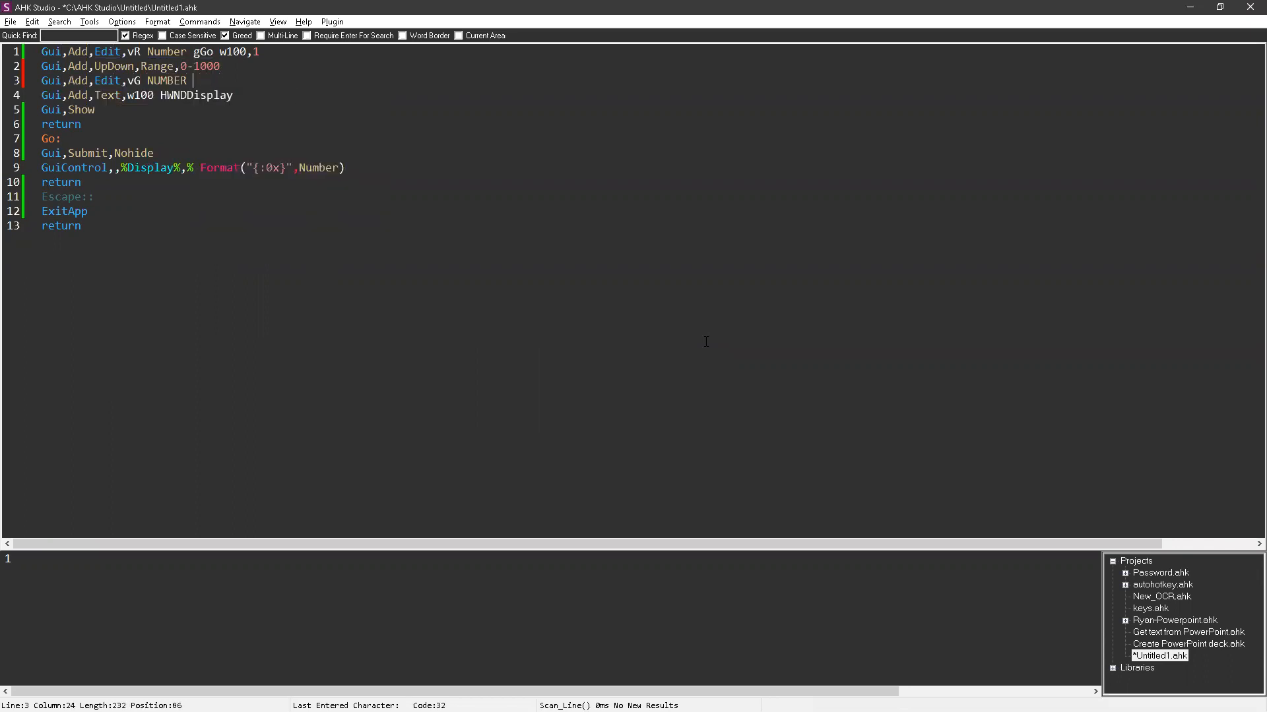
pyautogui.write('gGo')
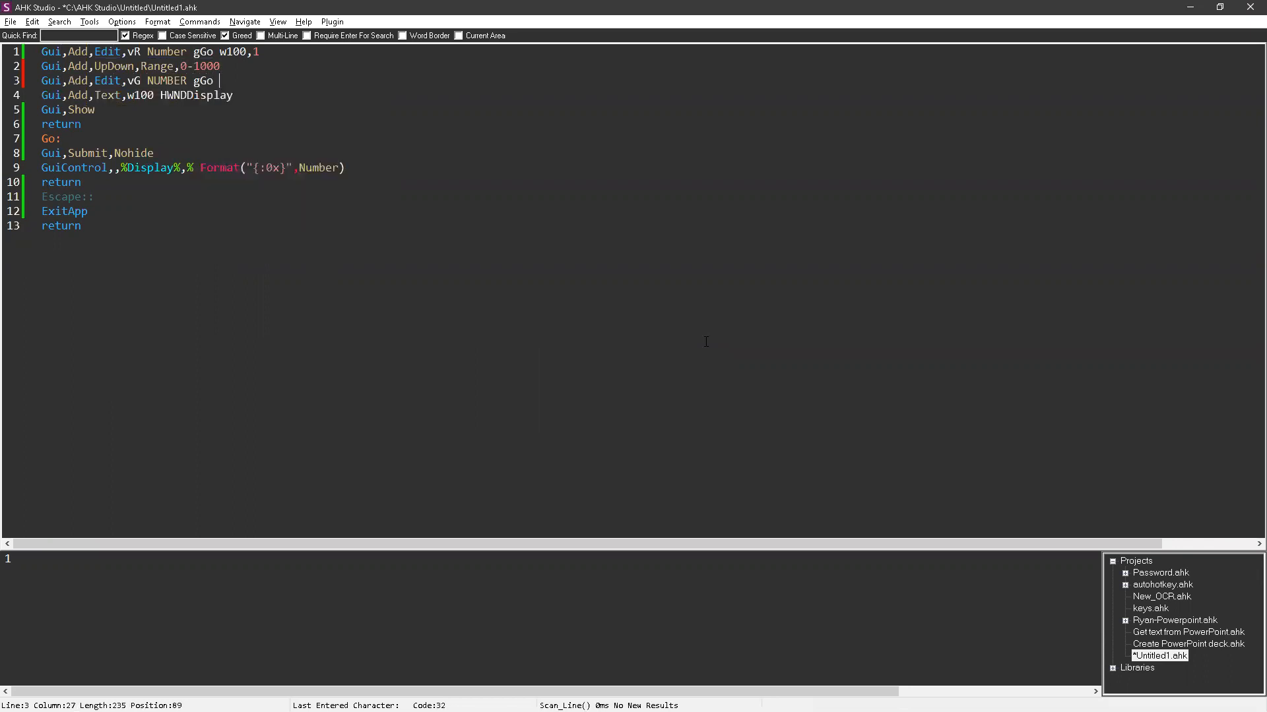
pyautogui.write('w100,')
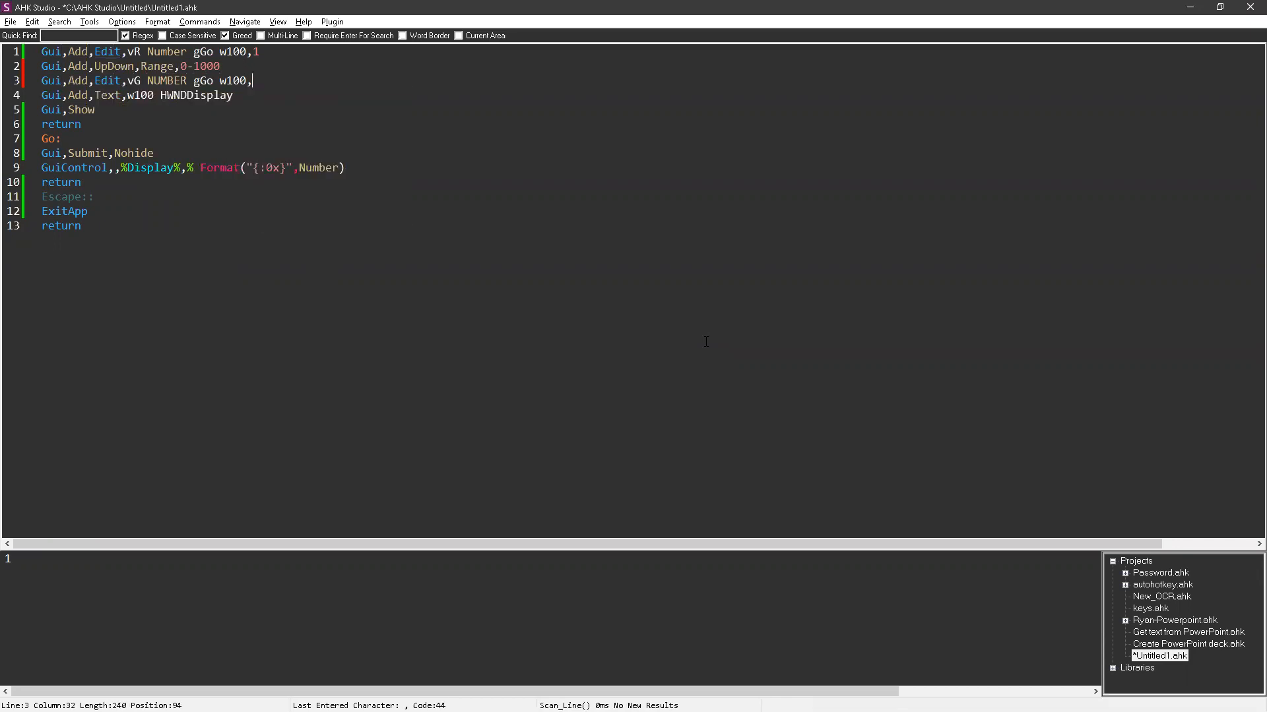
pyautogui.write('1')
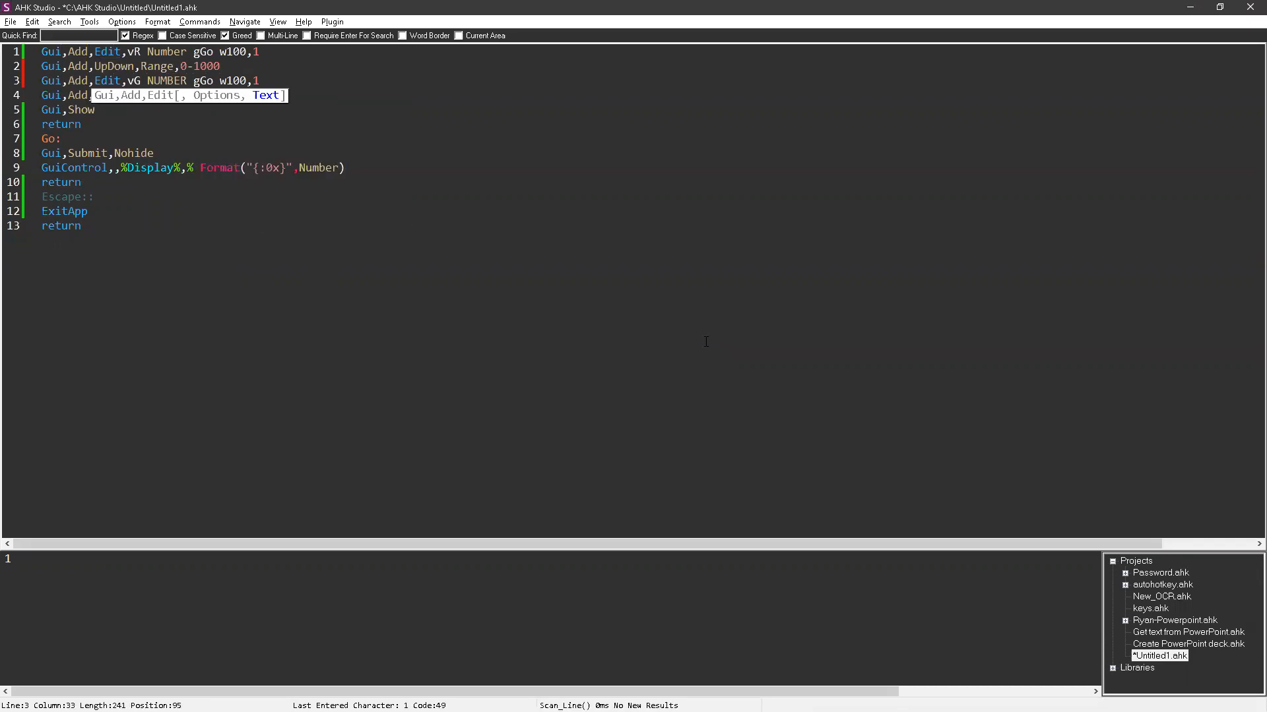
# Step: Add the third edit/spinner pair and Text display control, starting the RGB display line
pyautogui.write('Gui,Add,Text,w100 HWNDDisplay')
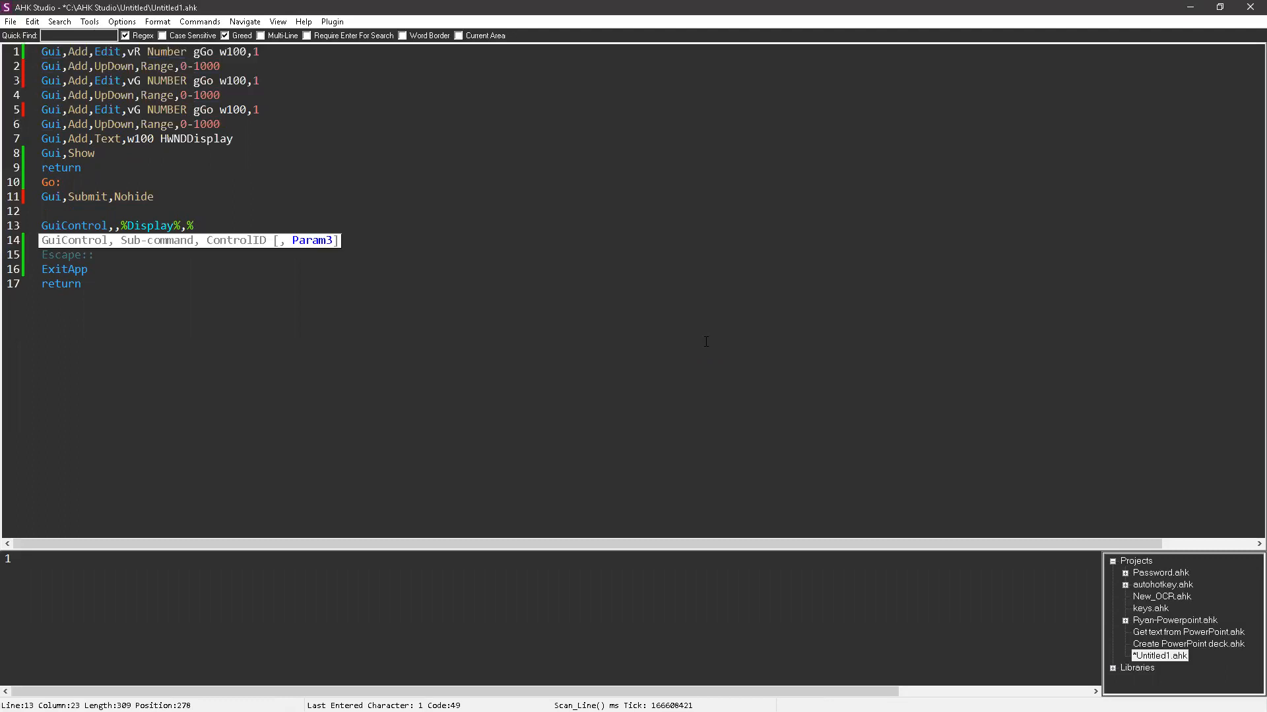
pyautogui.write('RGB+0')
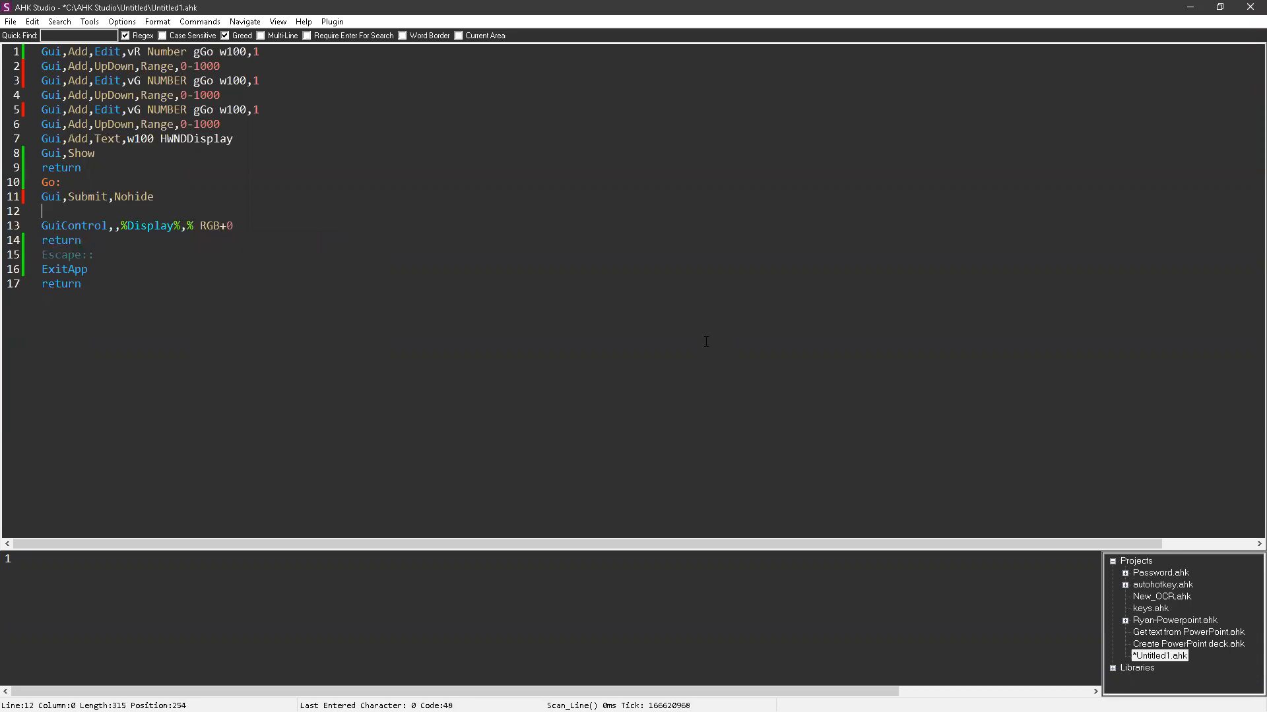
# Step: Build RGB:="0x" from Format("{:0x}") of R, G and B, run, and dismiss the duplicate-variable error
pyautogui.write('RGB:=')
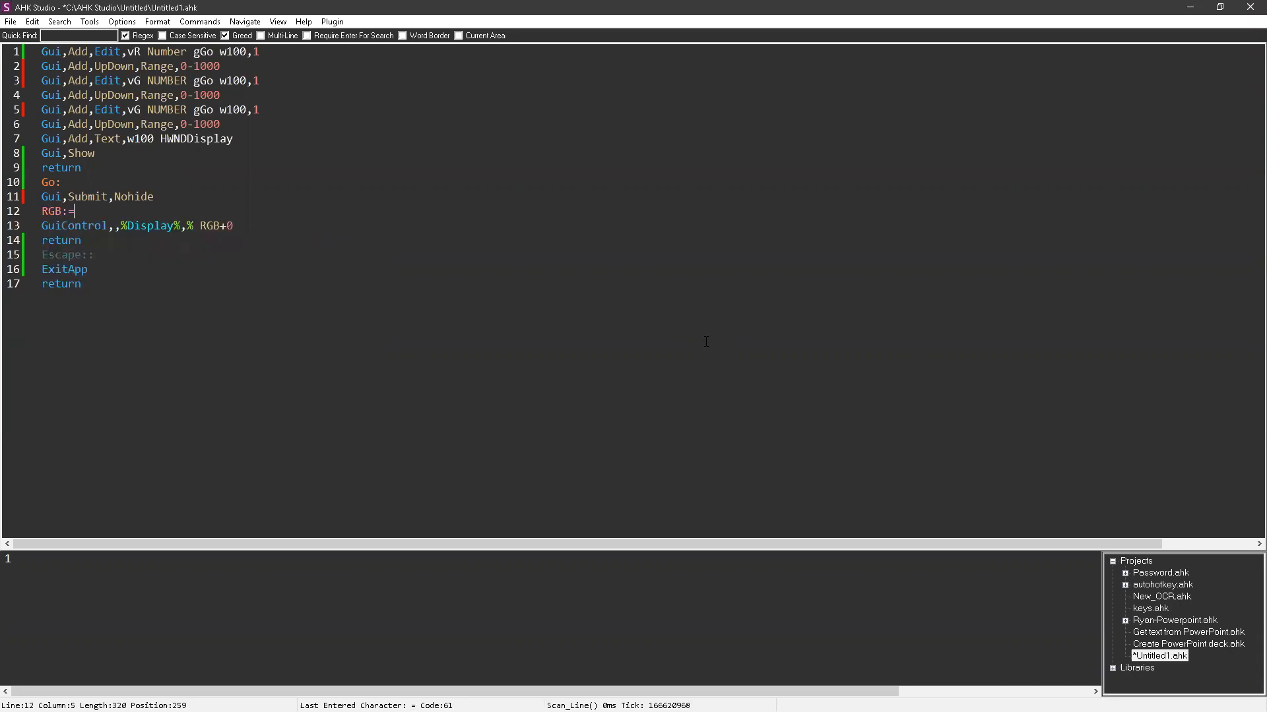
pyautogui.write('Format("{:0x}",Number')
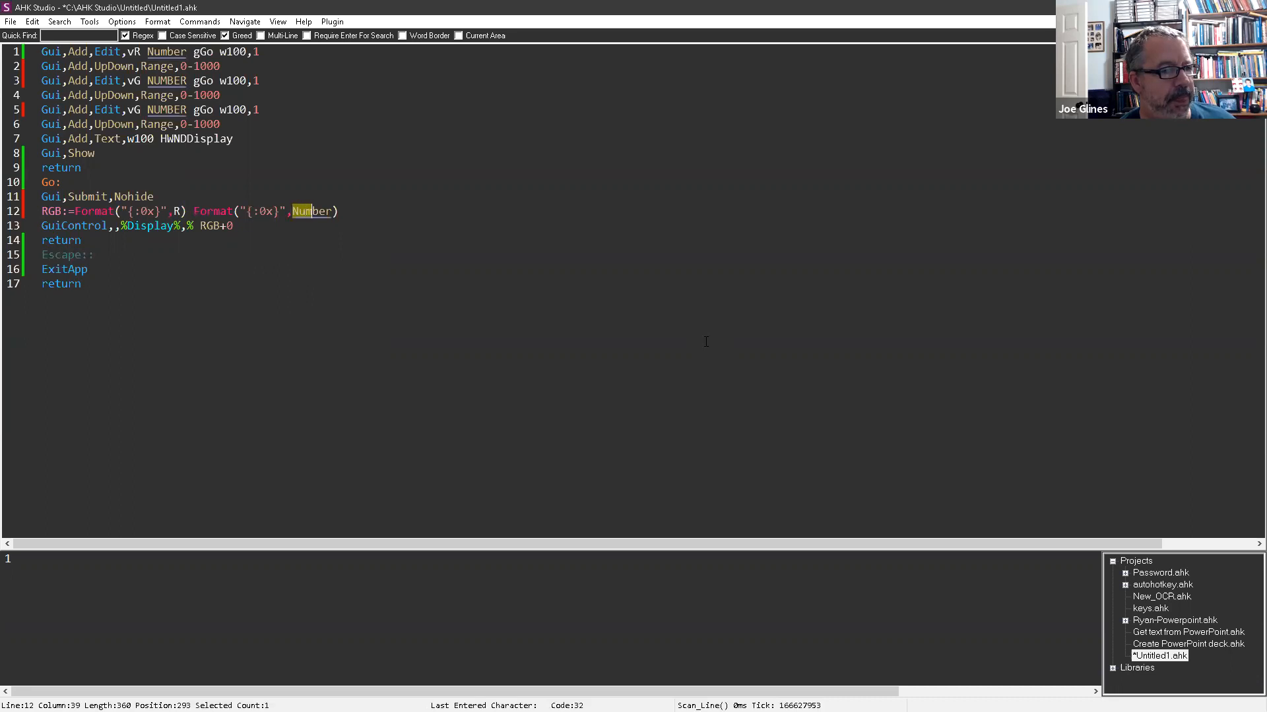
pyautogui.write('G) Format("{:0x}",')
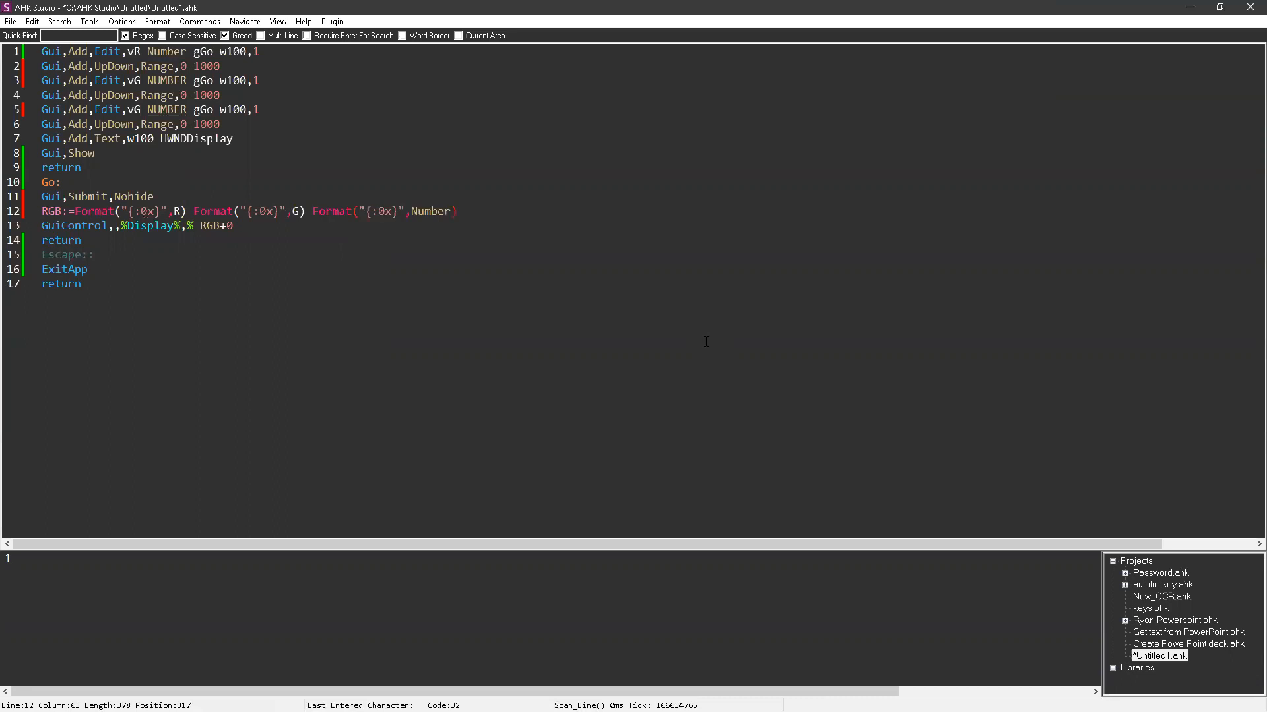
pyautogui.write('B')
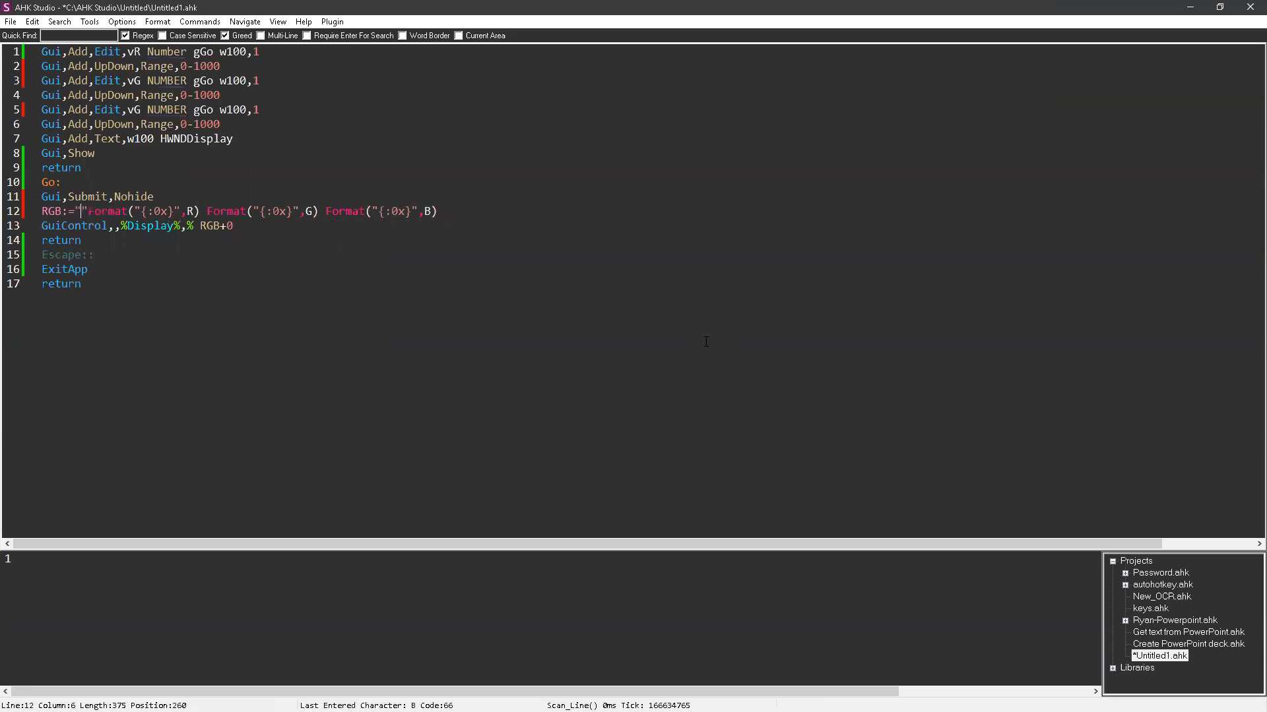
pyautogui.write('0x')
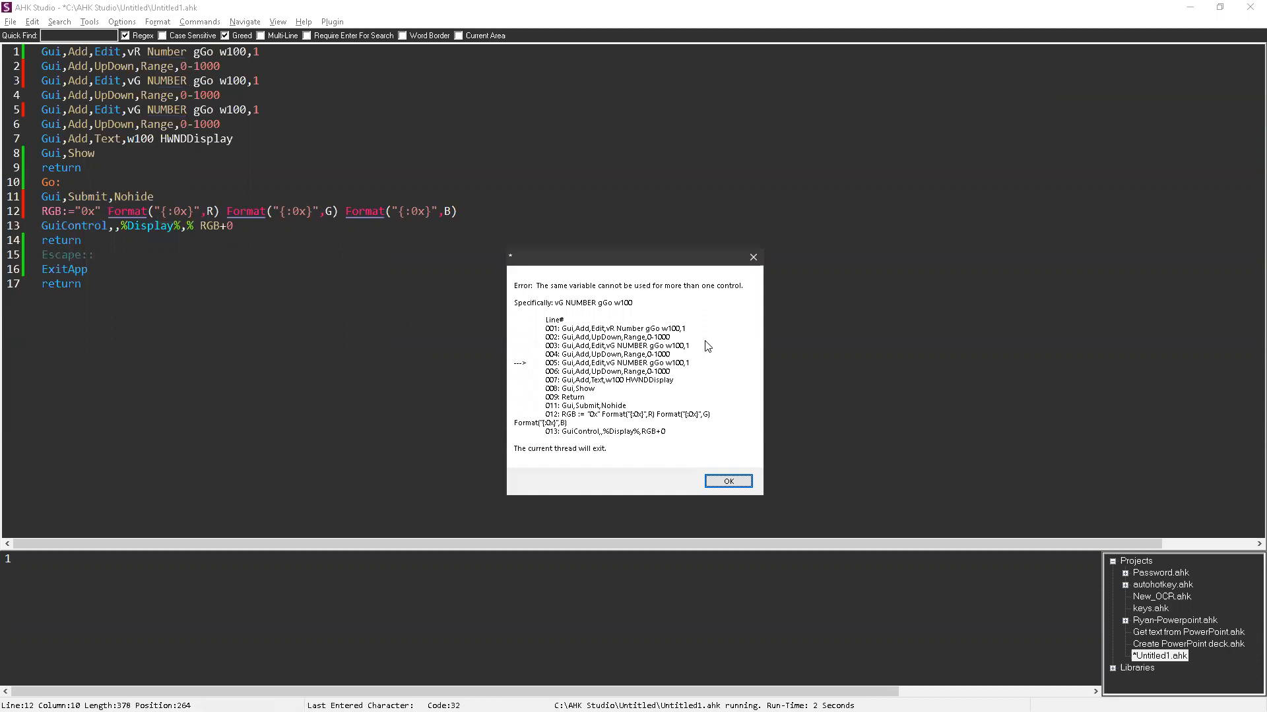
pyautogui.click(728, 480)
pyautogui.write('B')
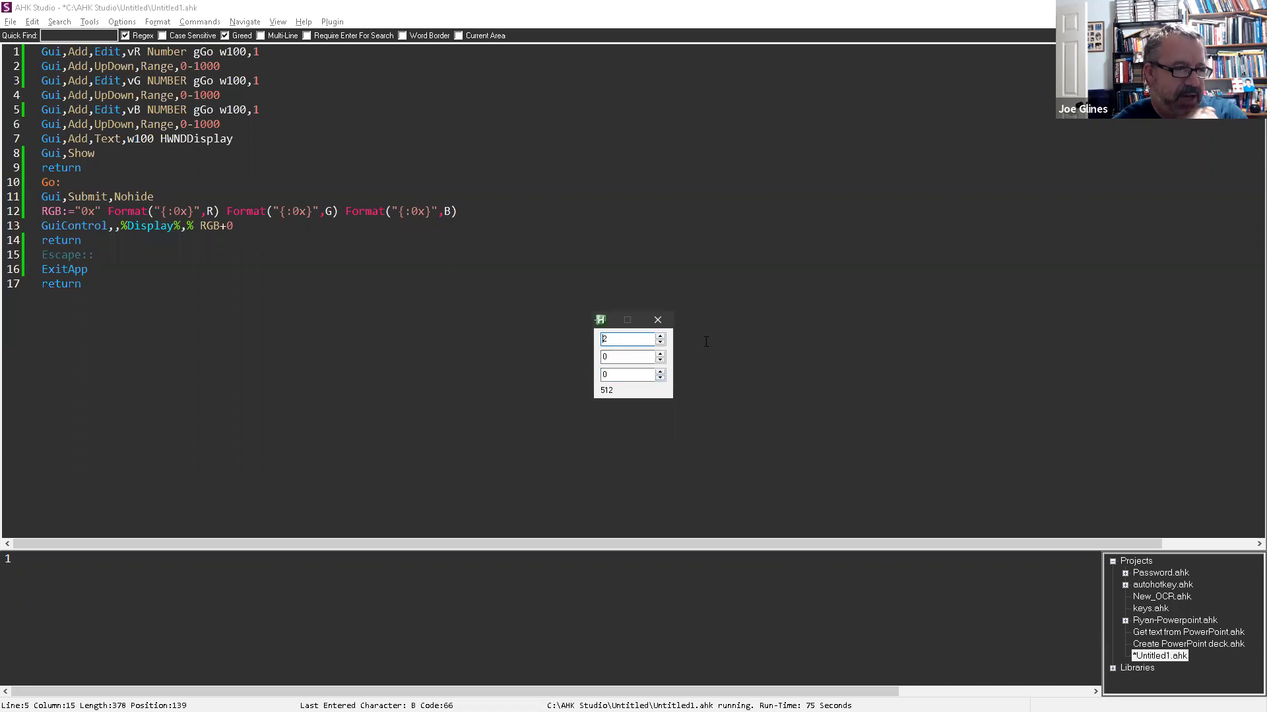
# Step: Vary red and blue in the running GUI (1024, 256, 266) and close the colour window
pyautogui.click(659, 342)
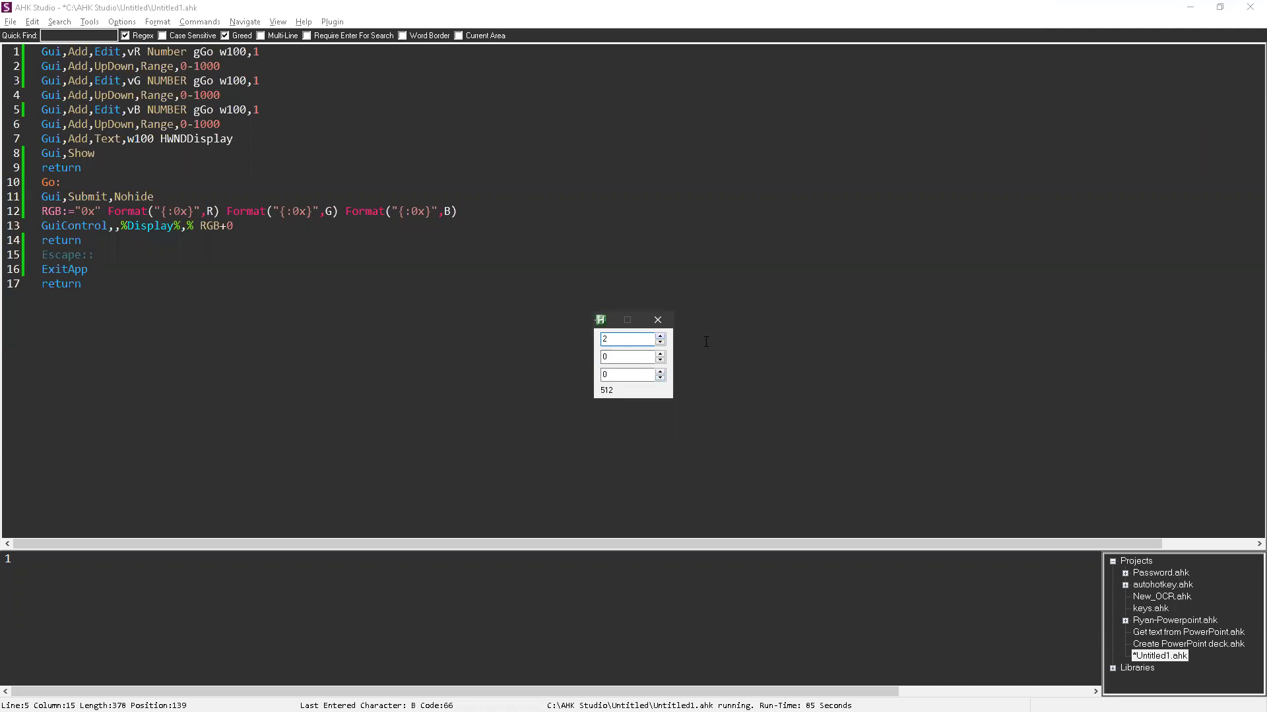
pyautogui.click(659, 337)
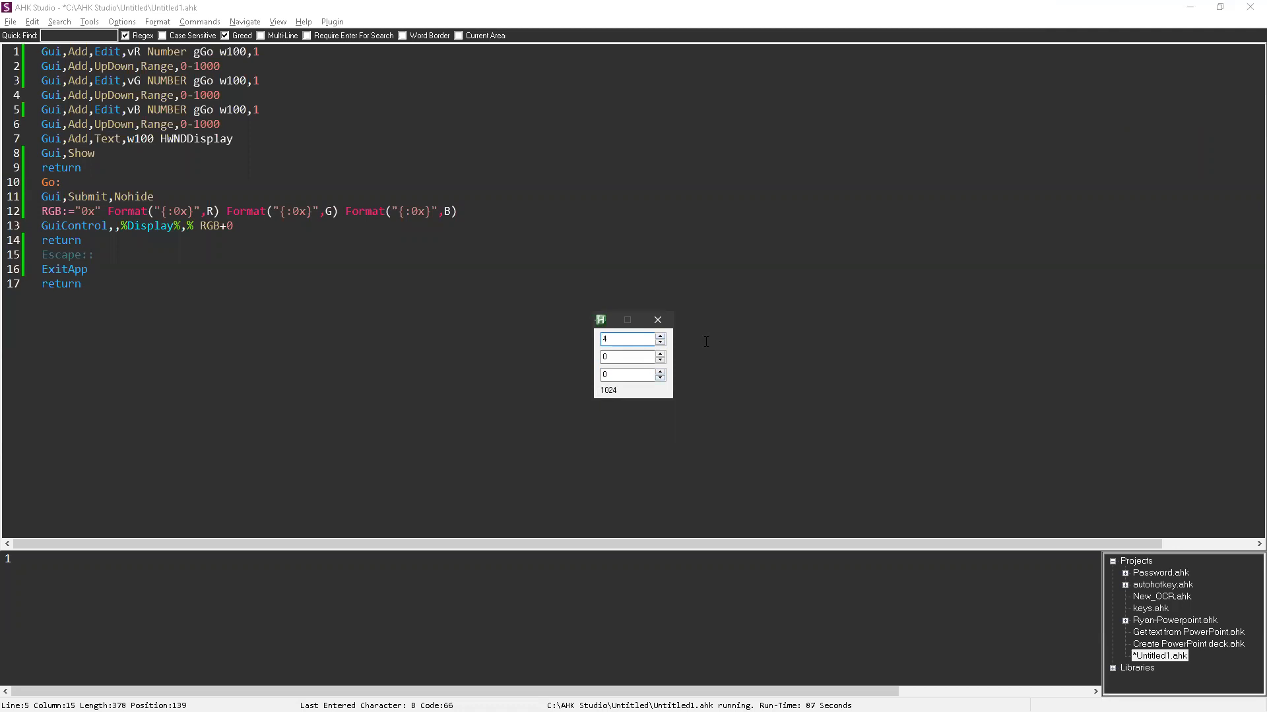
pyautogui.click(660, 342)
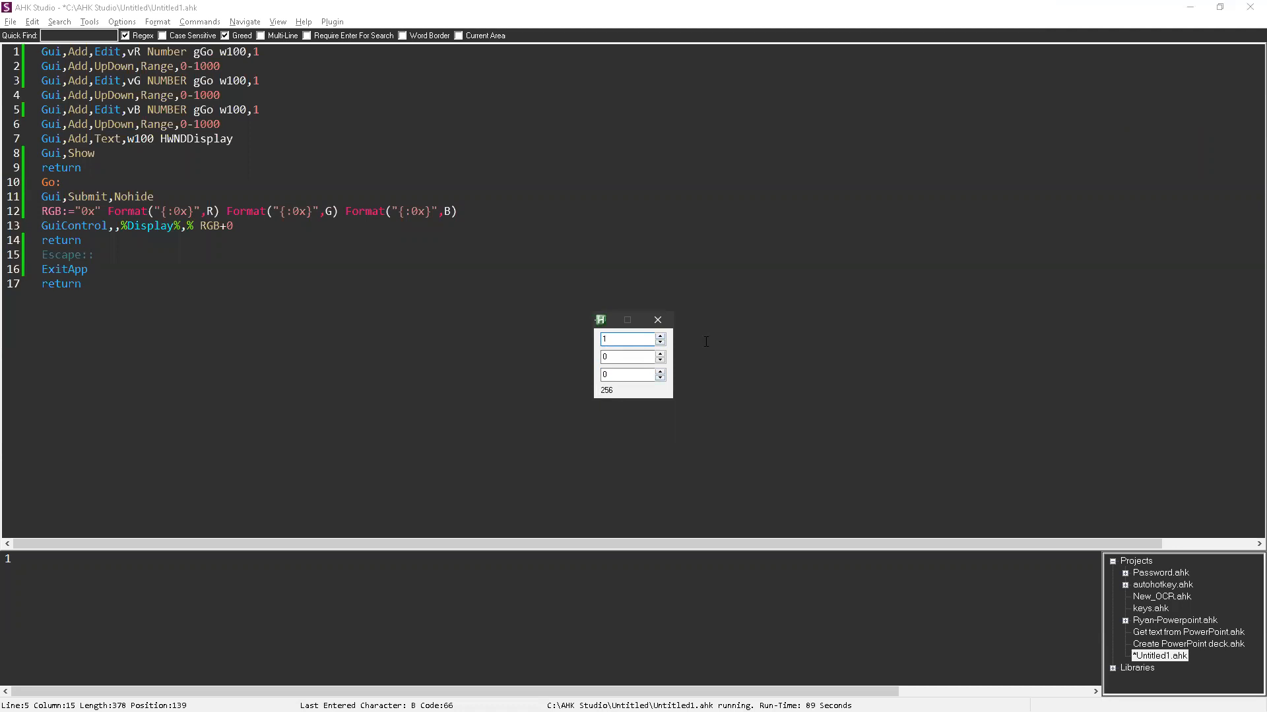
pyautogui.click(660, 336)
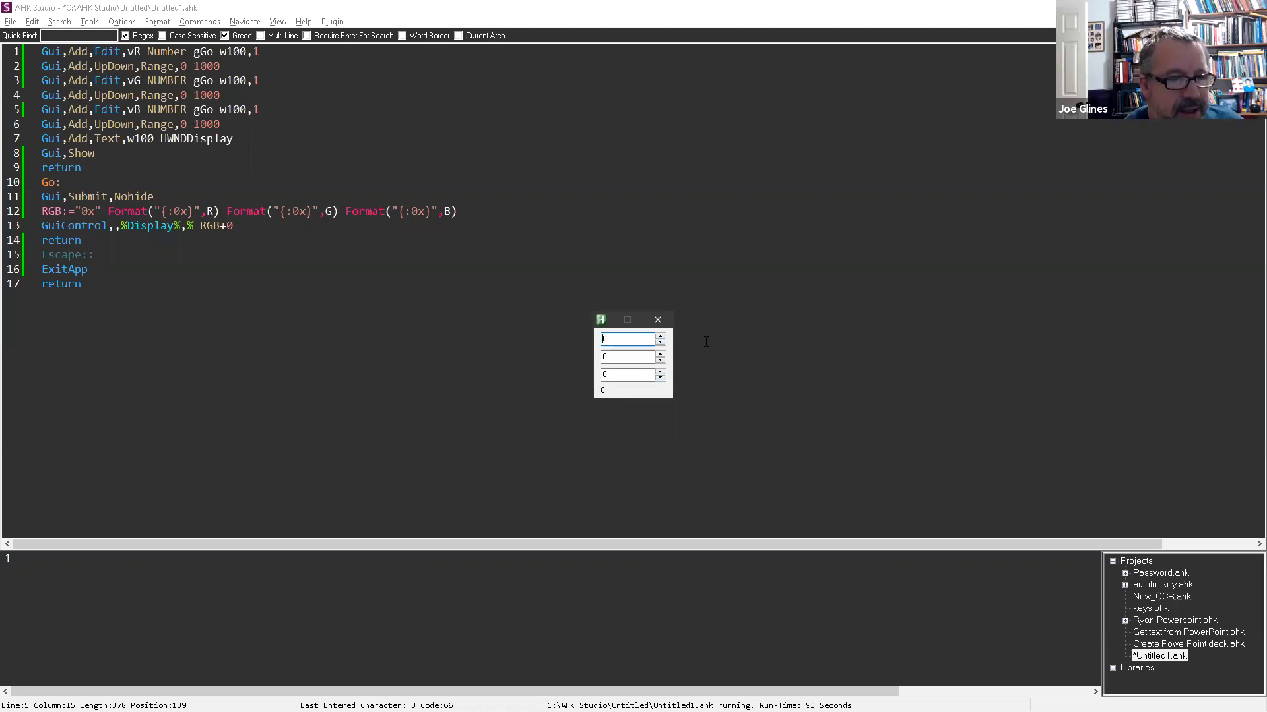
pyautogui.click(660, 353)
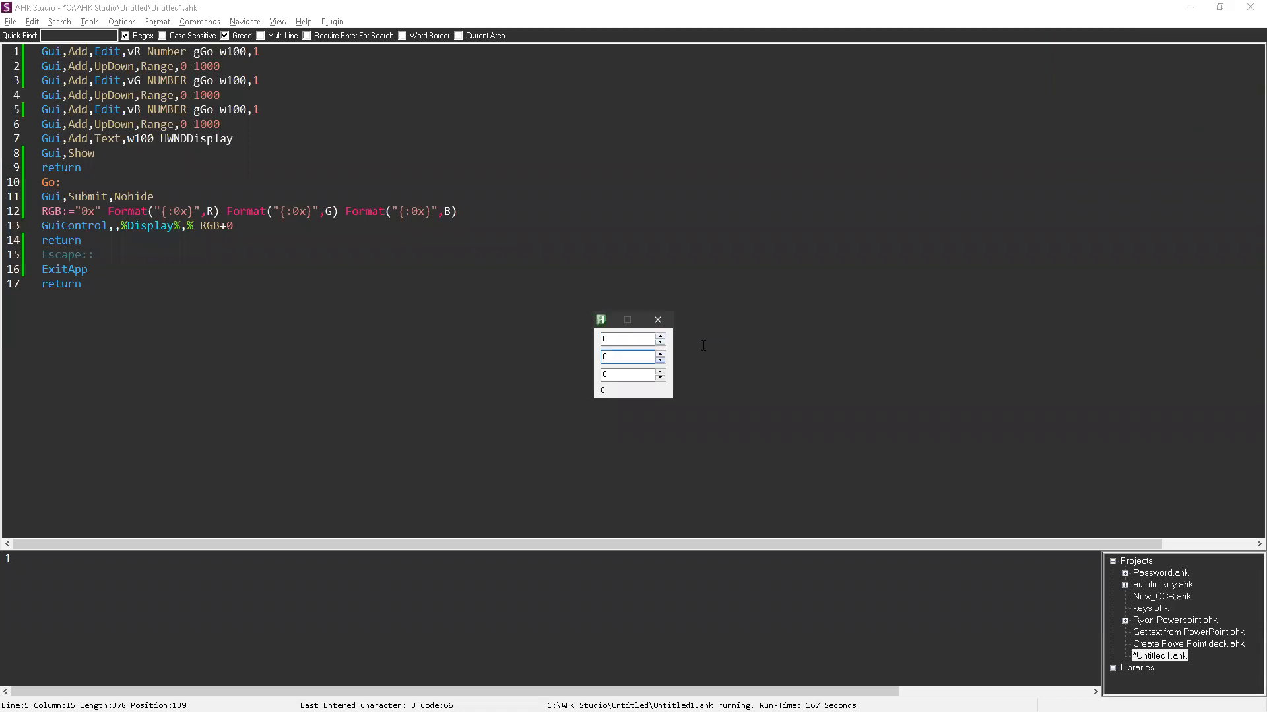
pyautogui.click(628, 356)
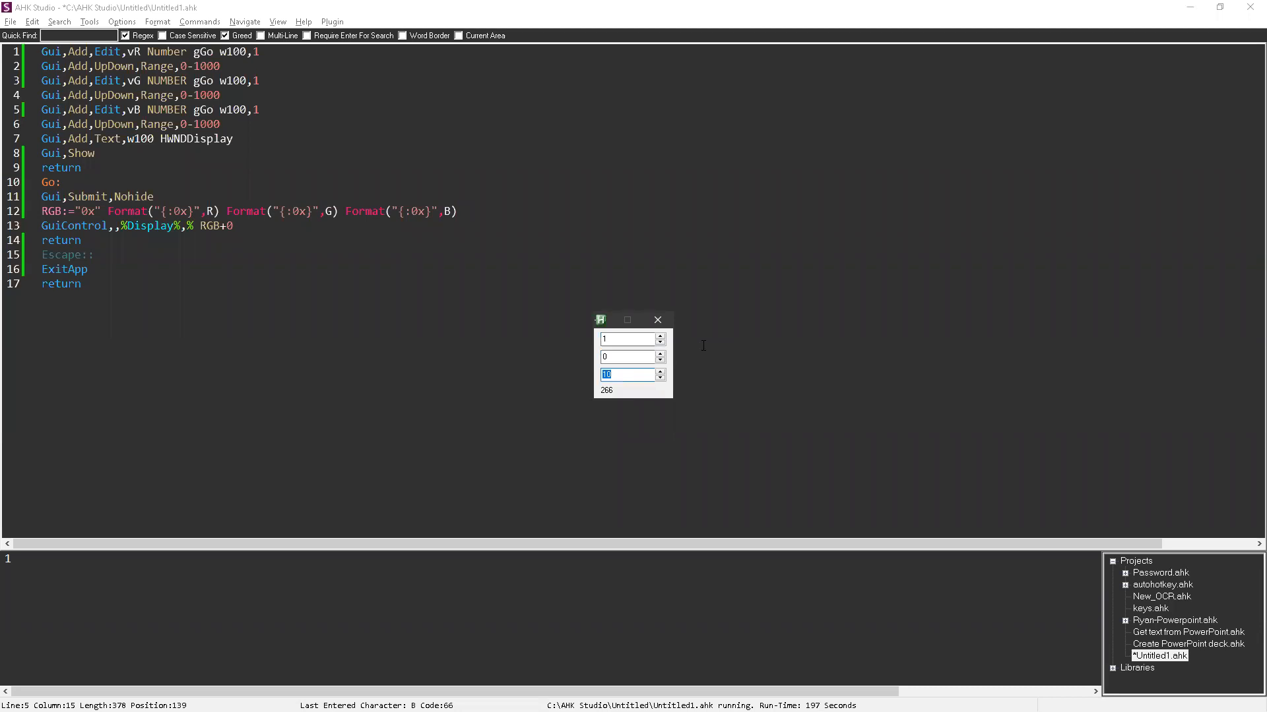
pyautogui.click(657, 320)
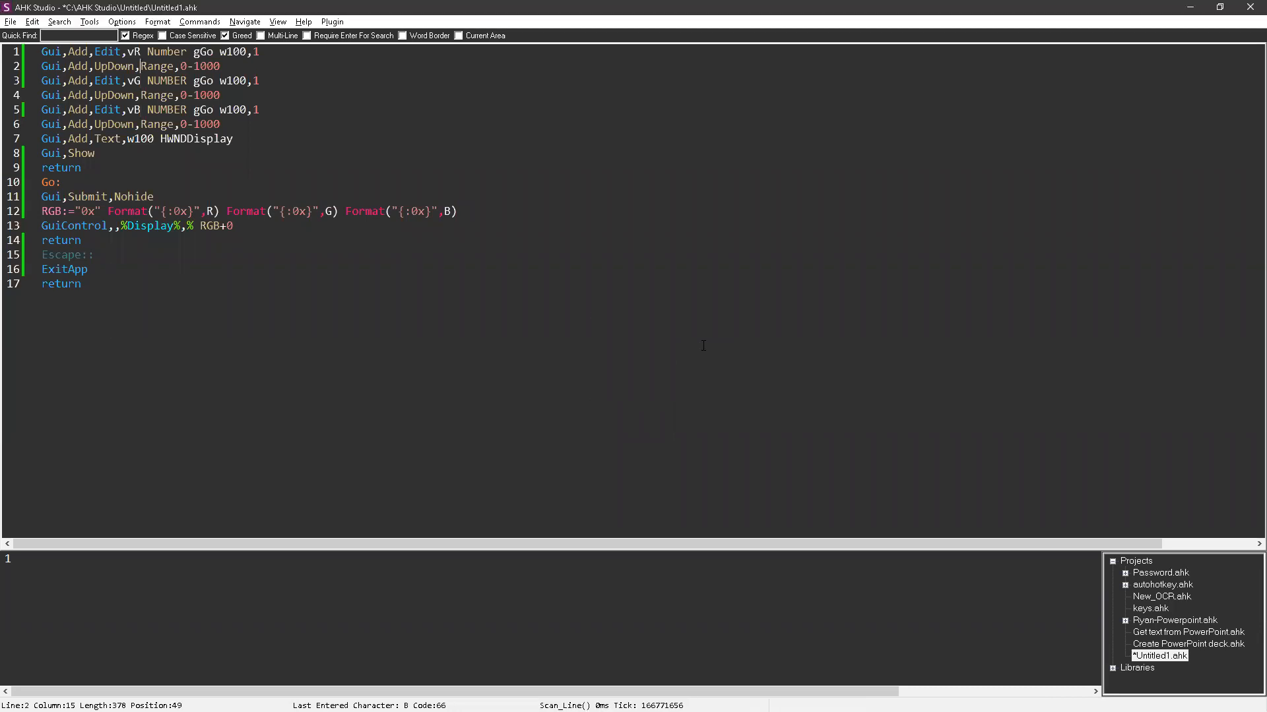
# Step: Insert Gui,Add,Text Red:/Green:/Blue: caption lines above the edit boxes and rerun
pyautogui.write('R')
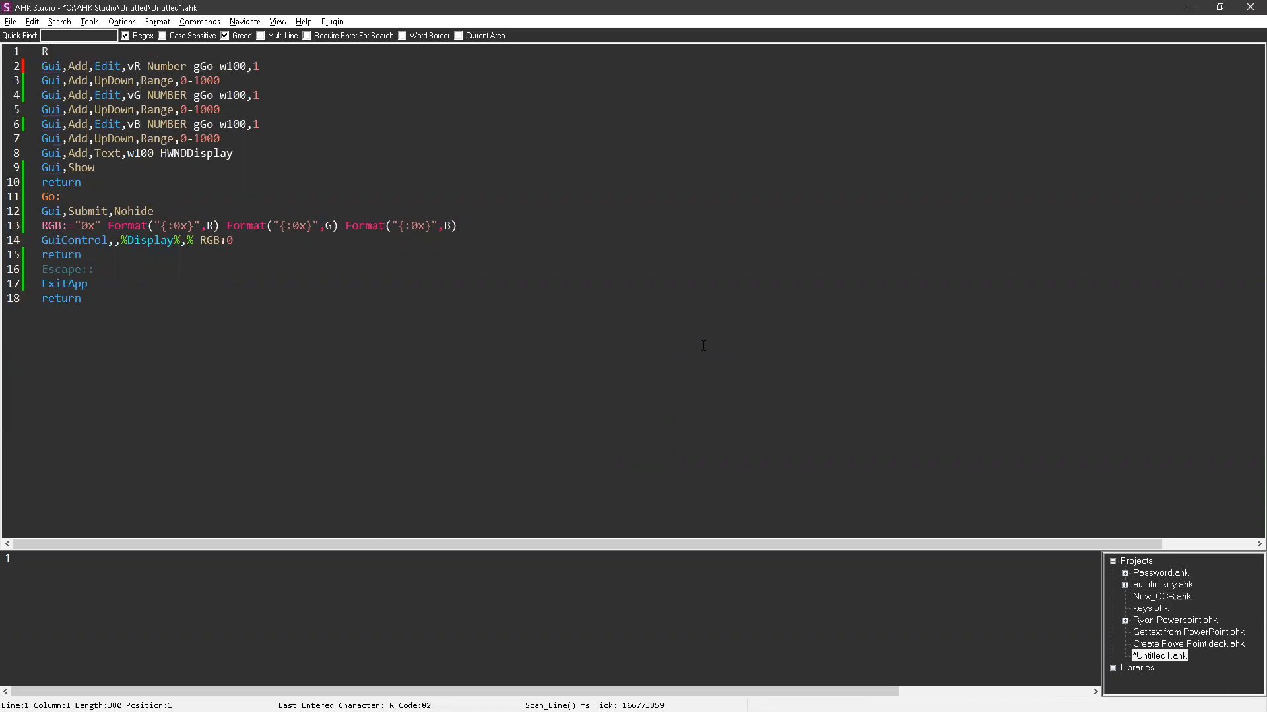
pyautogui.write('Gui,Add,Text,,Red:')
pyautogui.write('Gui,Add,Text,,Blue:')
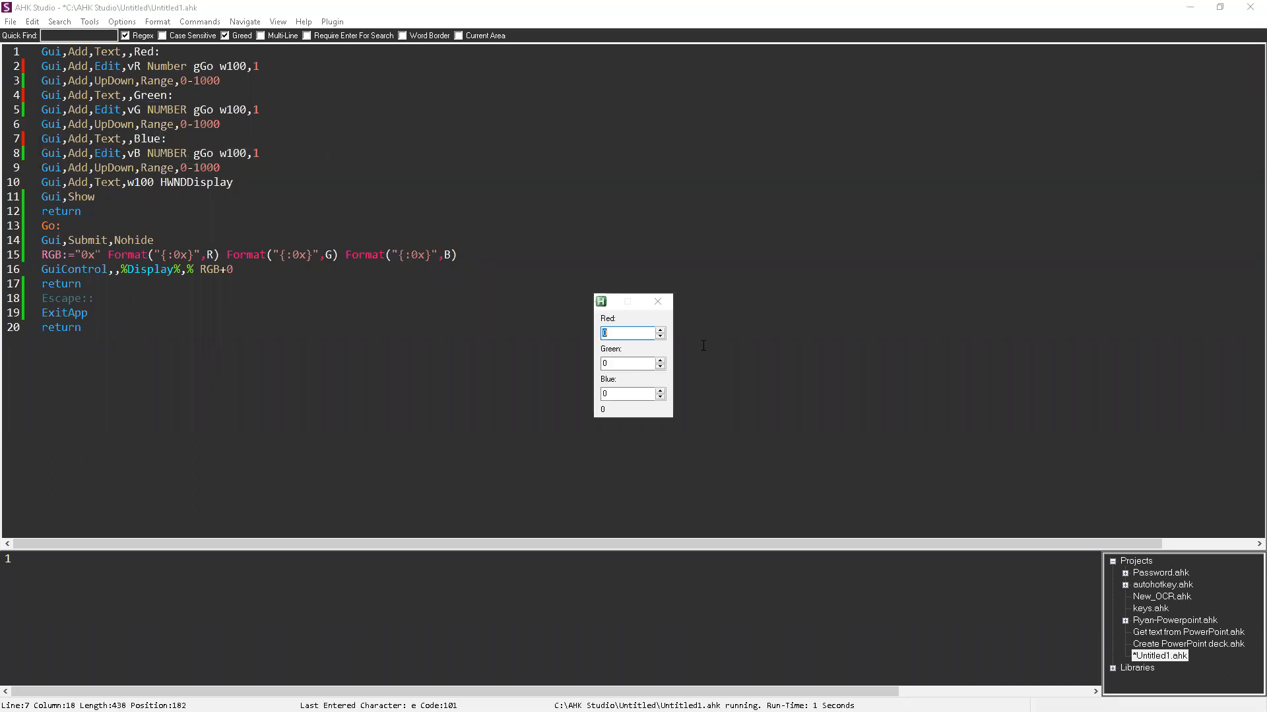
# Step: Enter 1 in the Red field so the combined value reads 256
pyautogui.write('1')
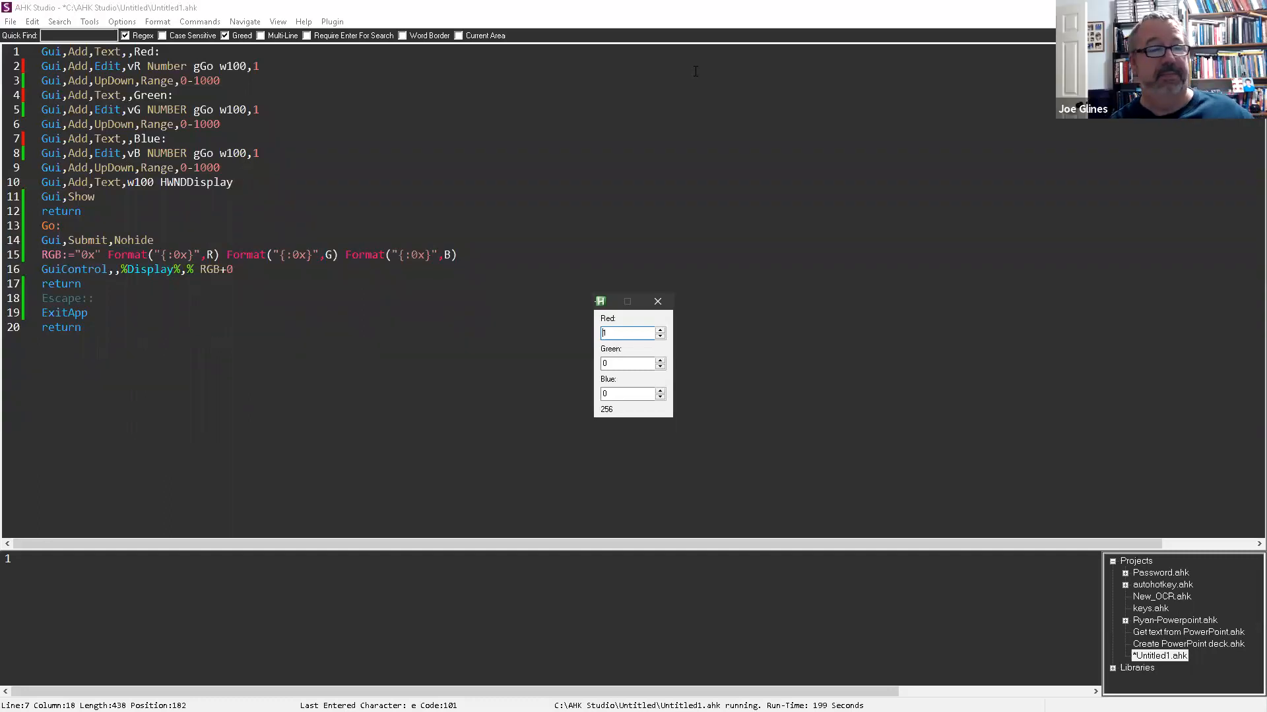
pyautogui.moveTo(1242, 248)
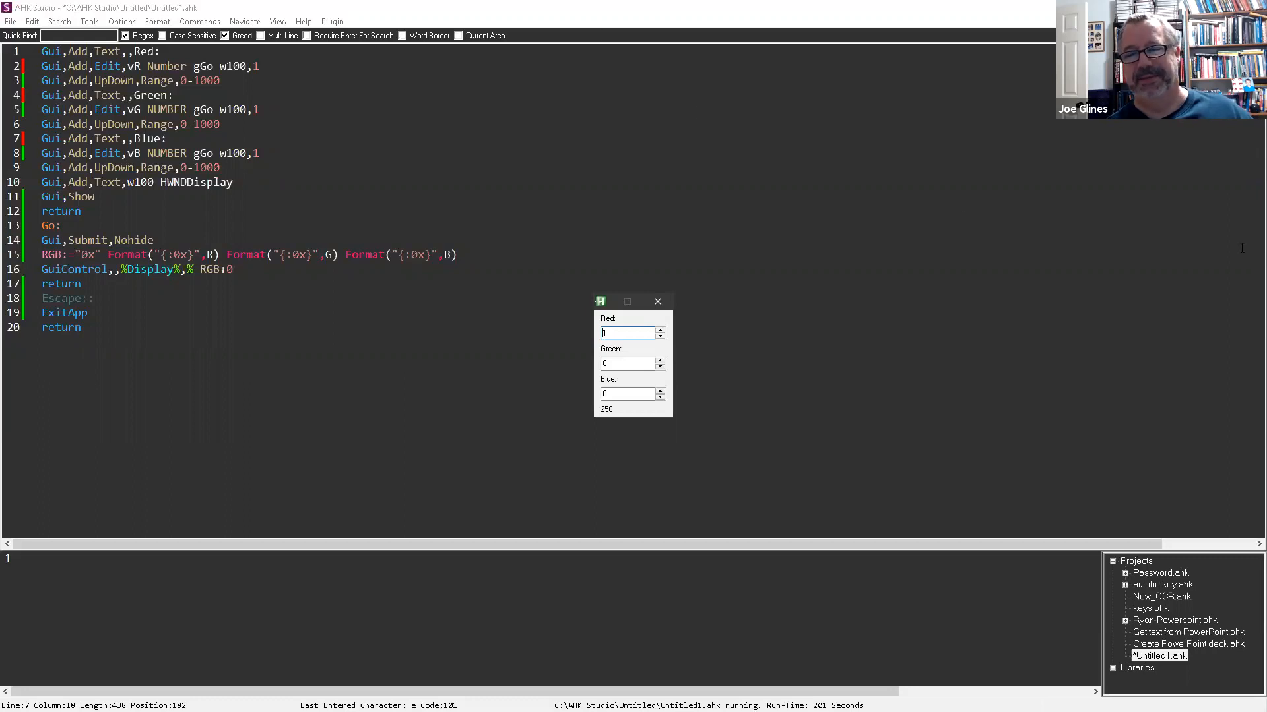